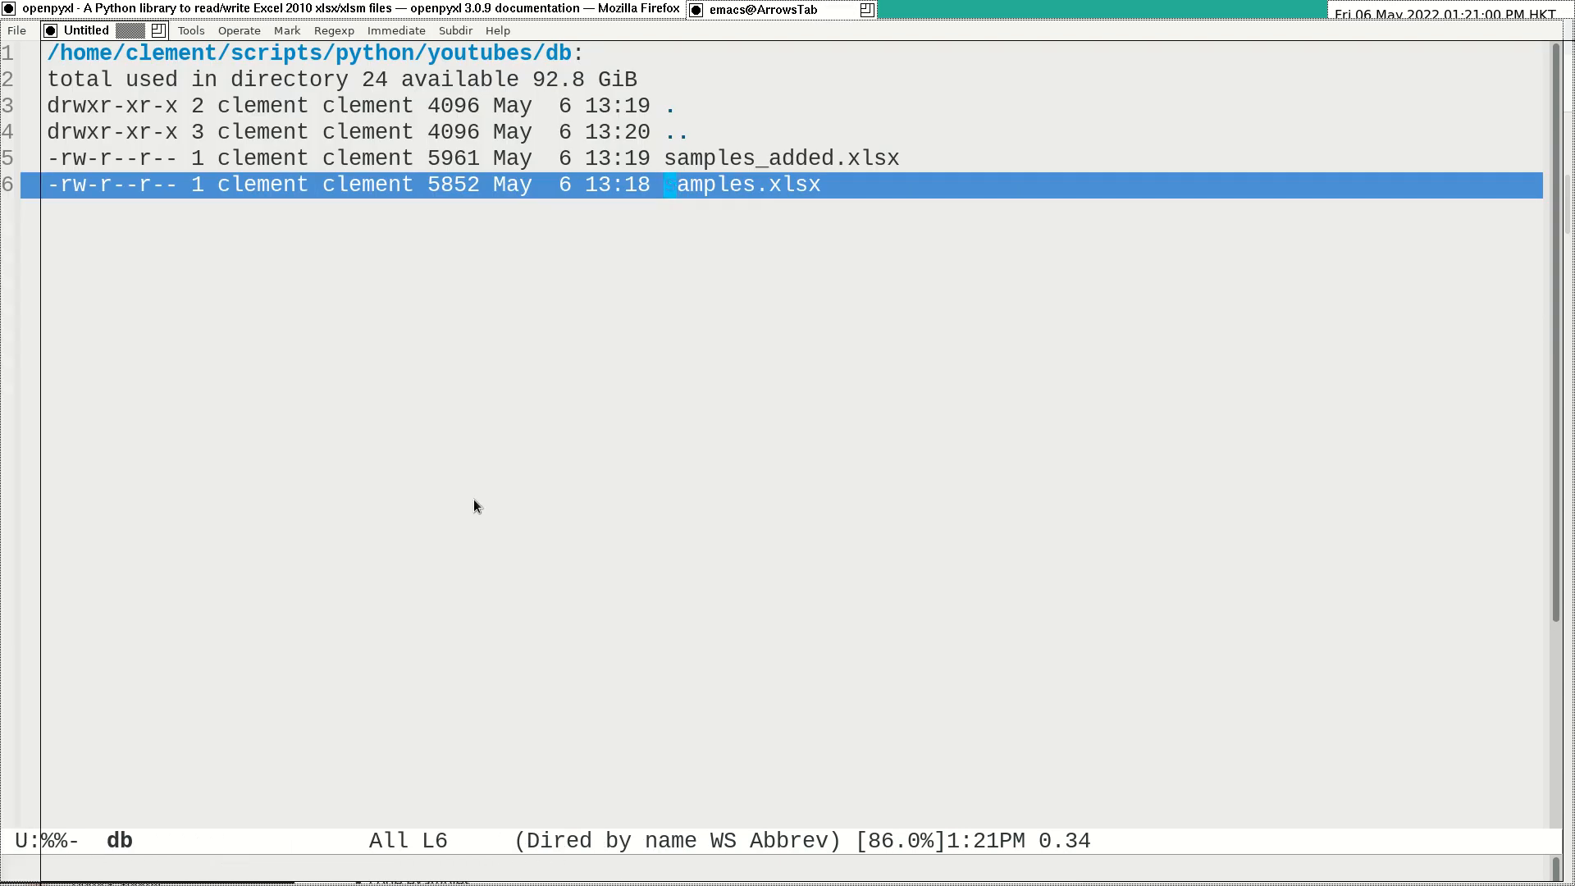
Open samples.xlsx in LibreOffice Calc and inspect the Toys row and empty row 5.
key(return)
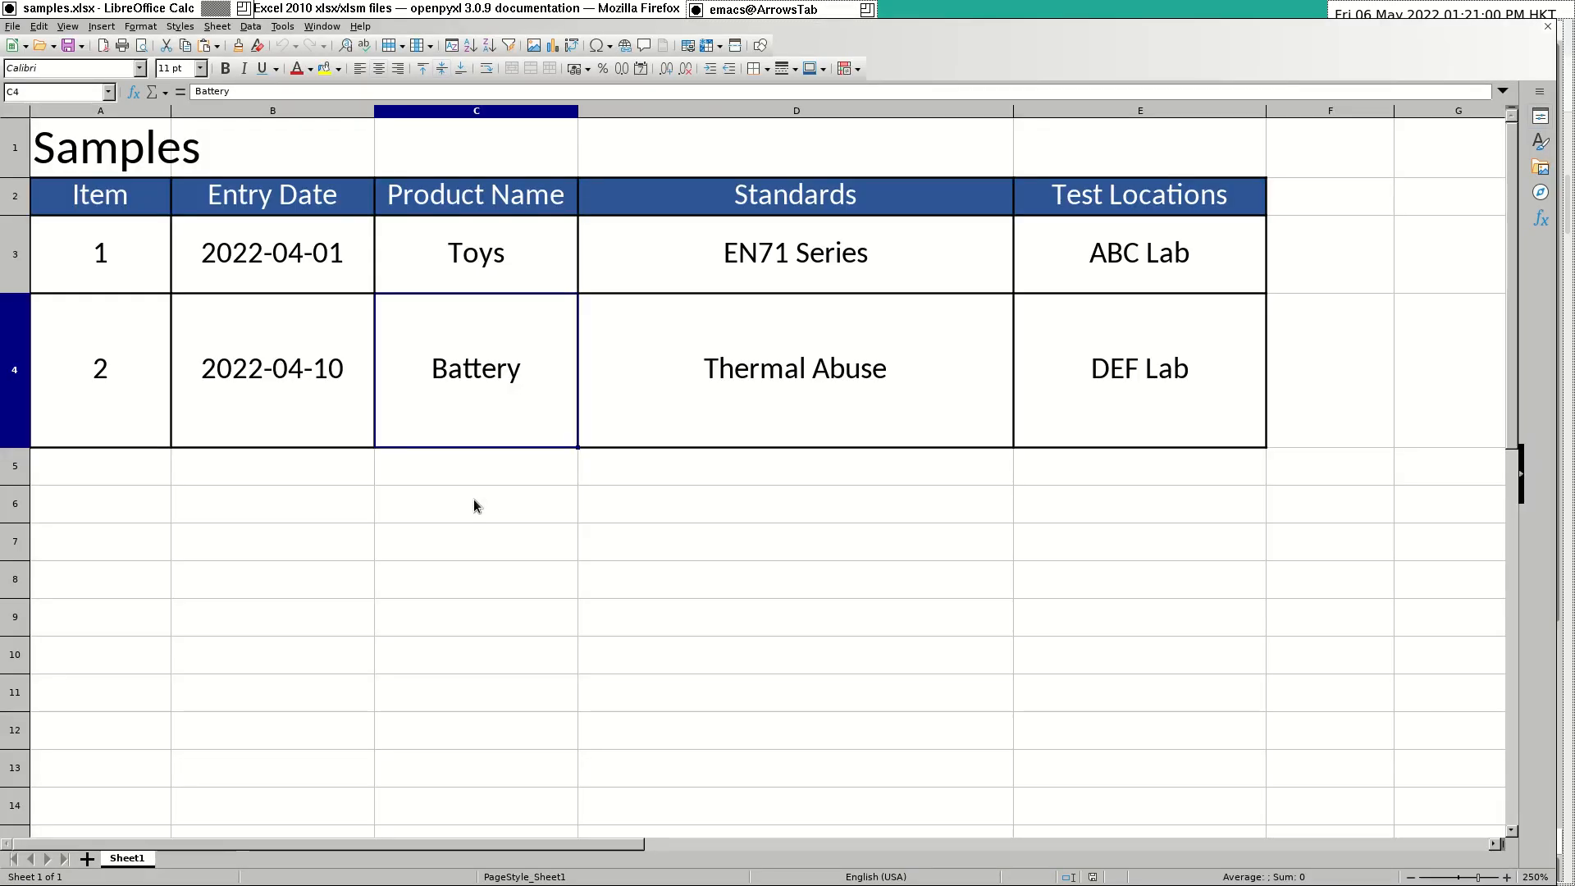
mouse_move(463, 526)
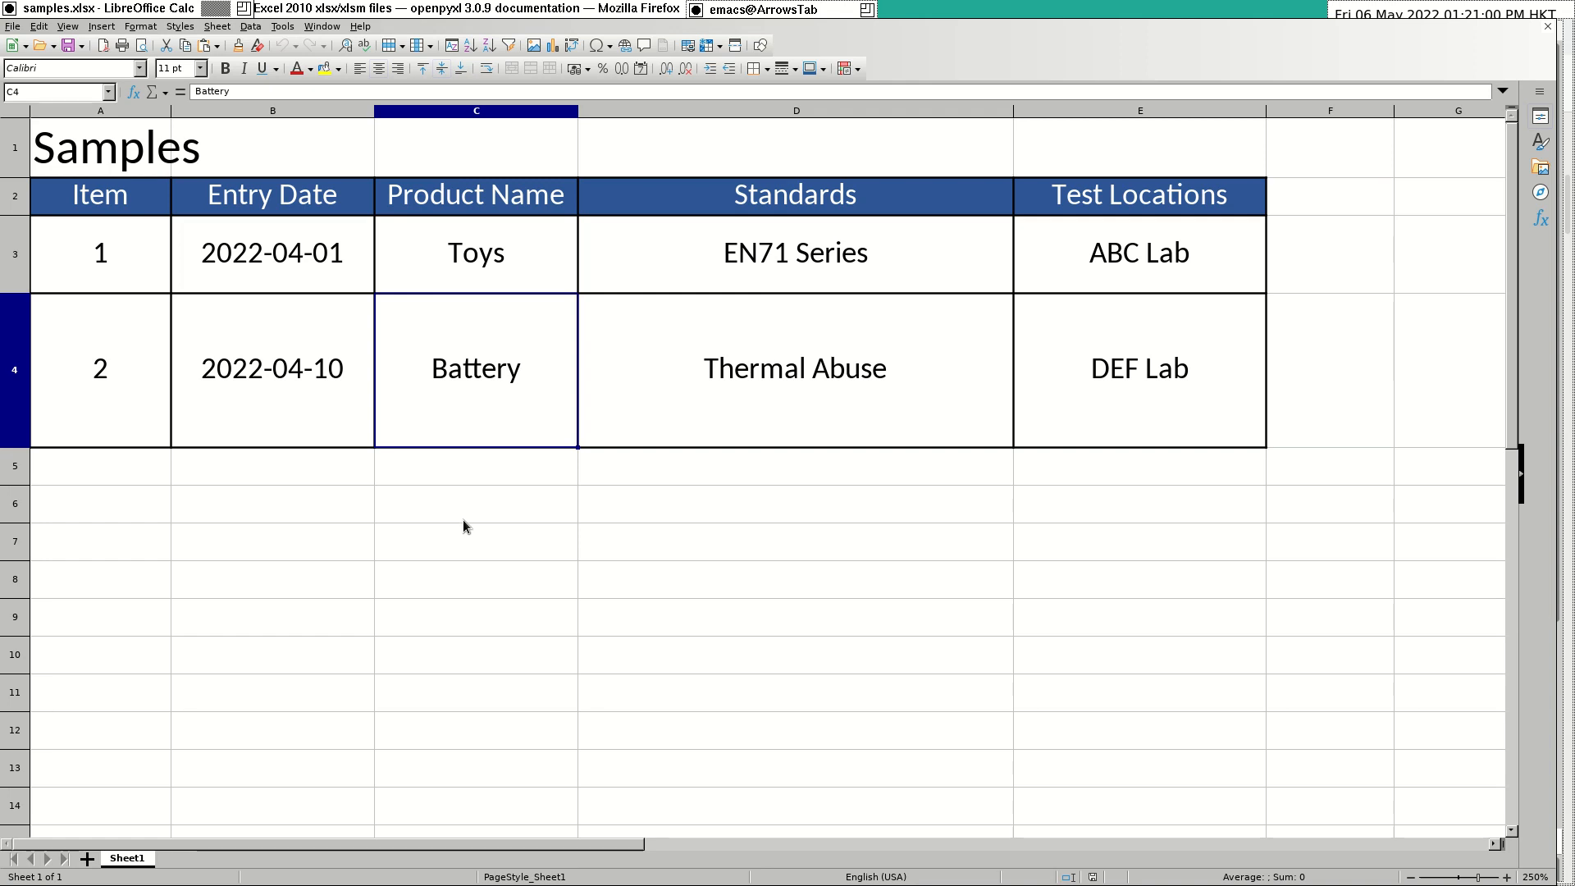
mouse_move(479, 527)
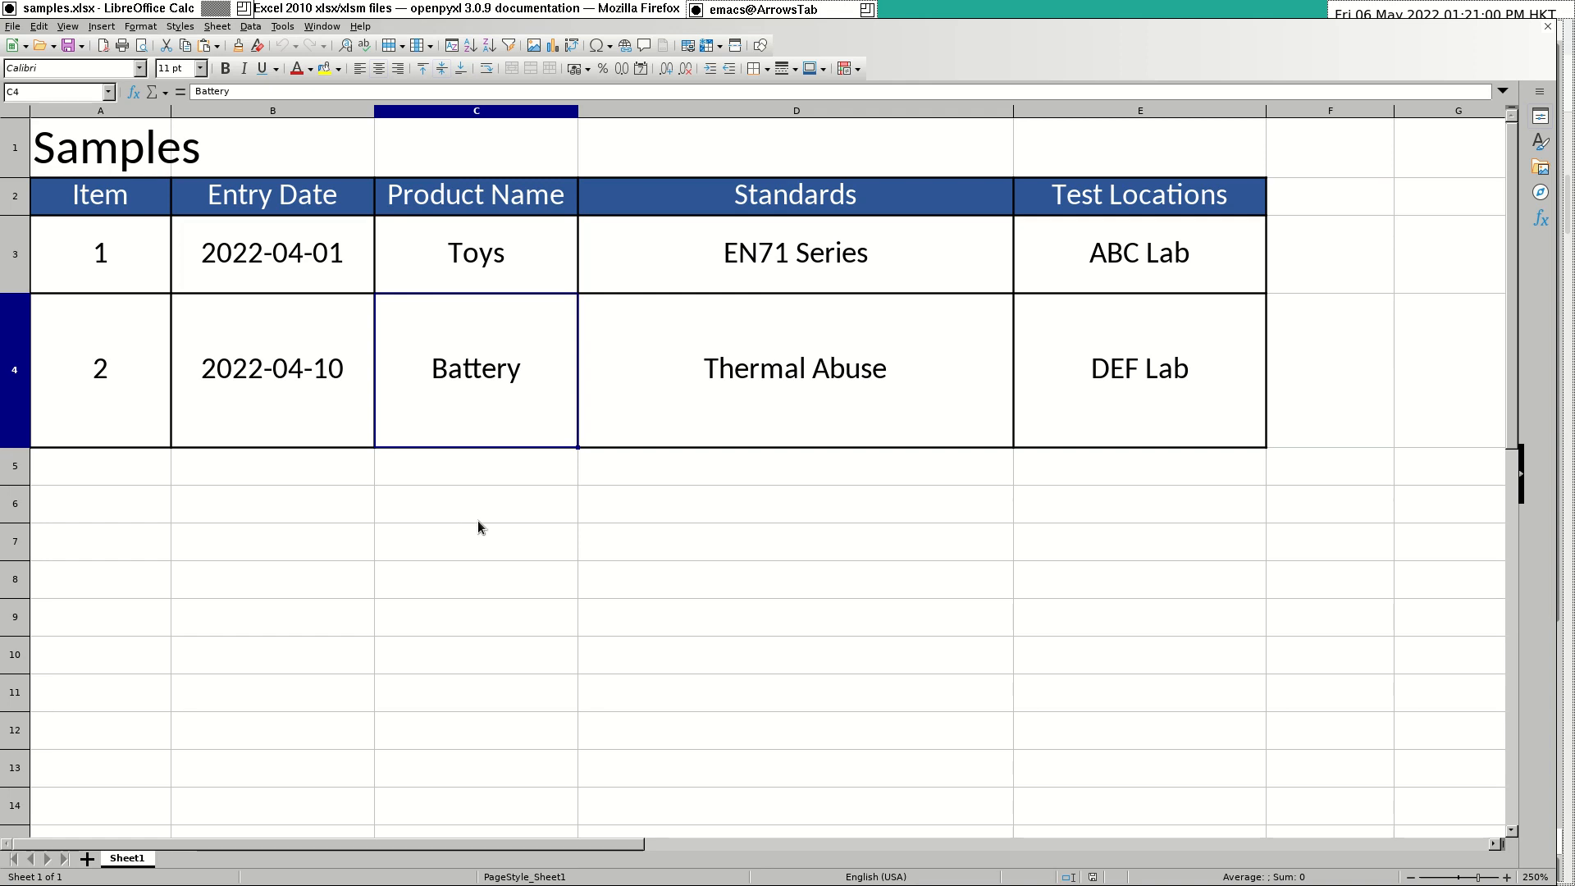
mouse_move(94, 278)
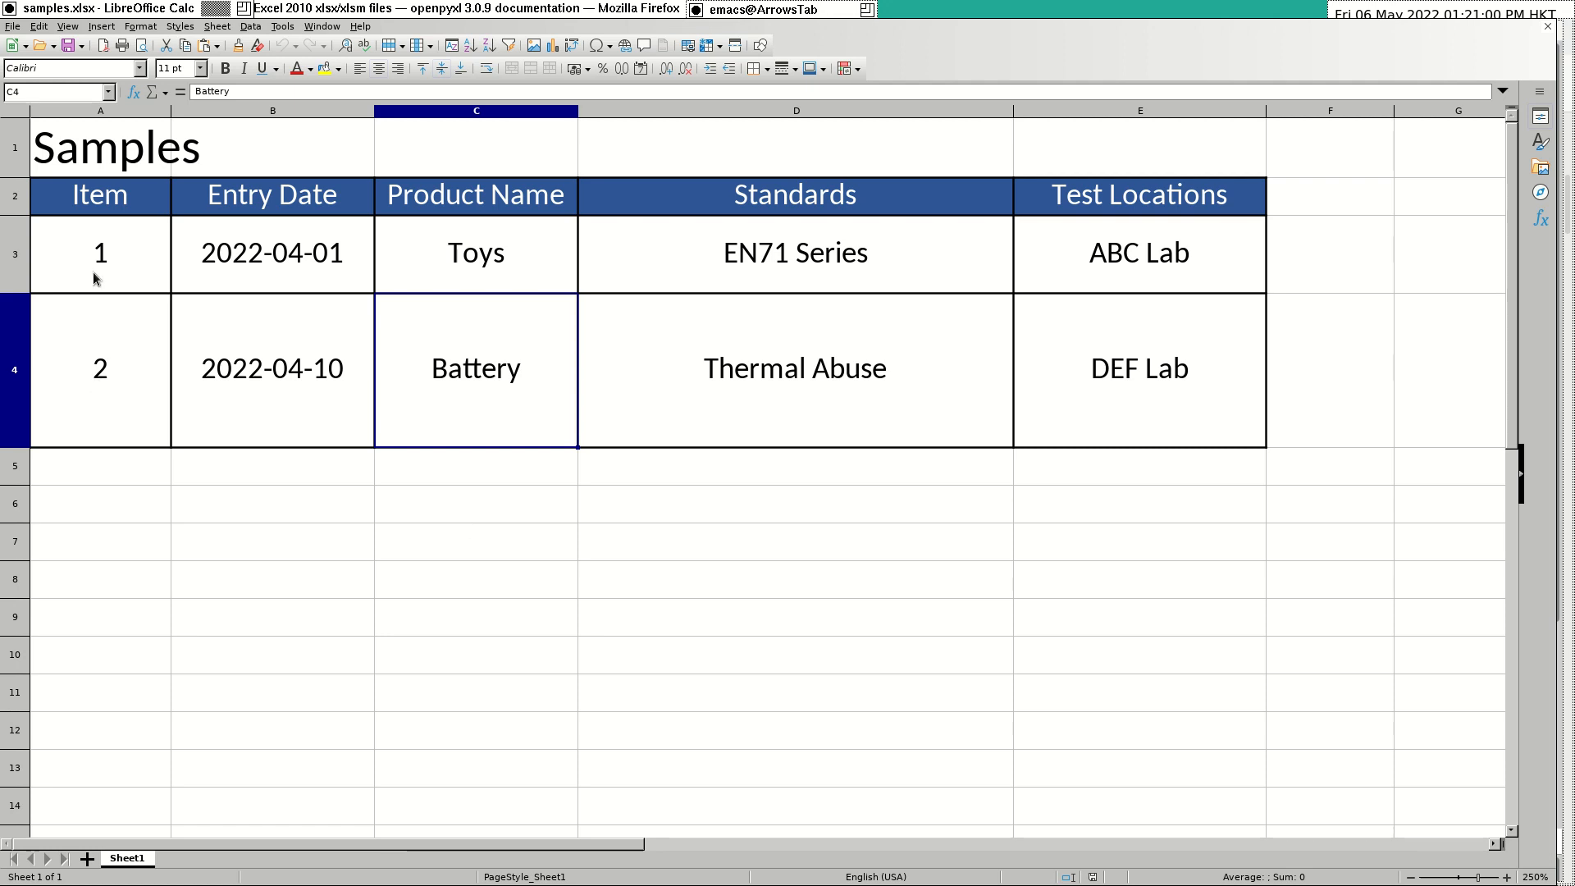
click(99, 254)
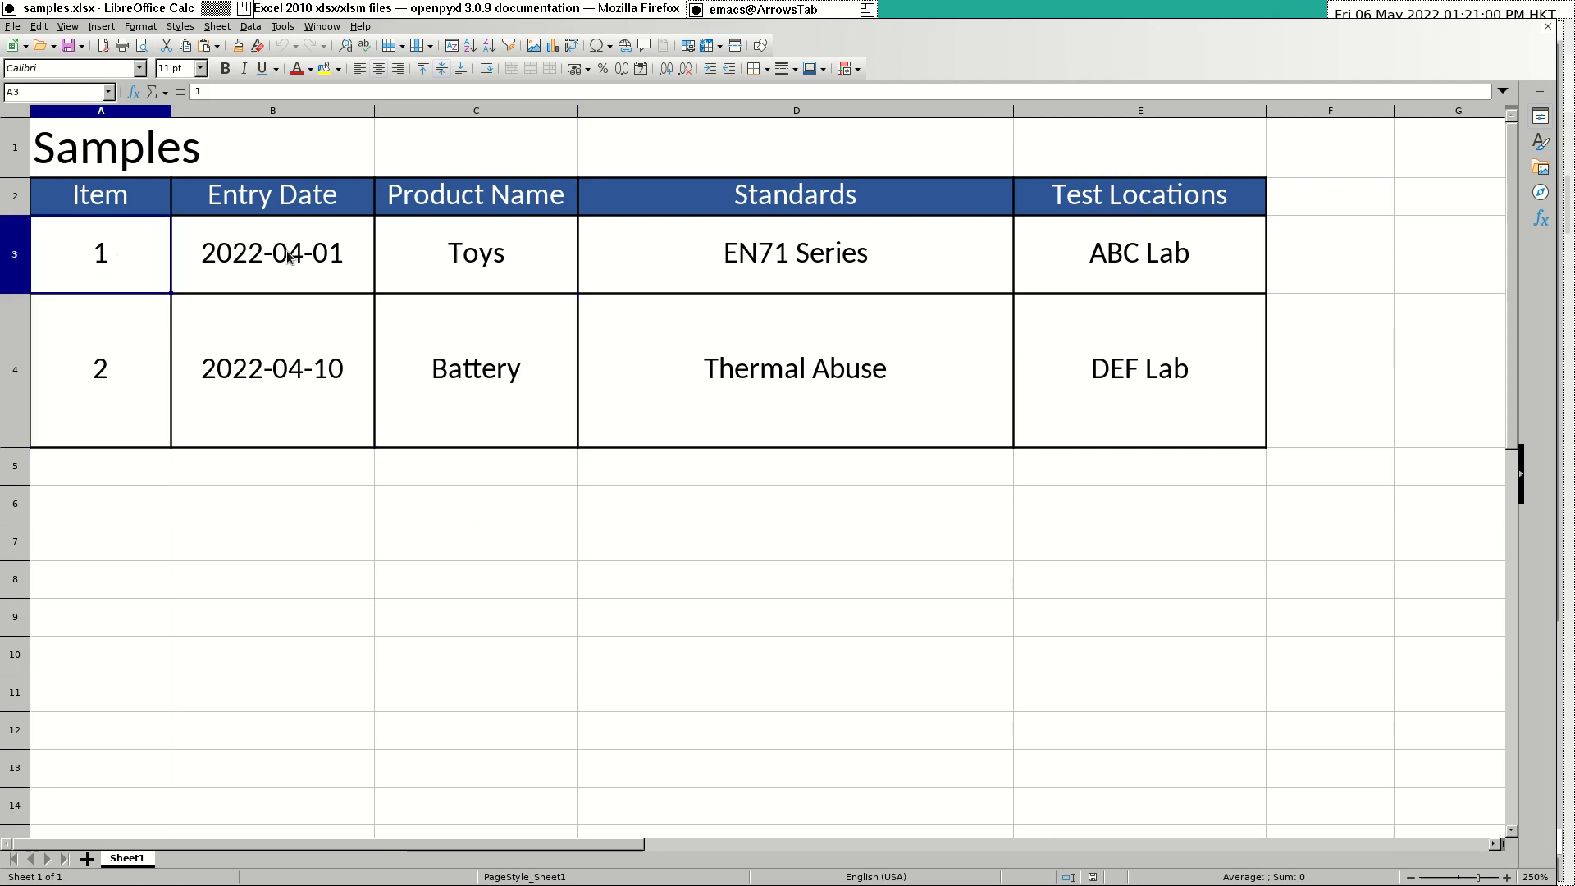
click(475, 253)
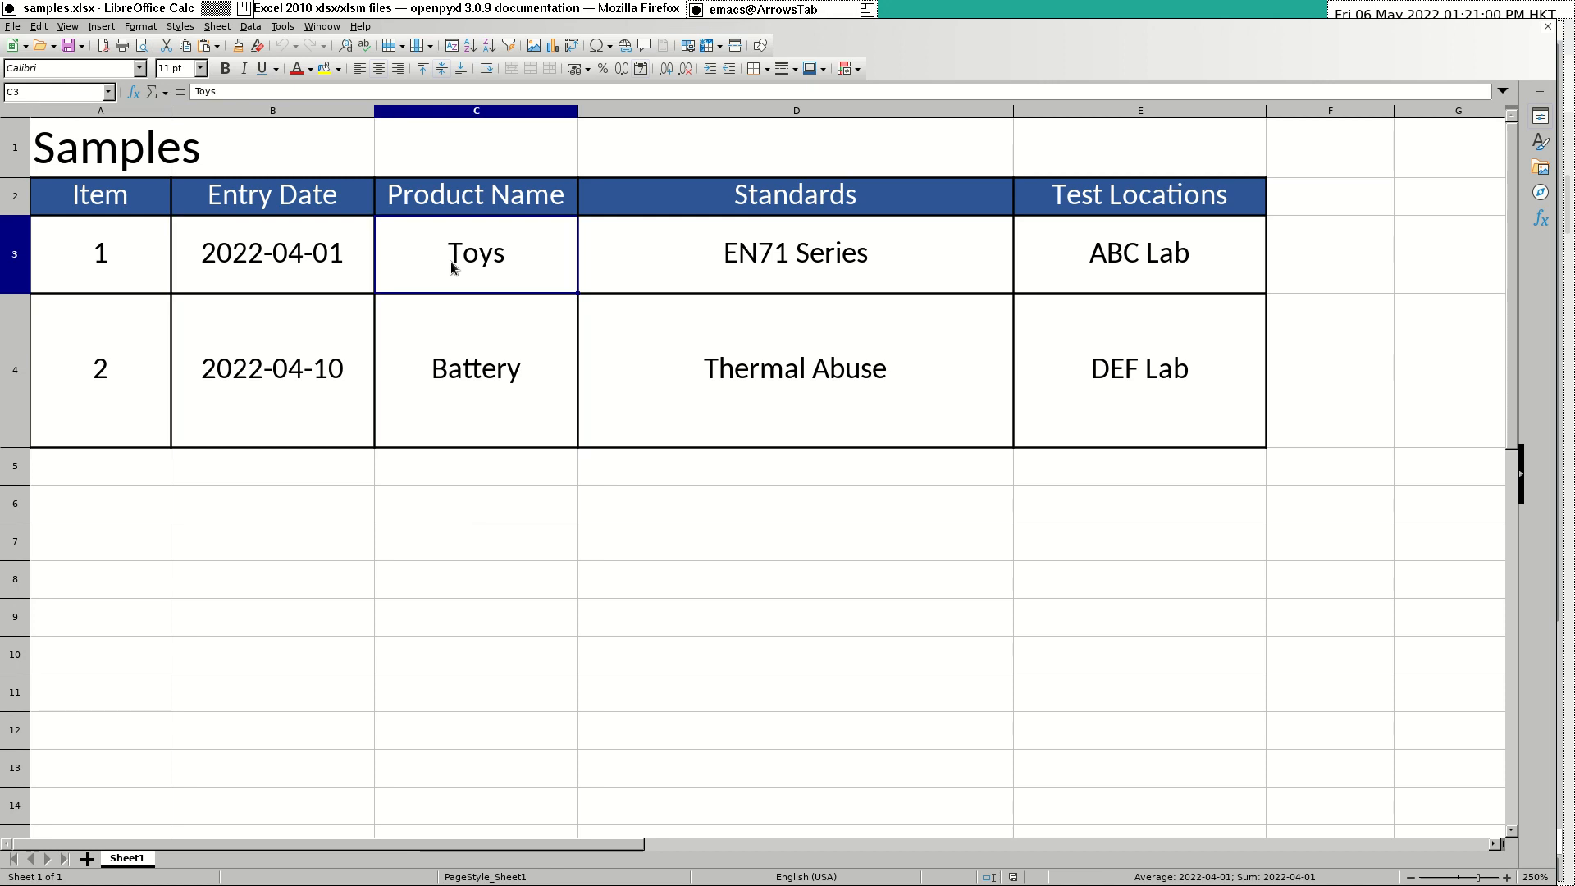
mouse_move(417, 274)
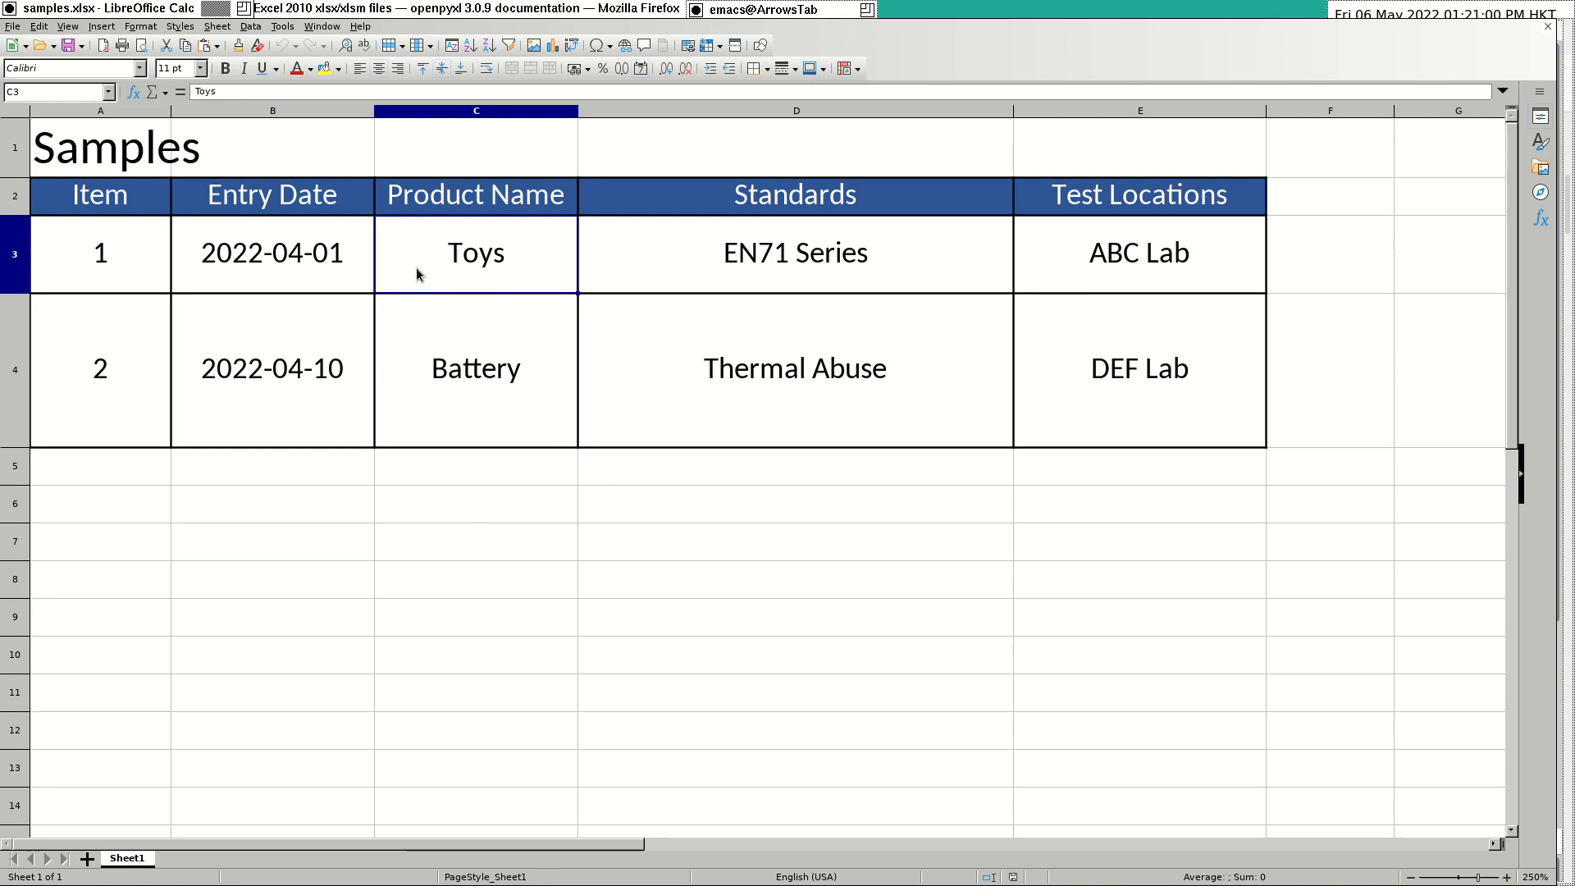
click(99, 465)
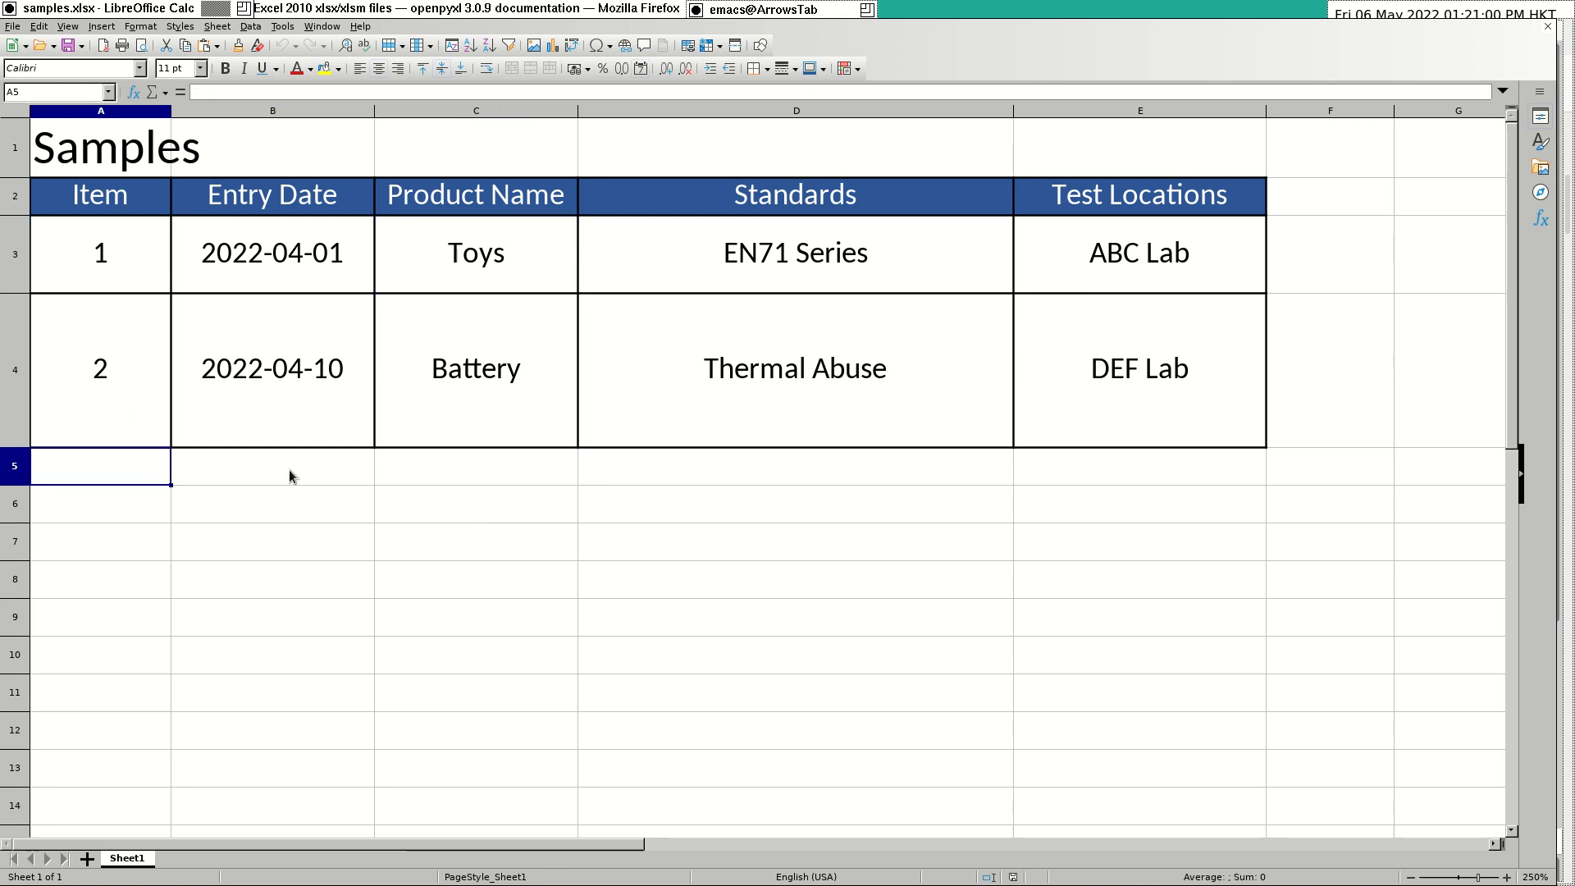
mouse_move(261, 473)
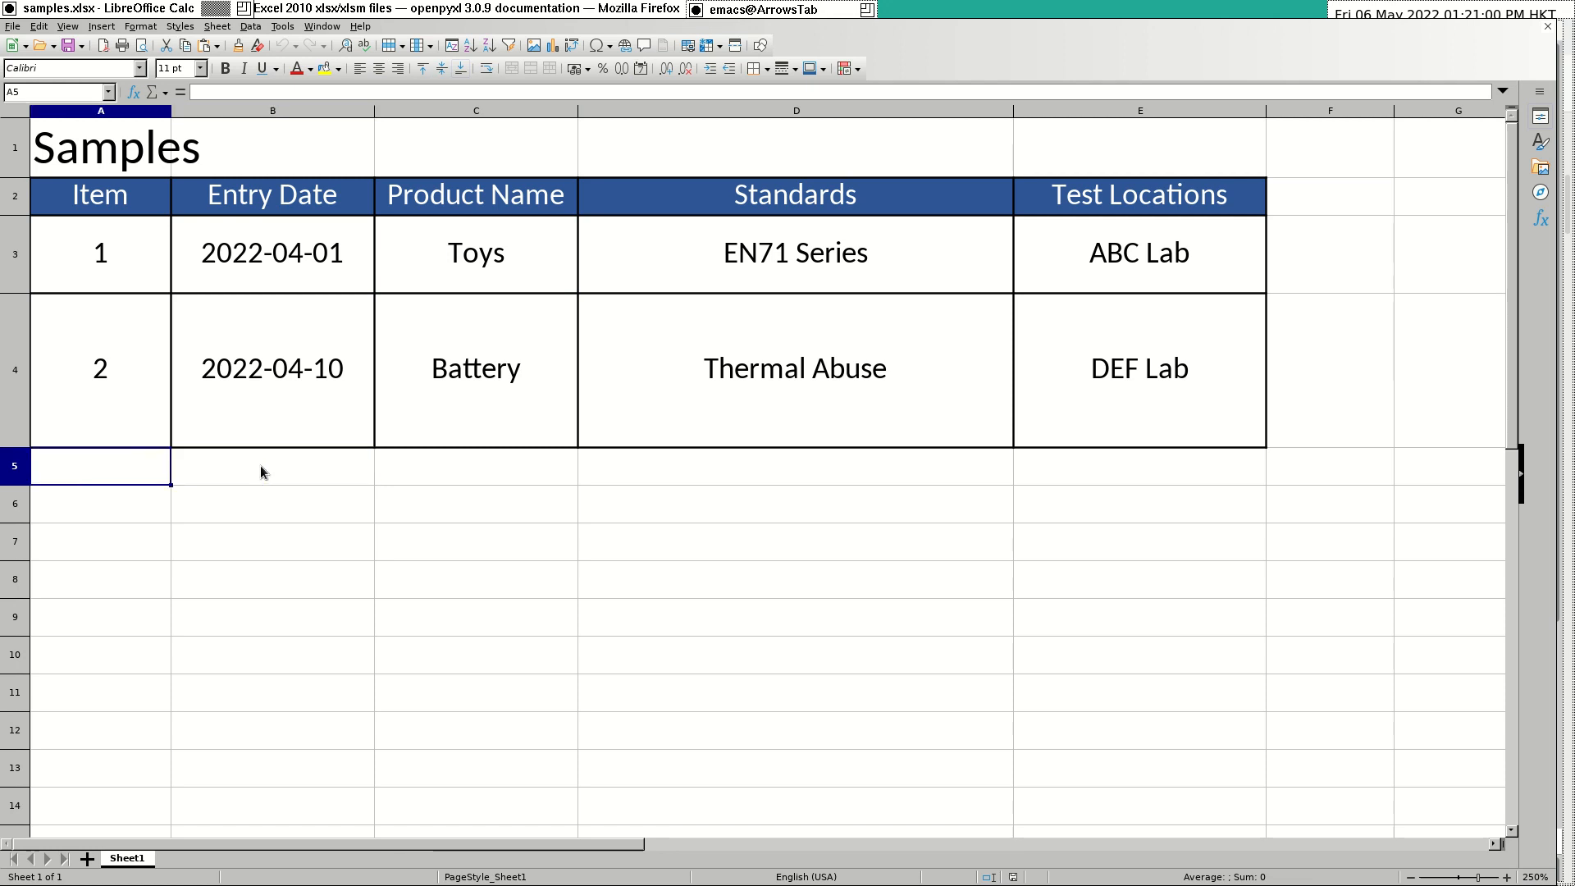
click(272, 466)
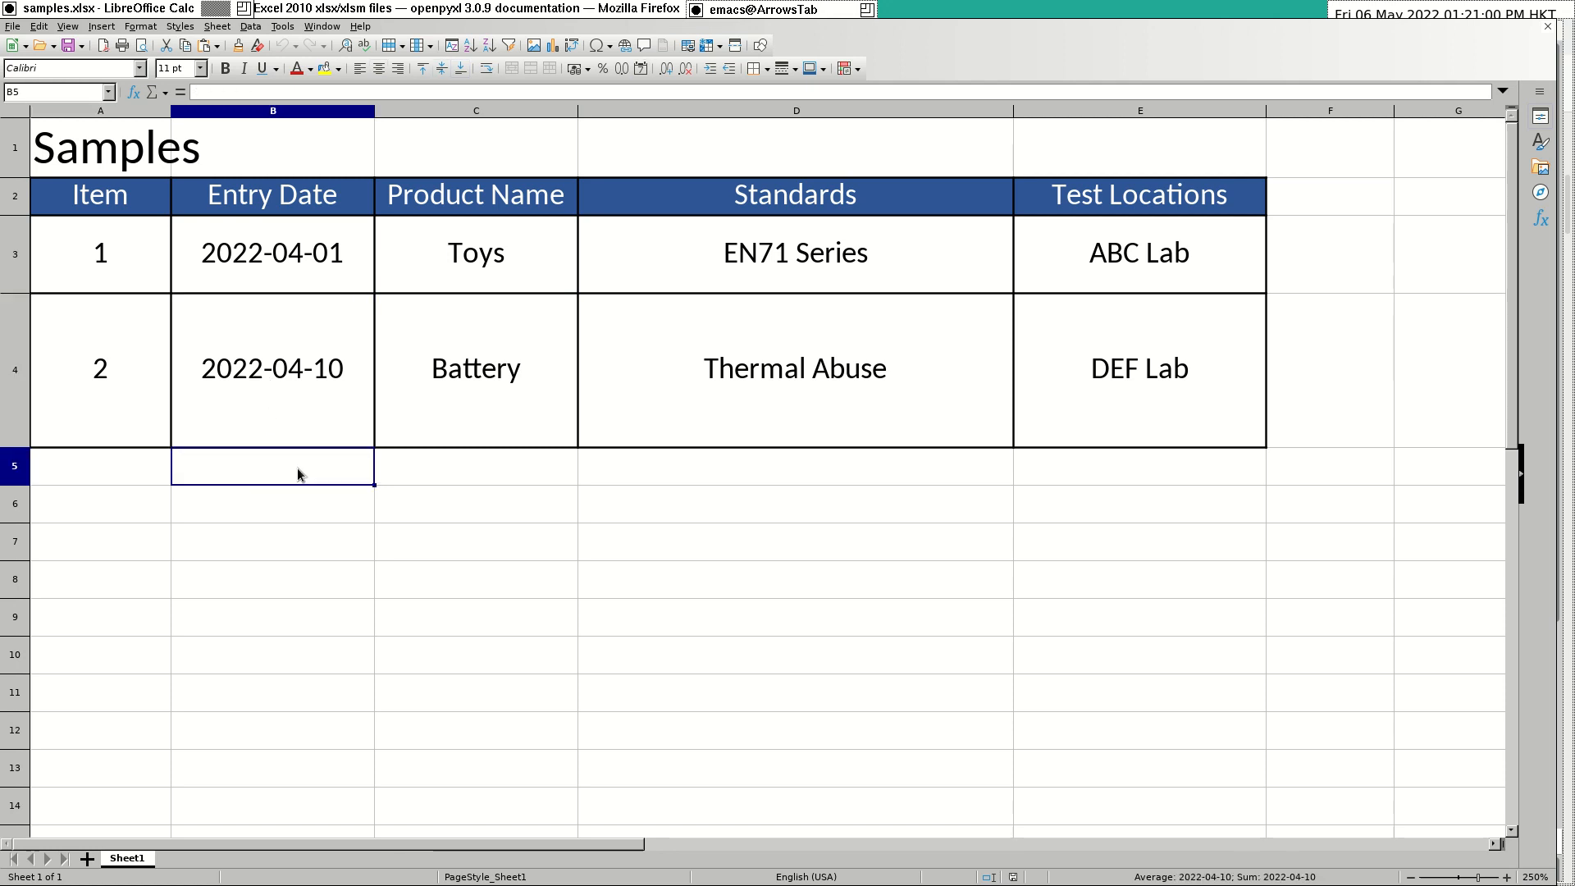
Inspect the Battery row cells, including the 2022-04-10 entry date.
click(475, 367)
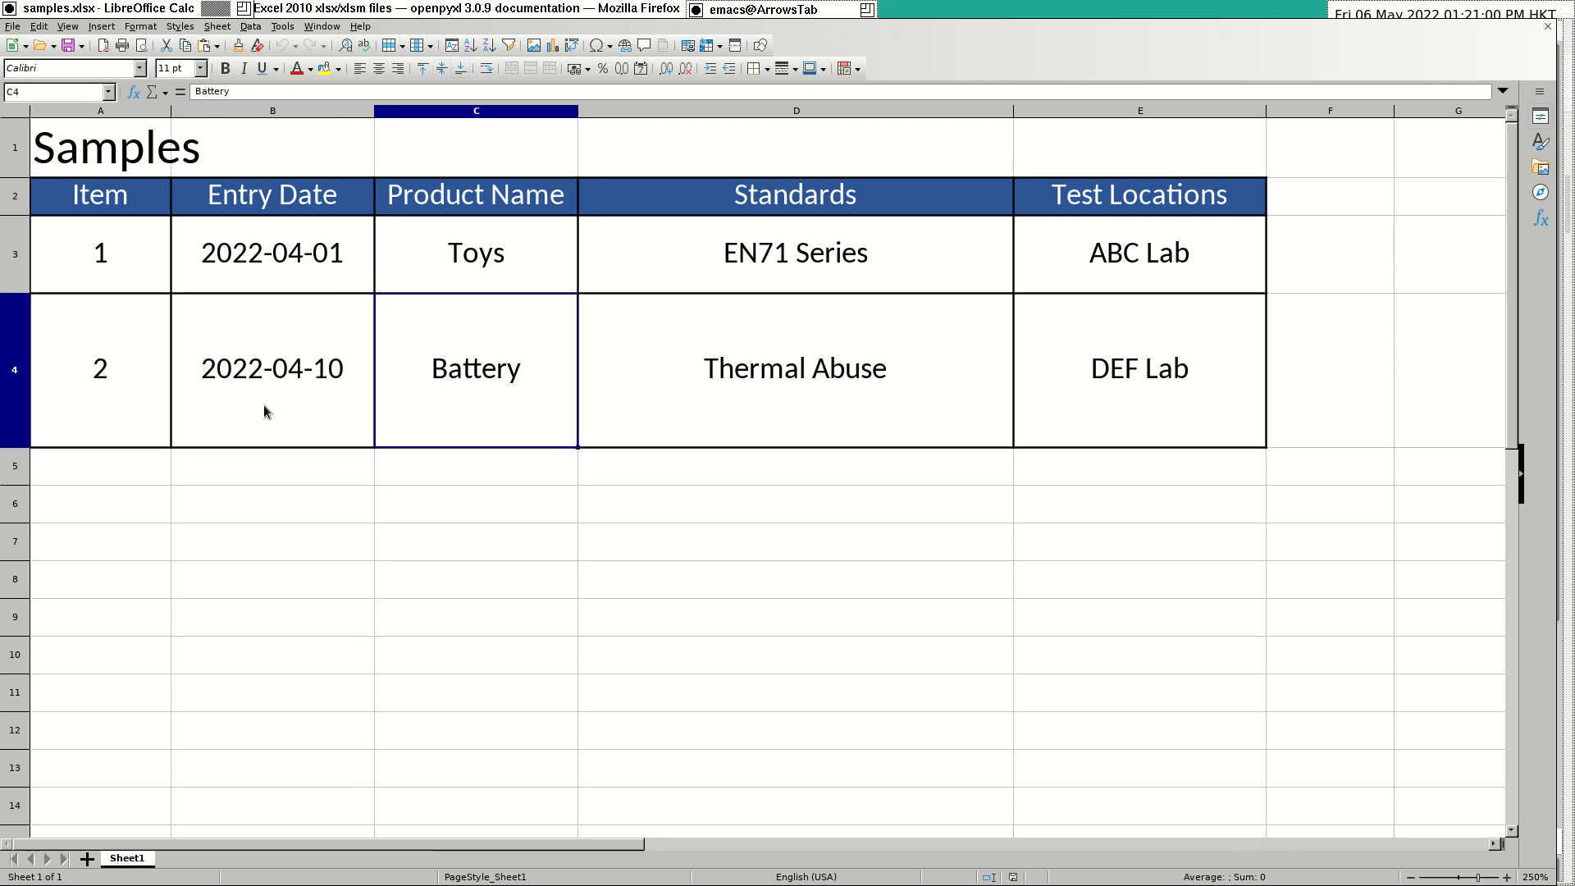
click(793, 465)
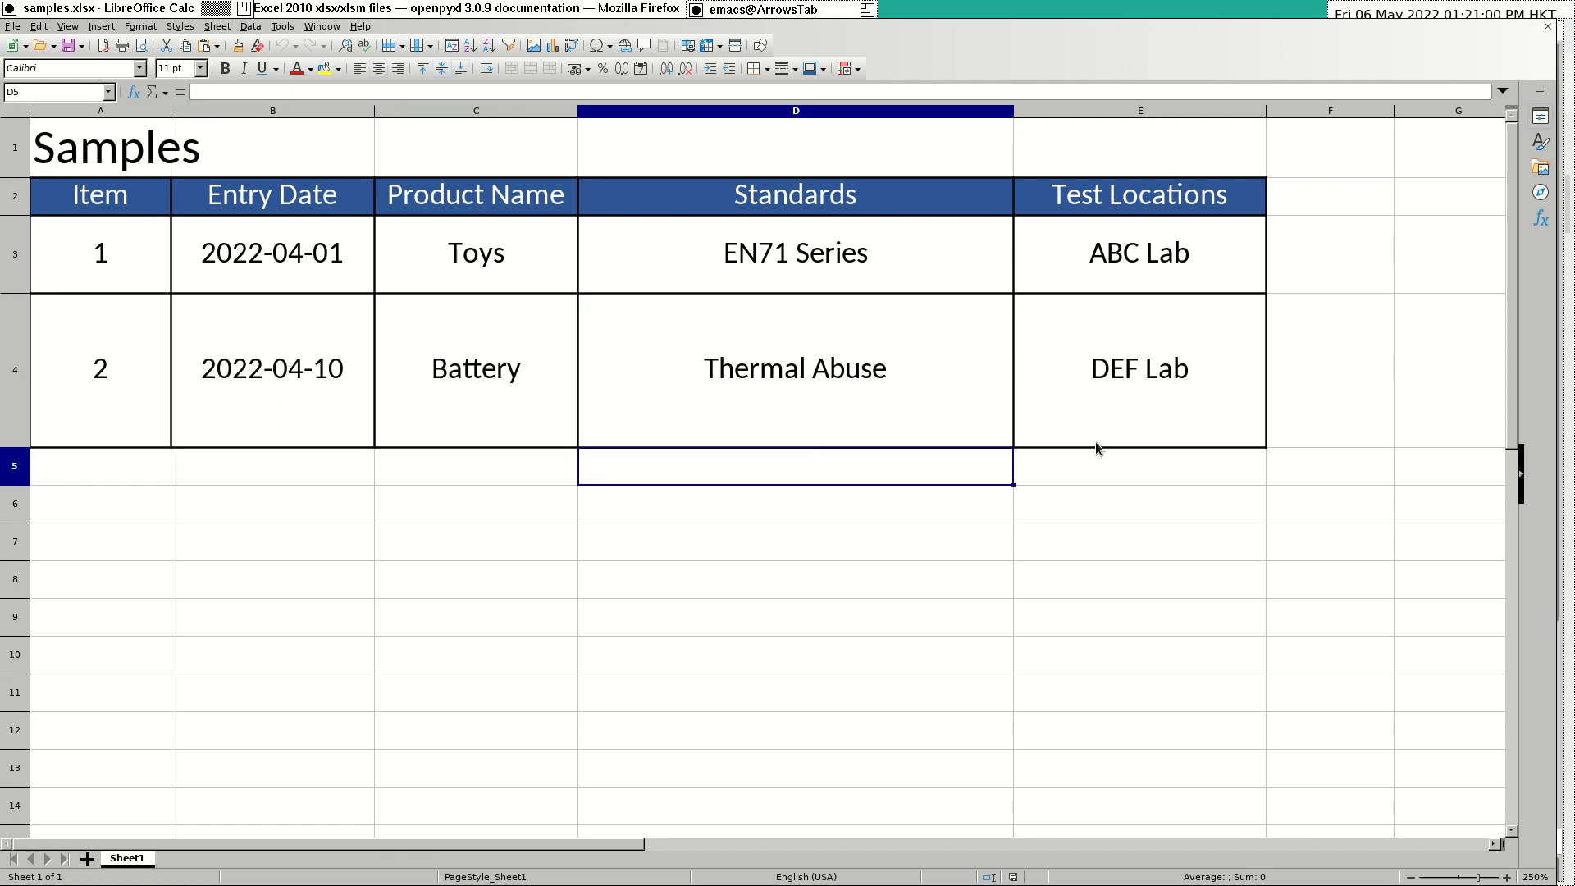
click(1139, 465)
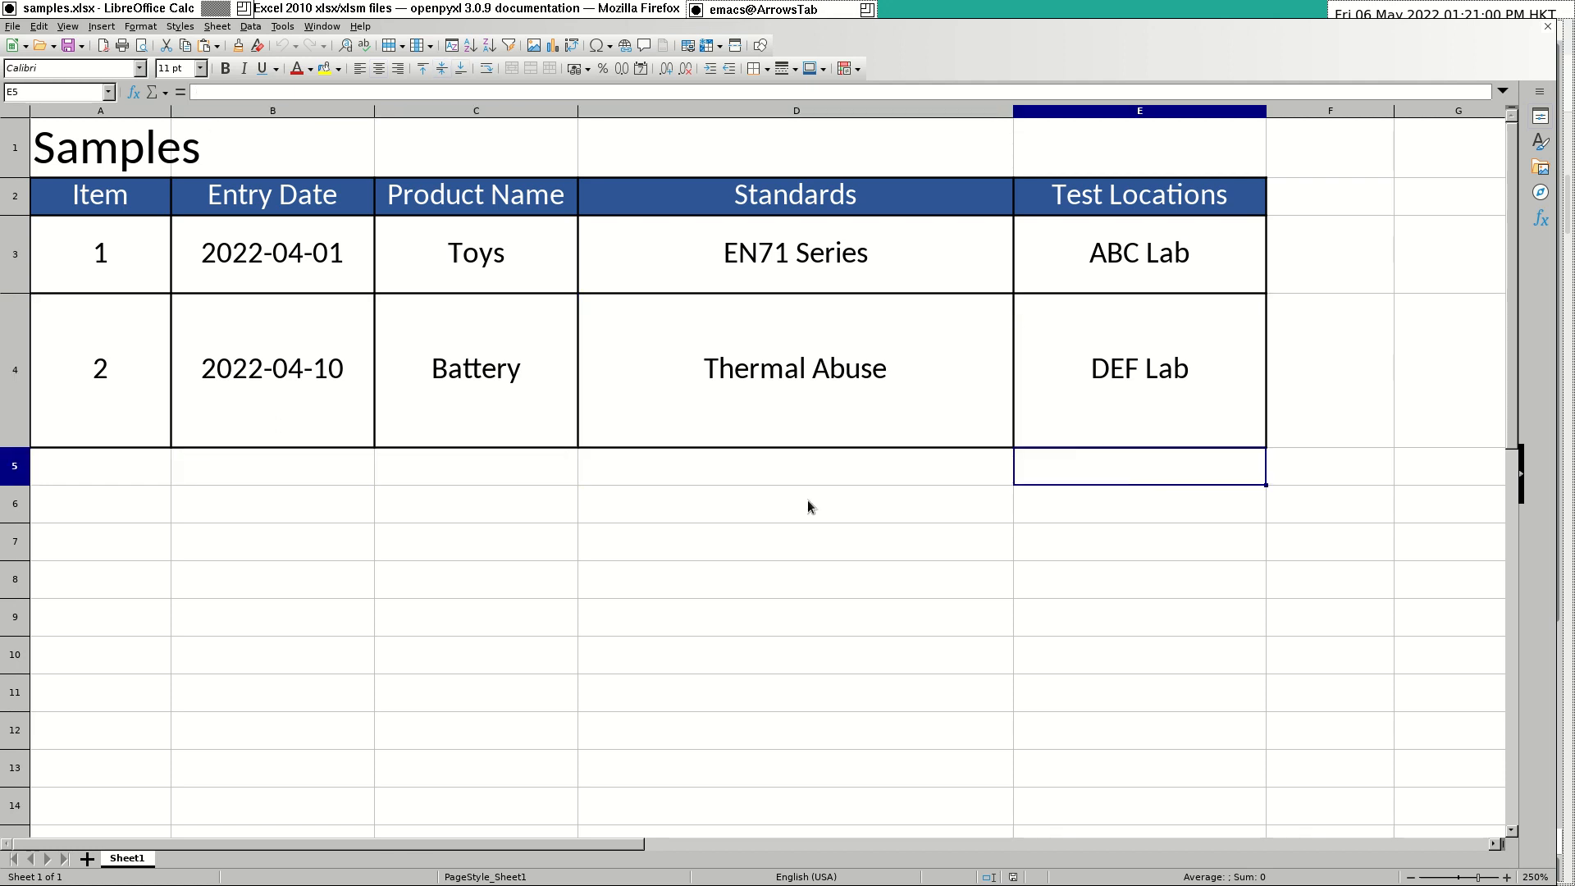
click(100, 465)
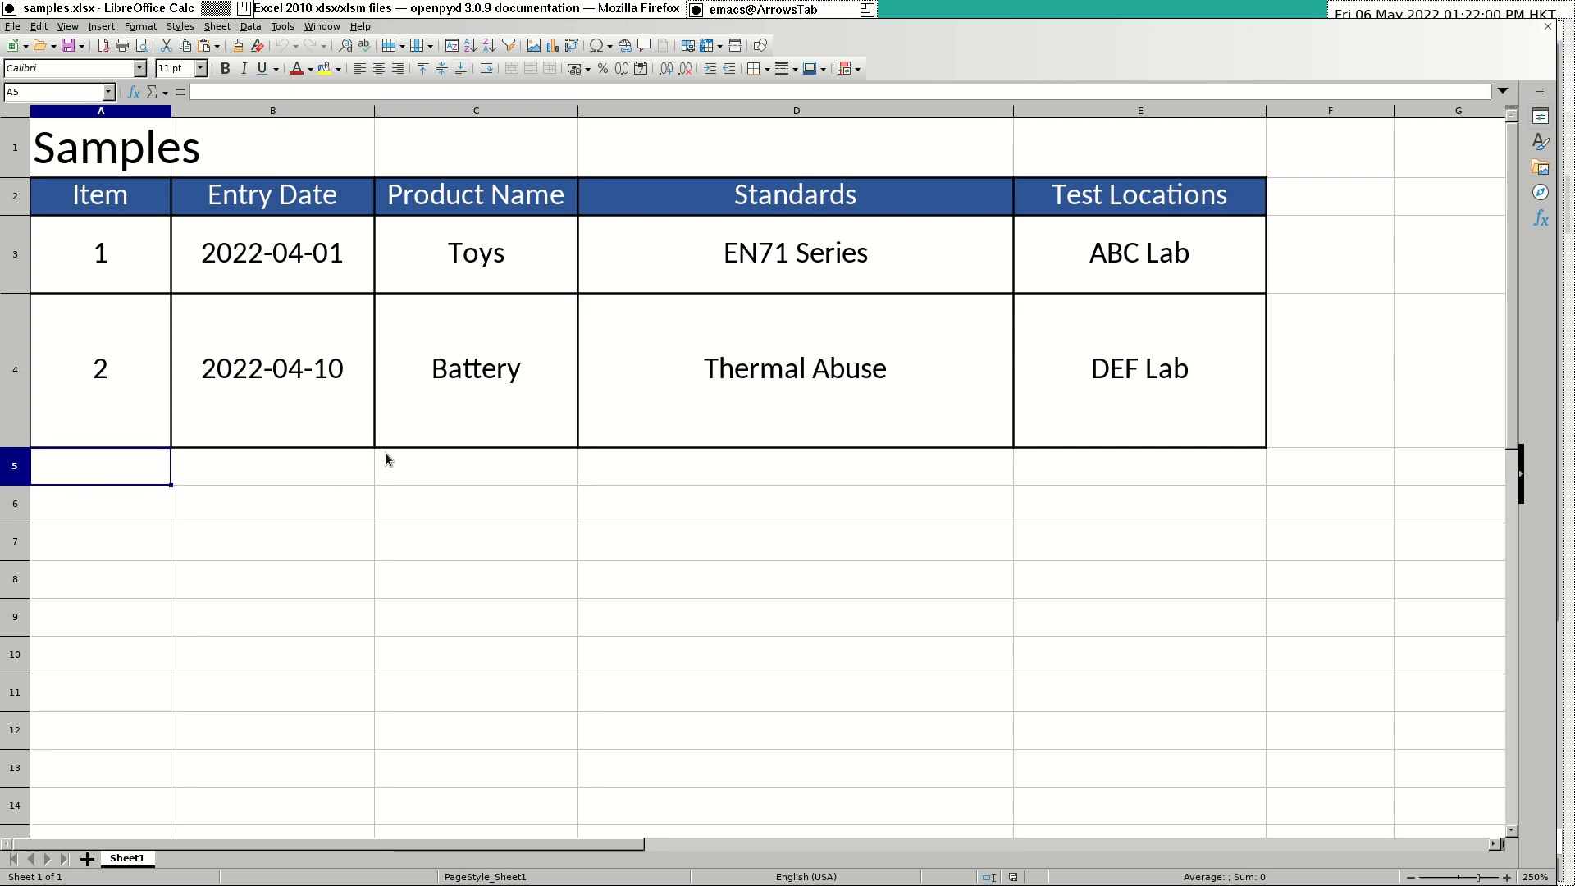
mouse_move(239, 349)
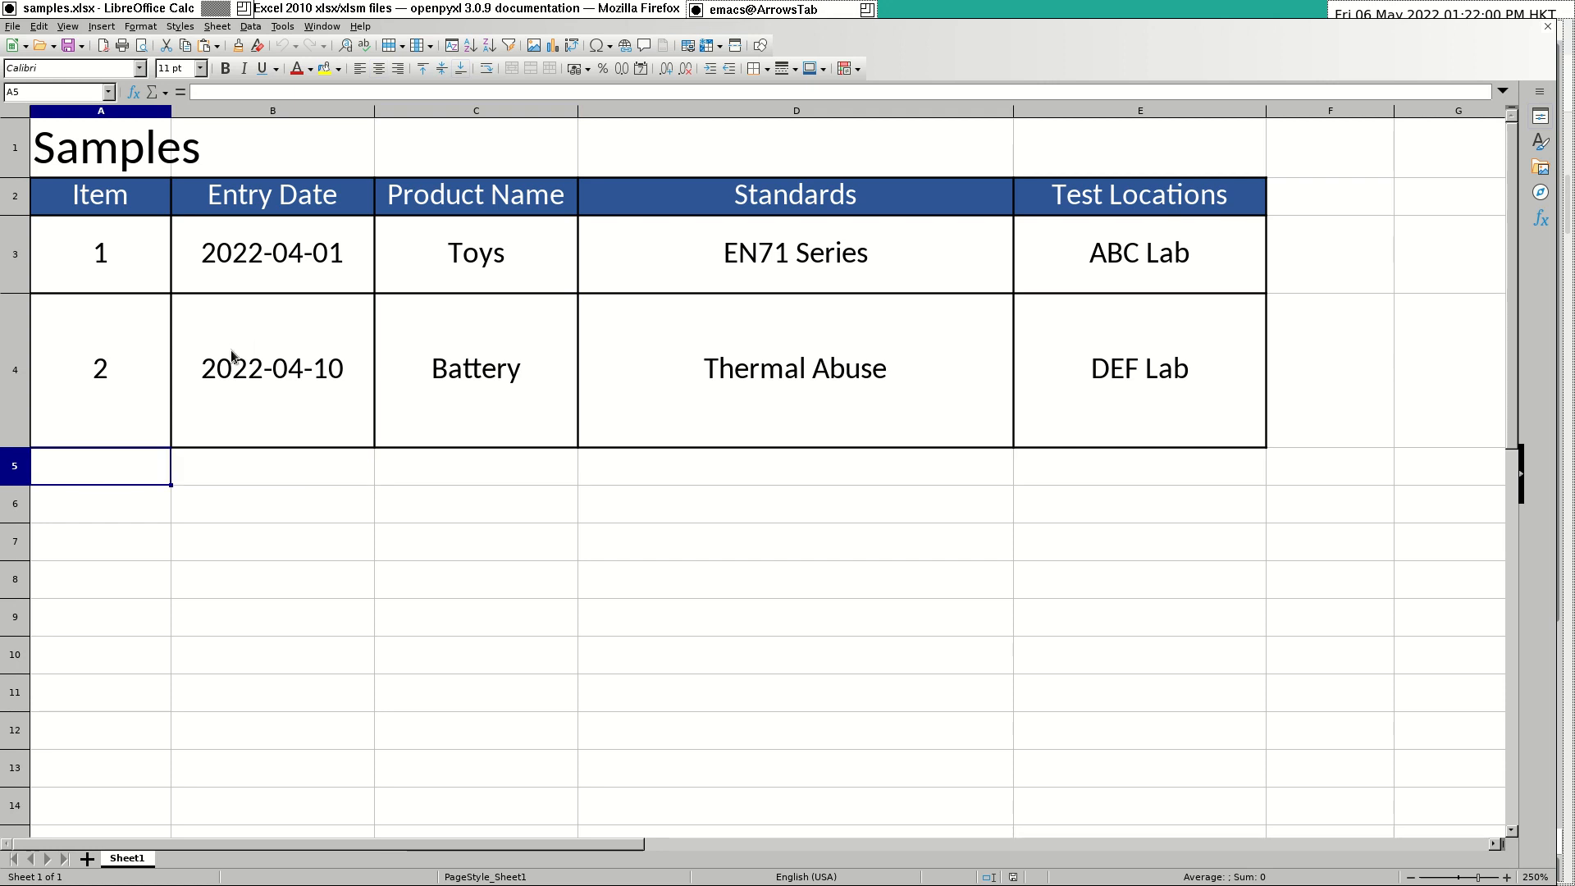
click(272, 368)
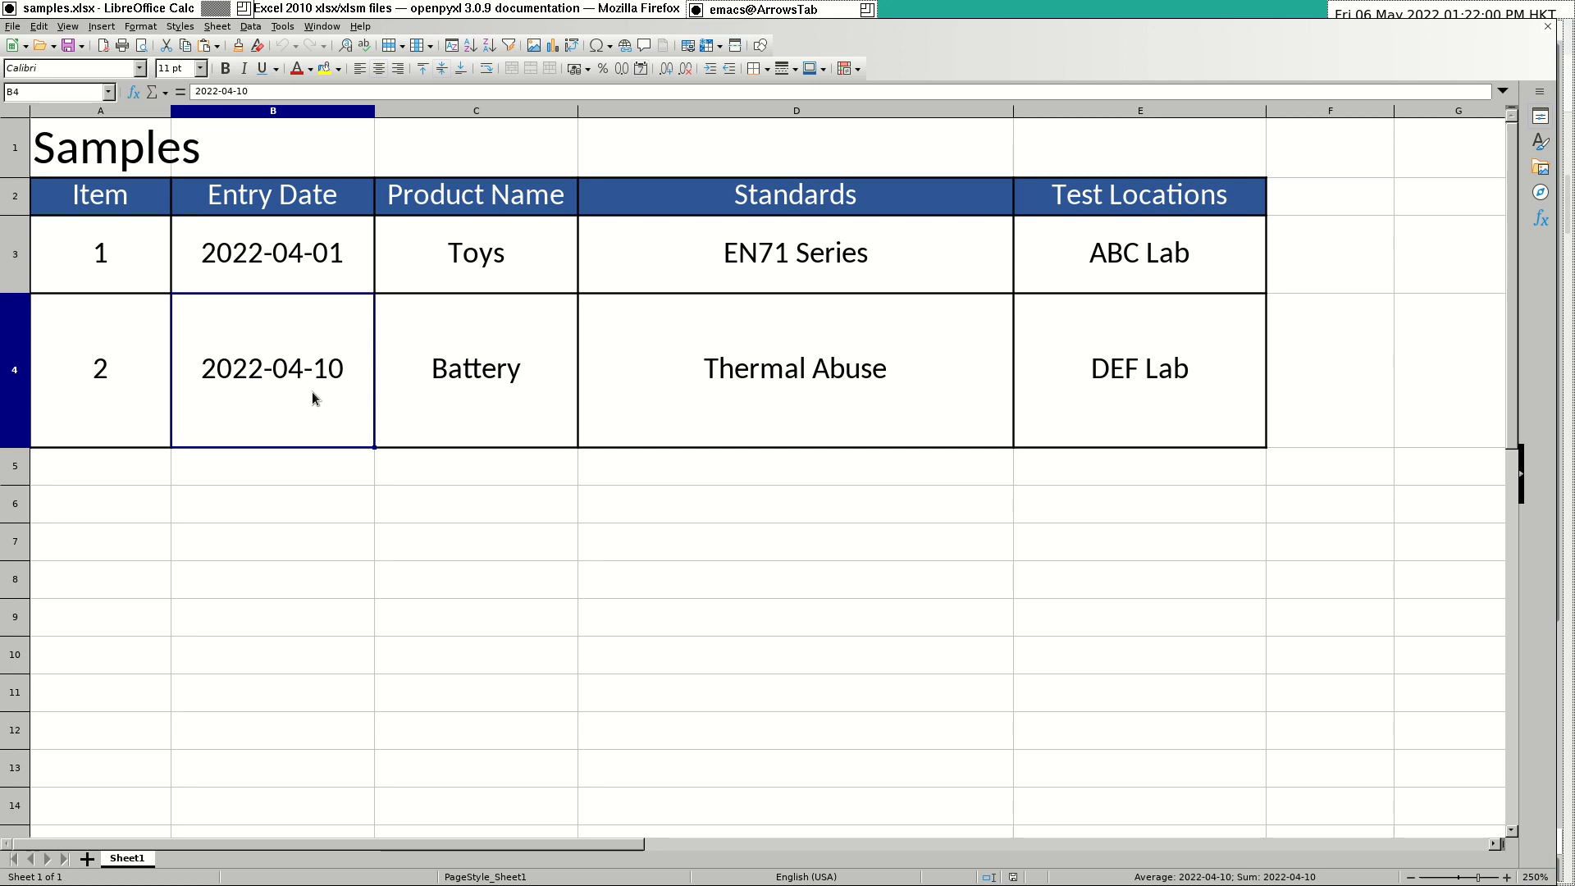
click(100, 466)
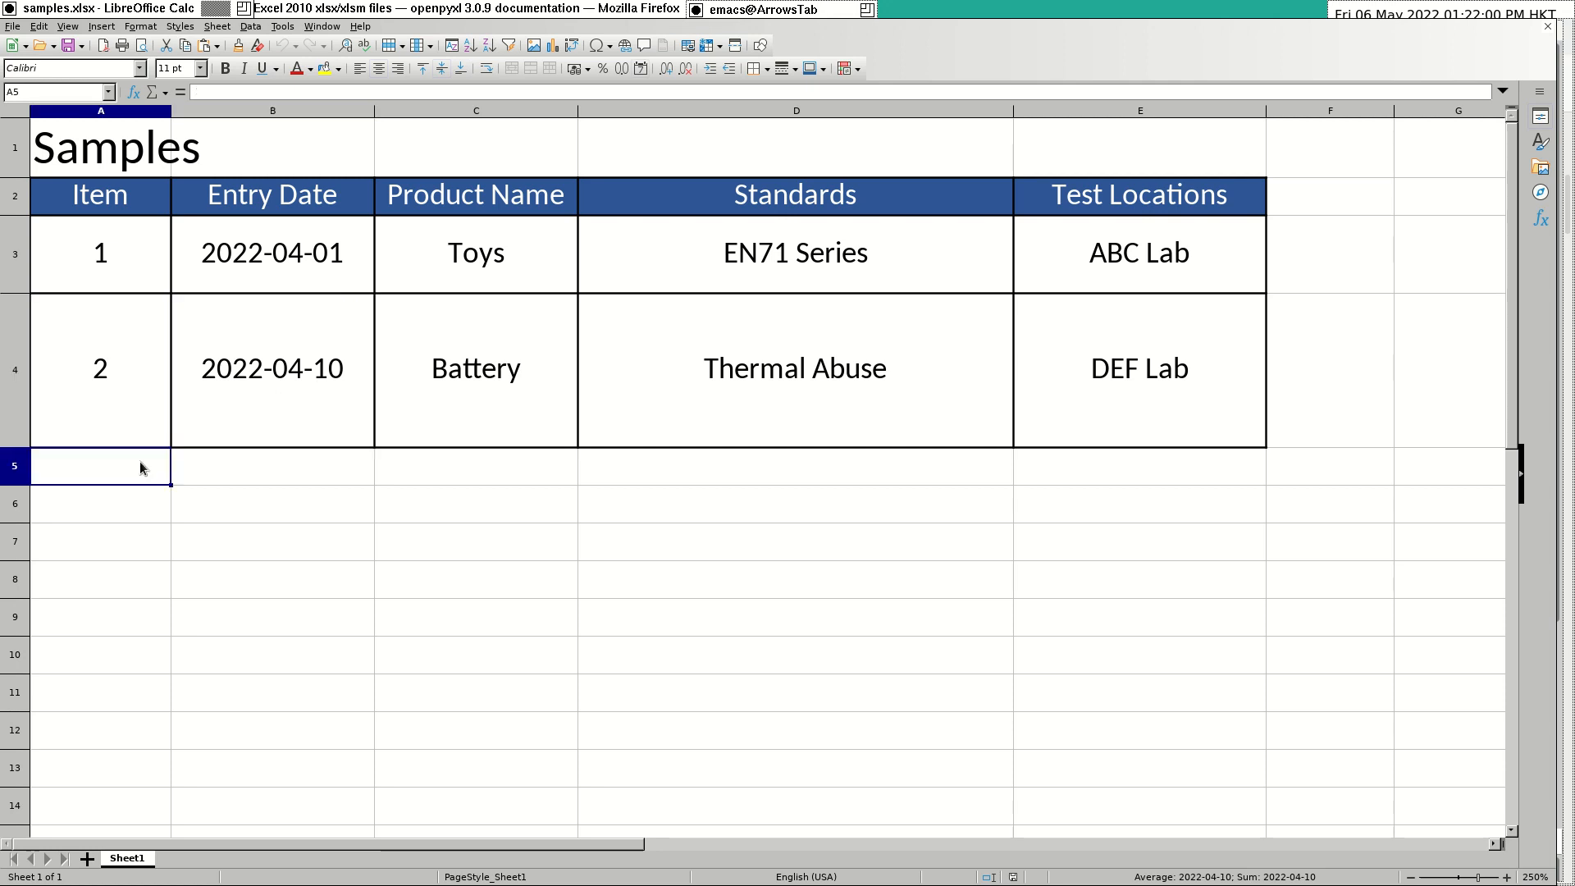
click(272, 368)
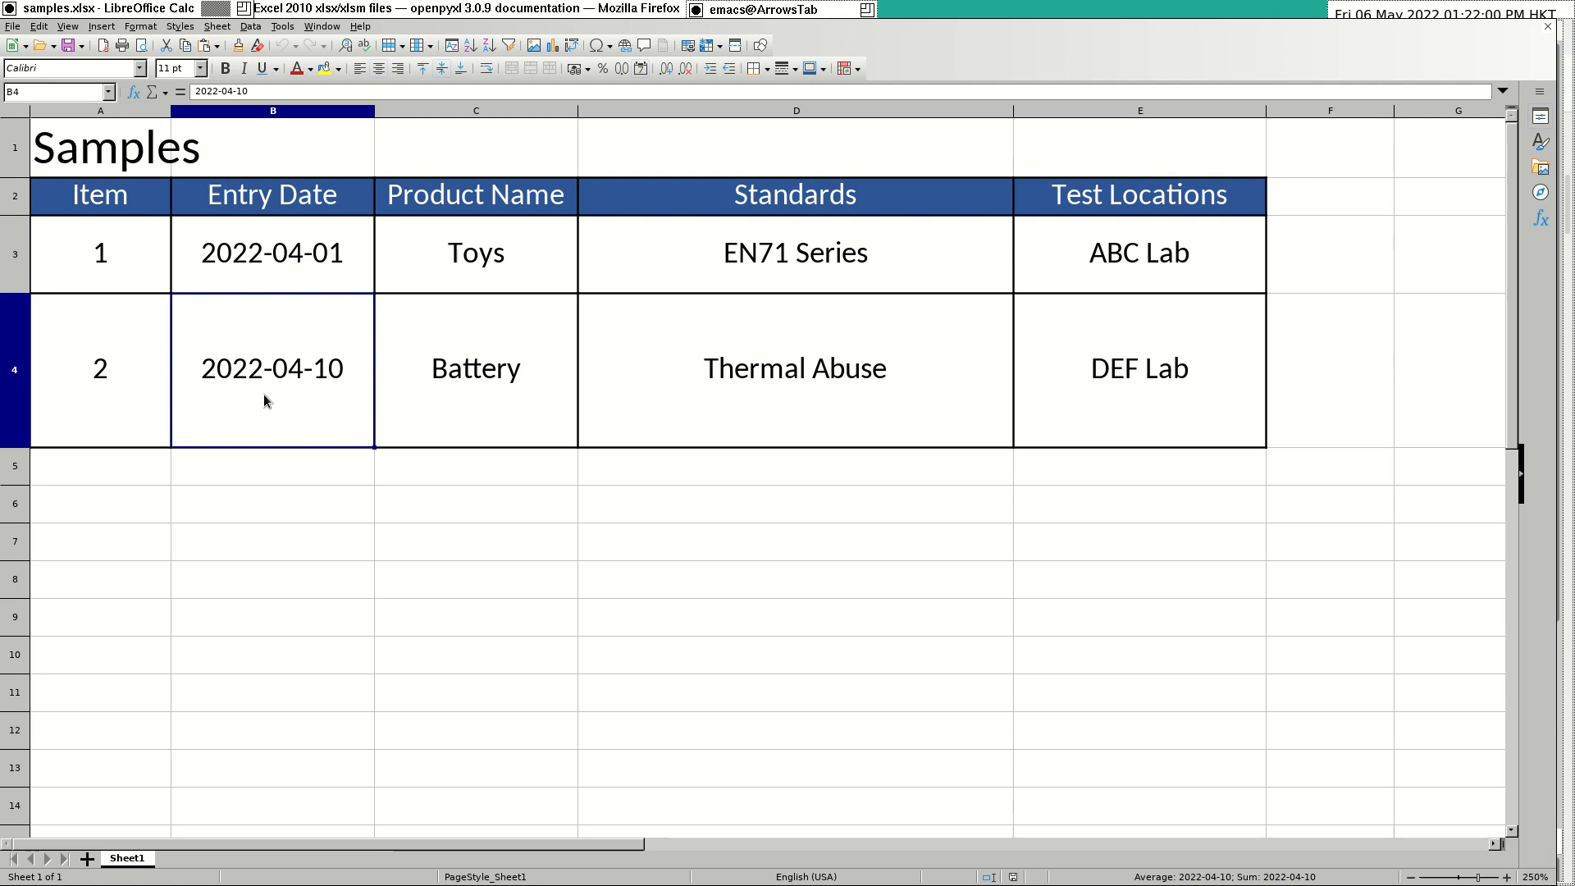
Close Calc and the Dired buffer, then move the opening ''' after the worksheet line.
click(763, 9)
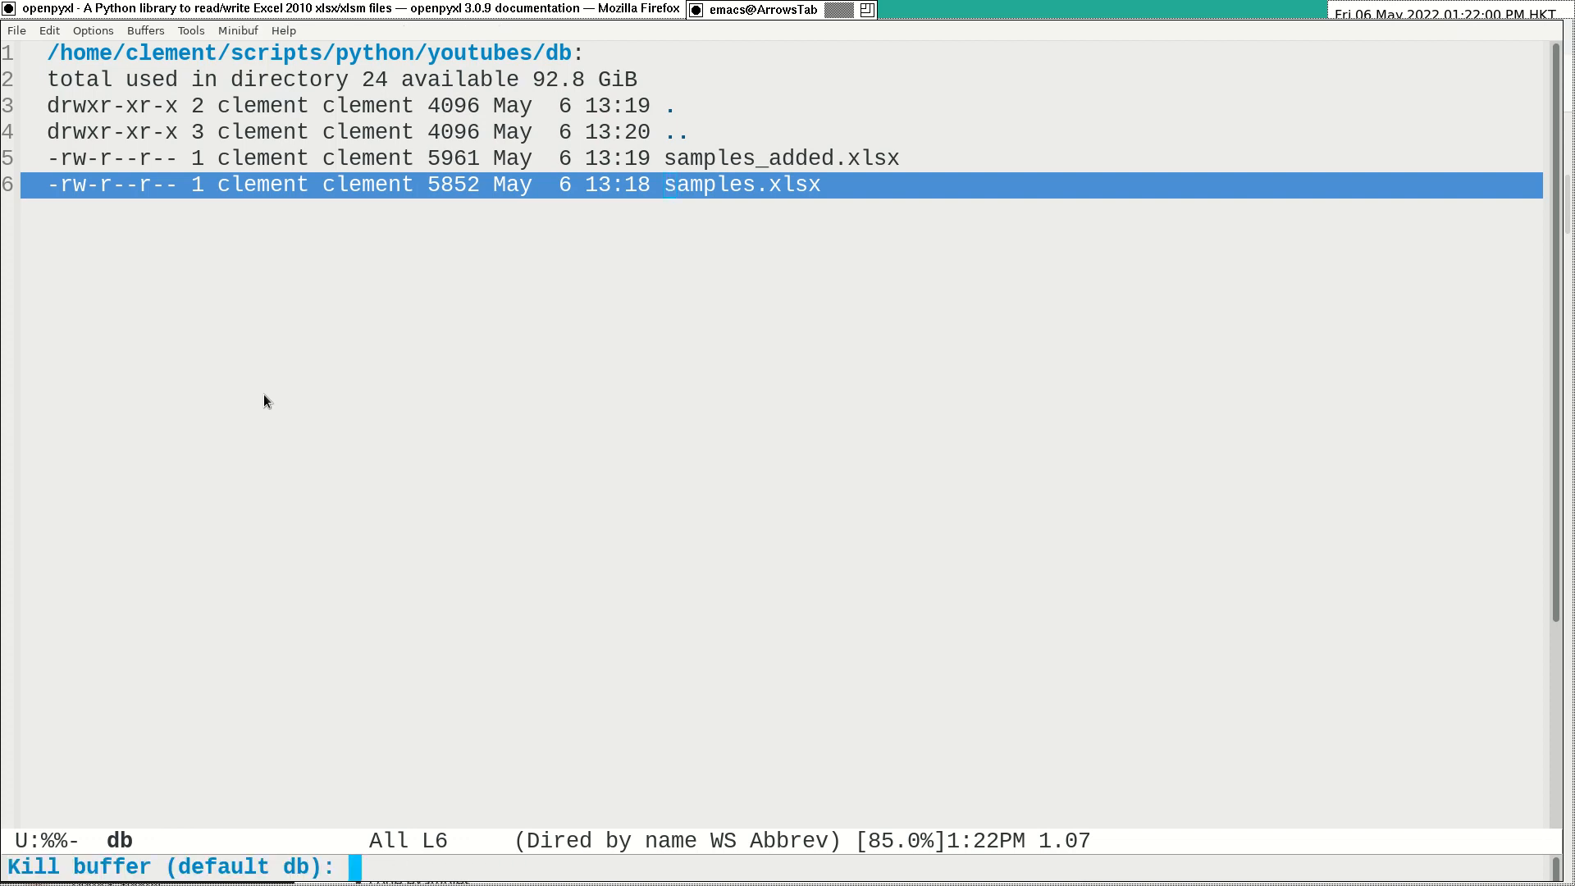
key(Return)
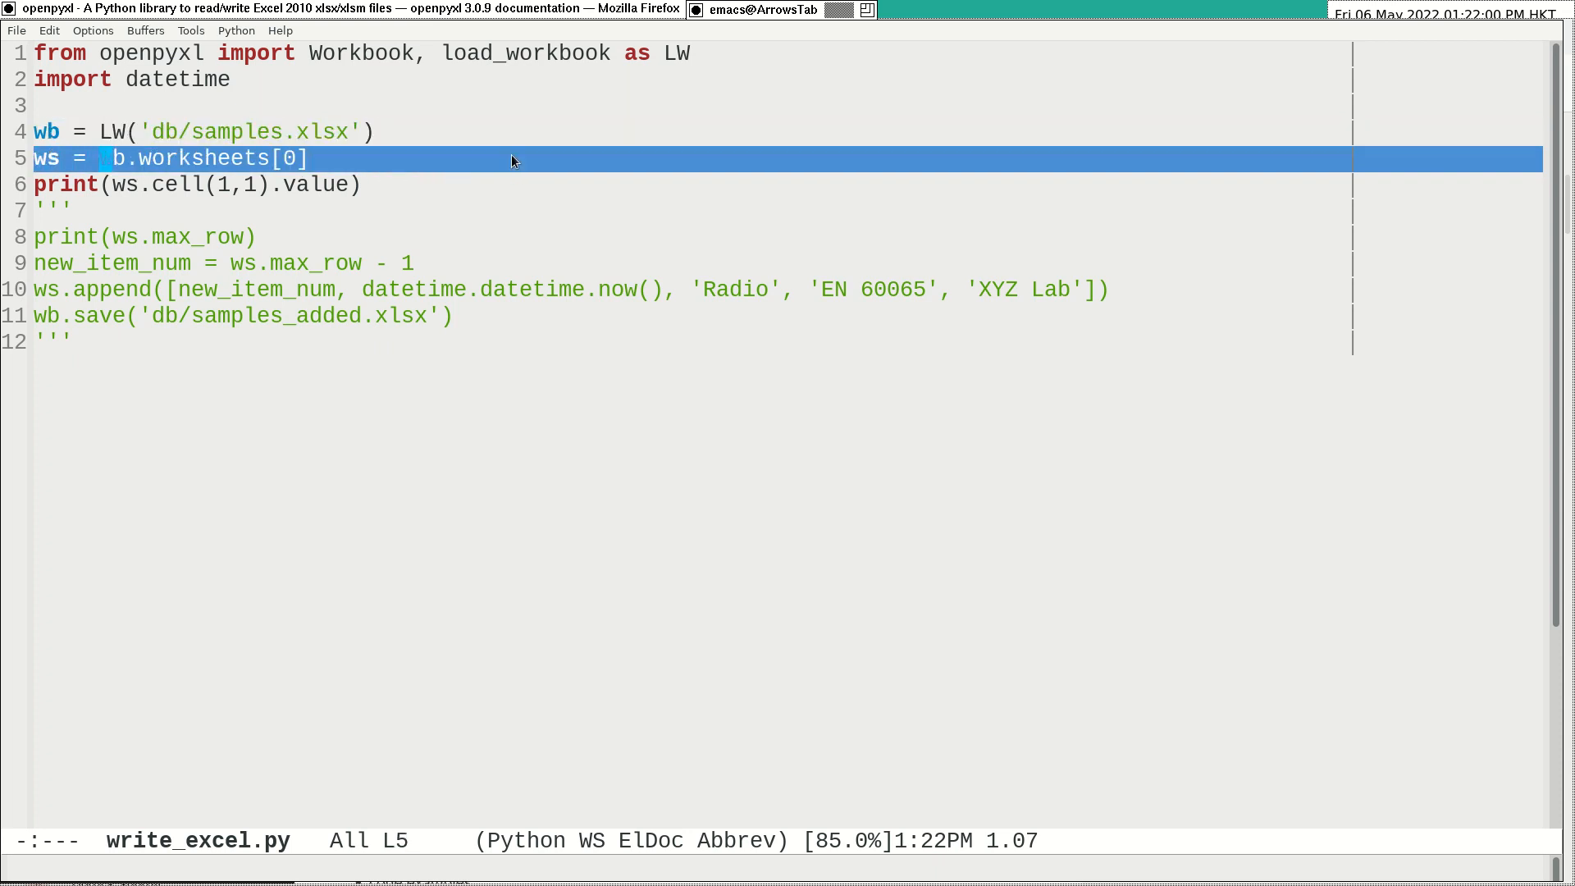
text(w)
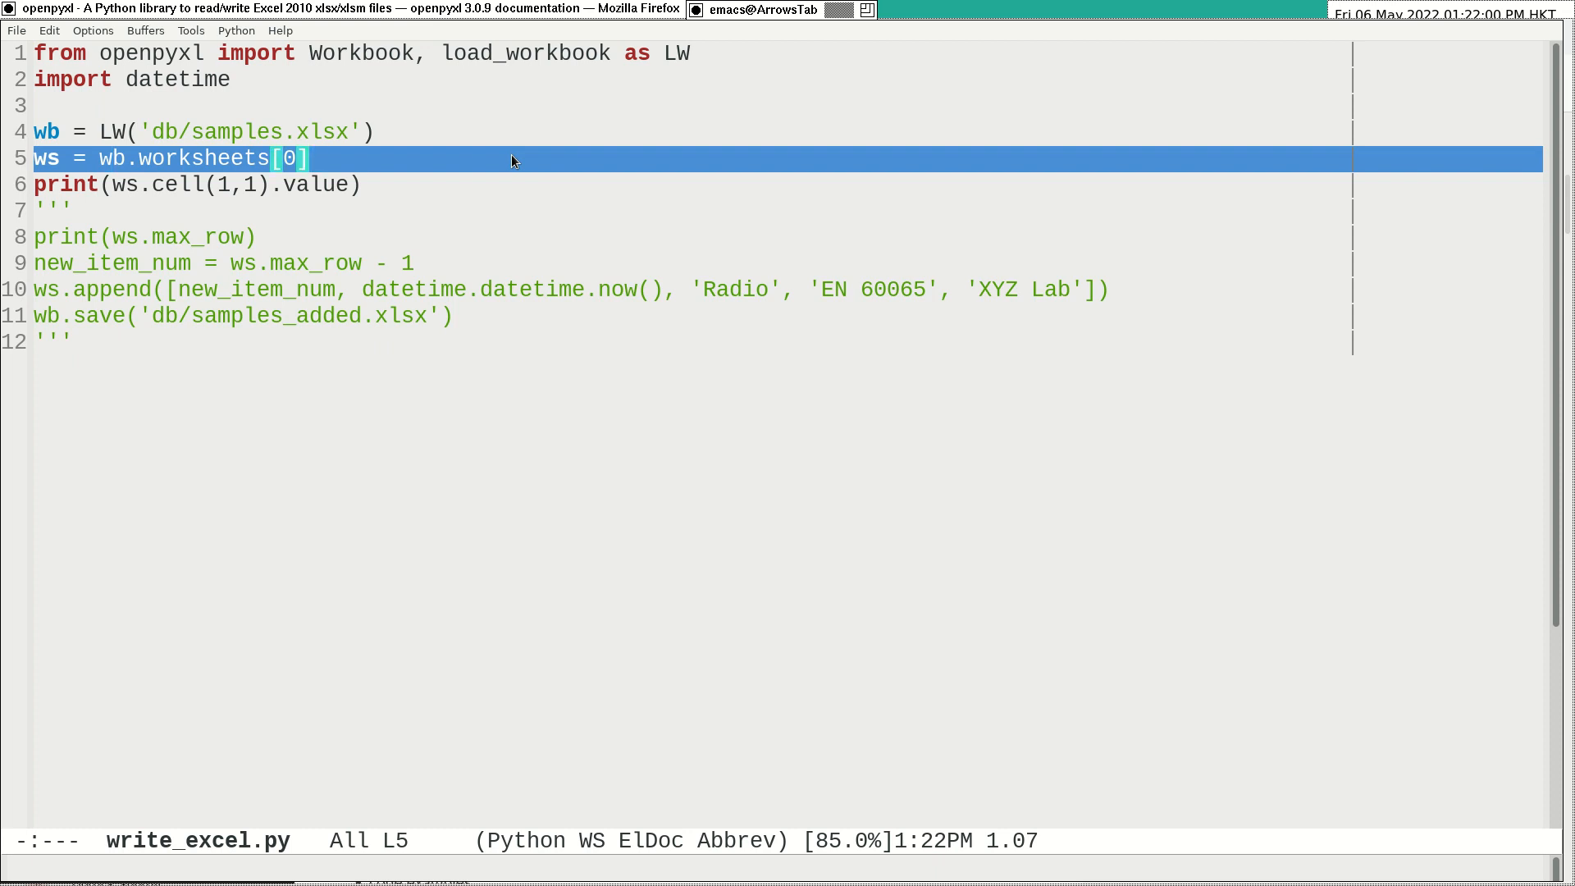
text('Sheet)
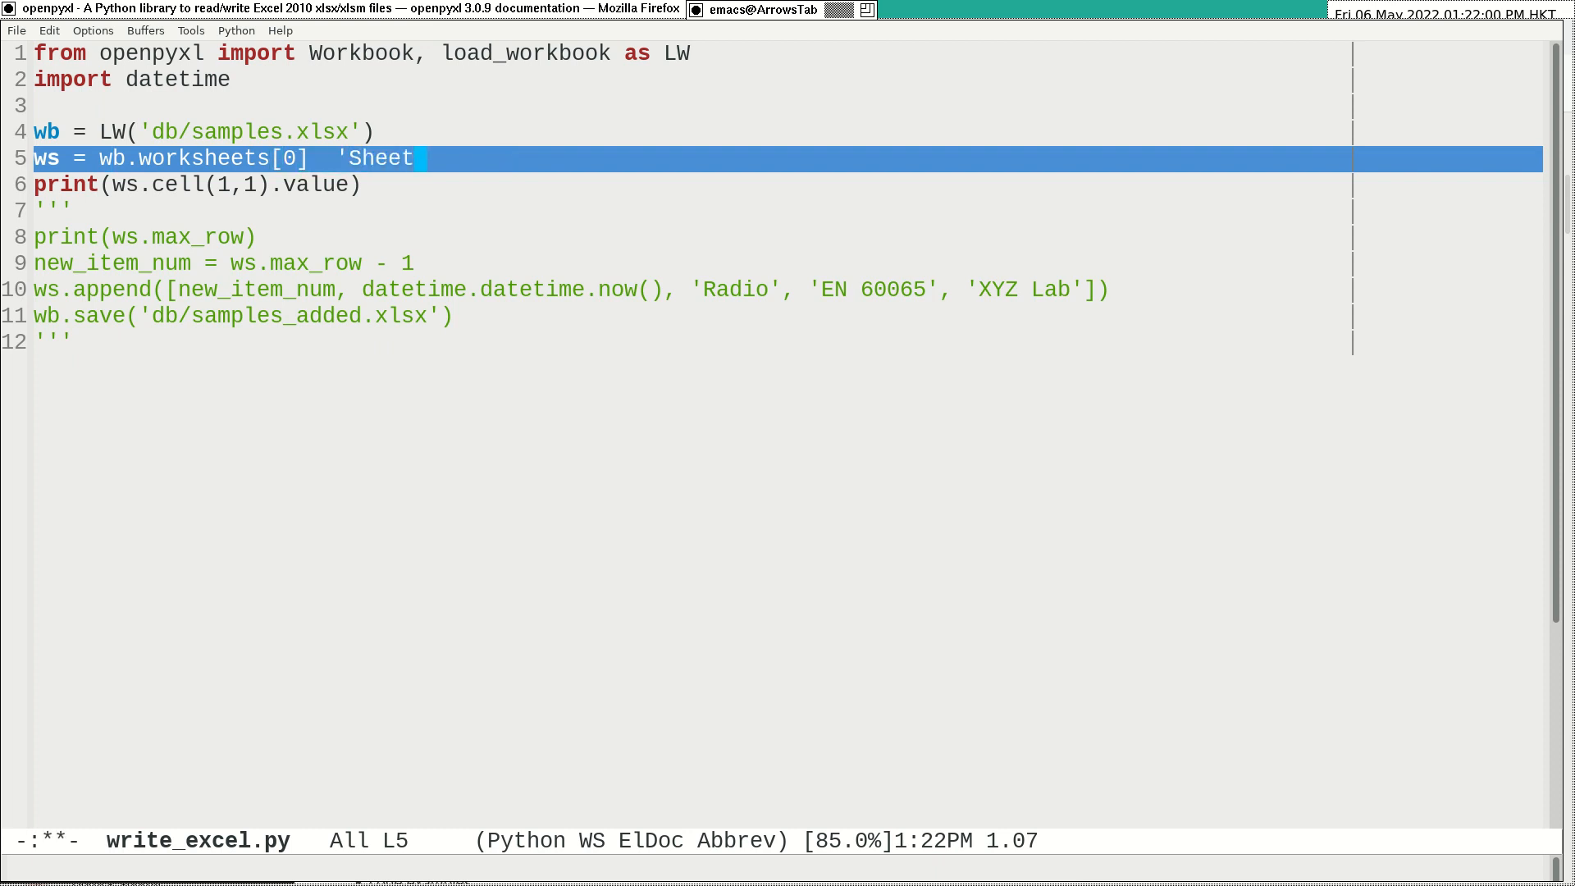
text(1)
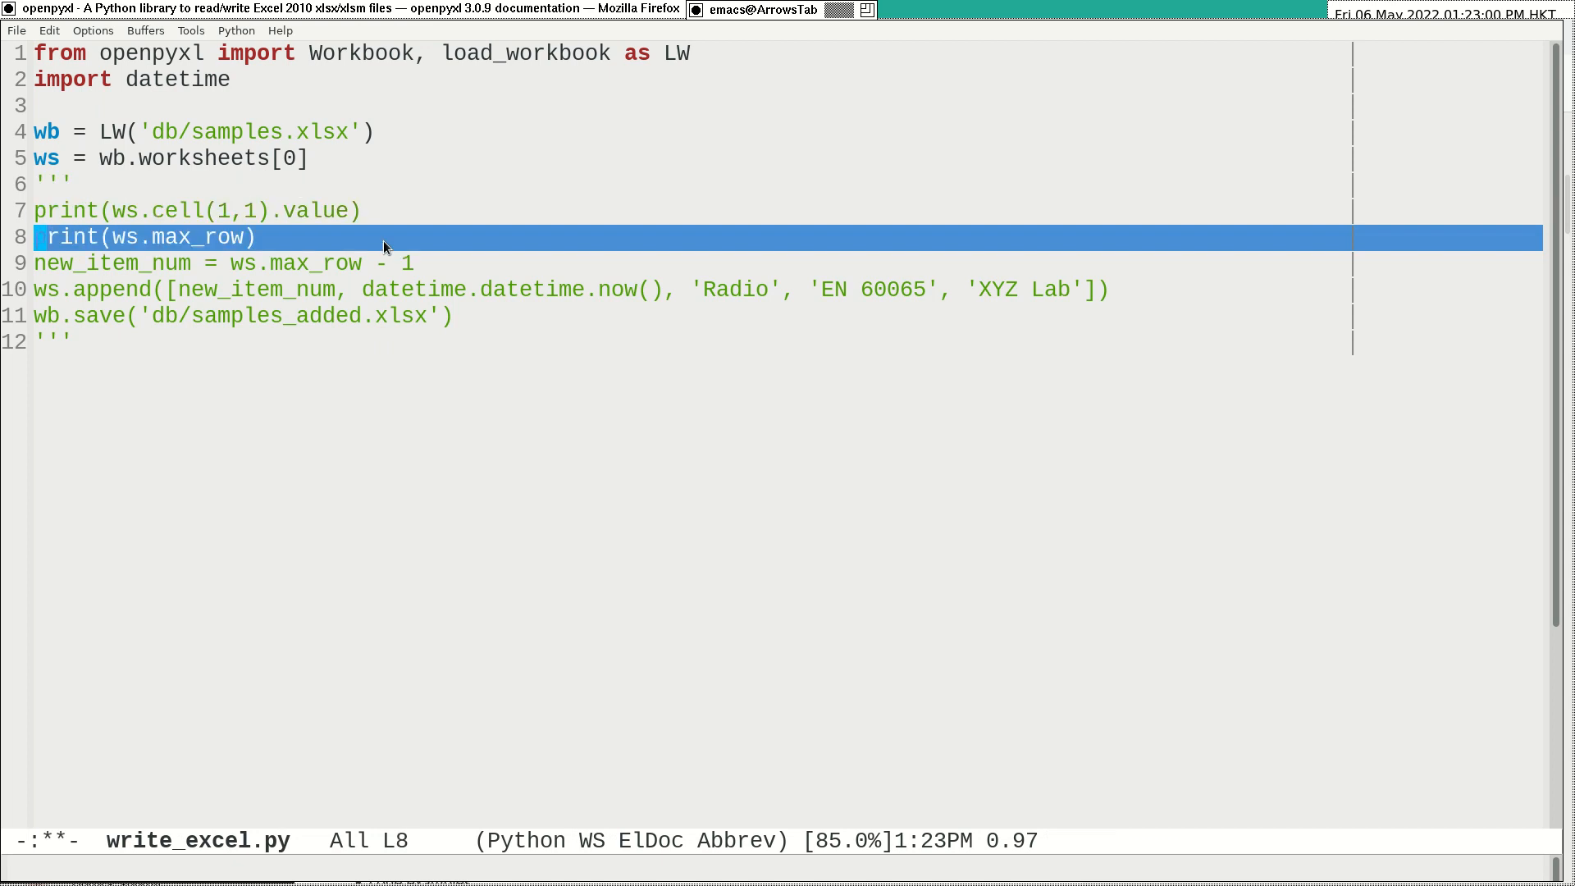
Comment out the cell-value and max_row print lines with M-;.
key(Up)
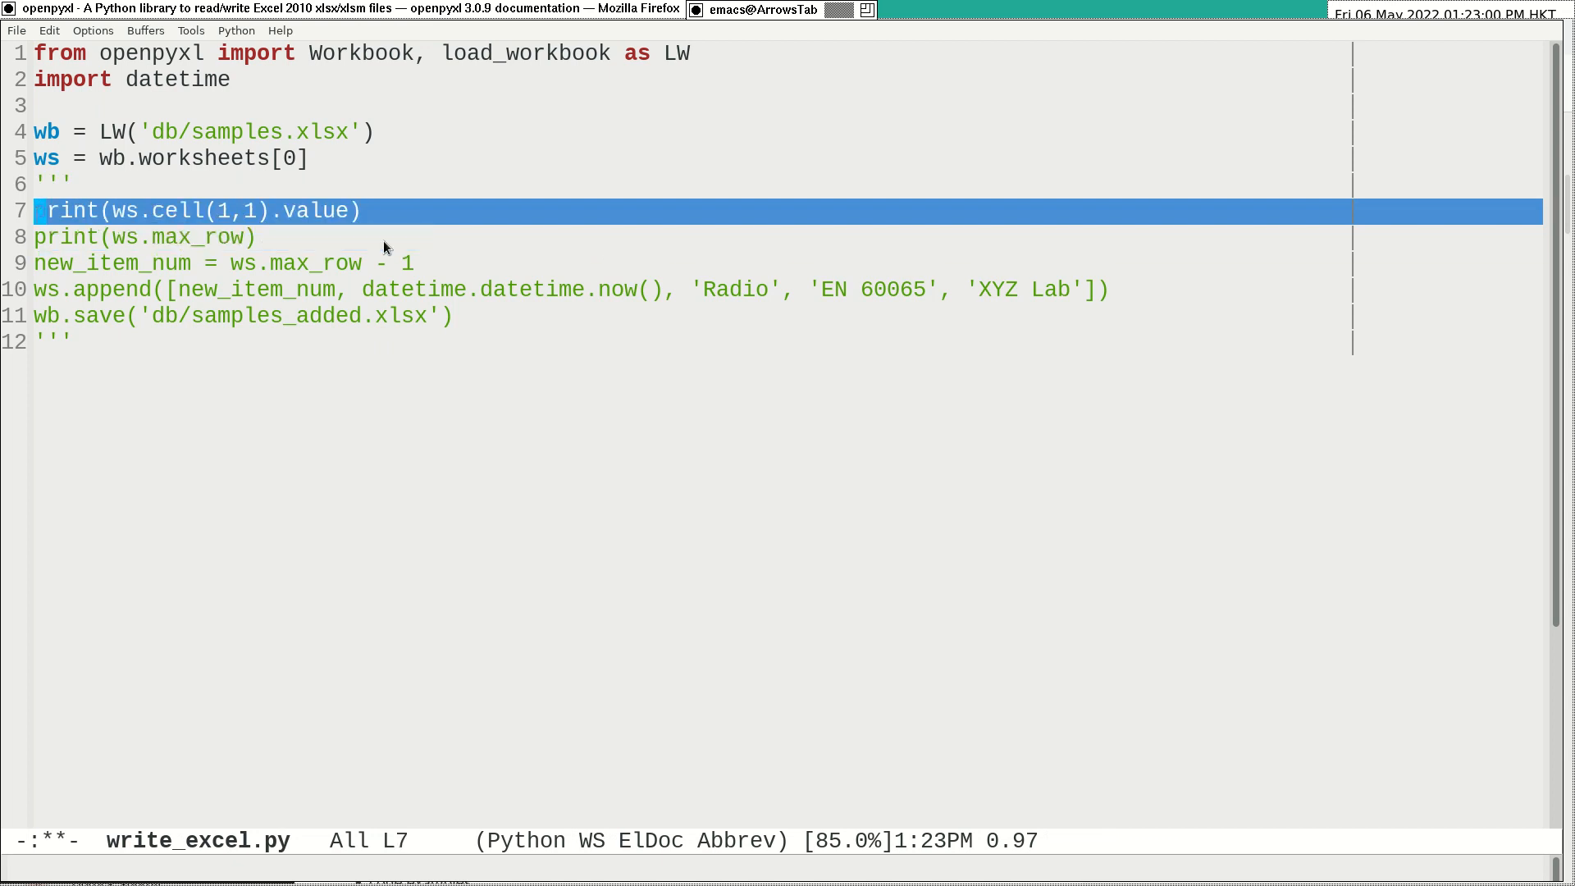
key(Down)
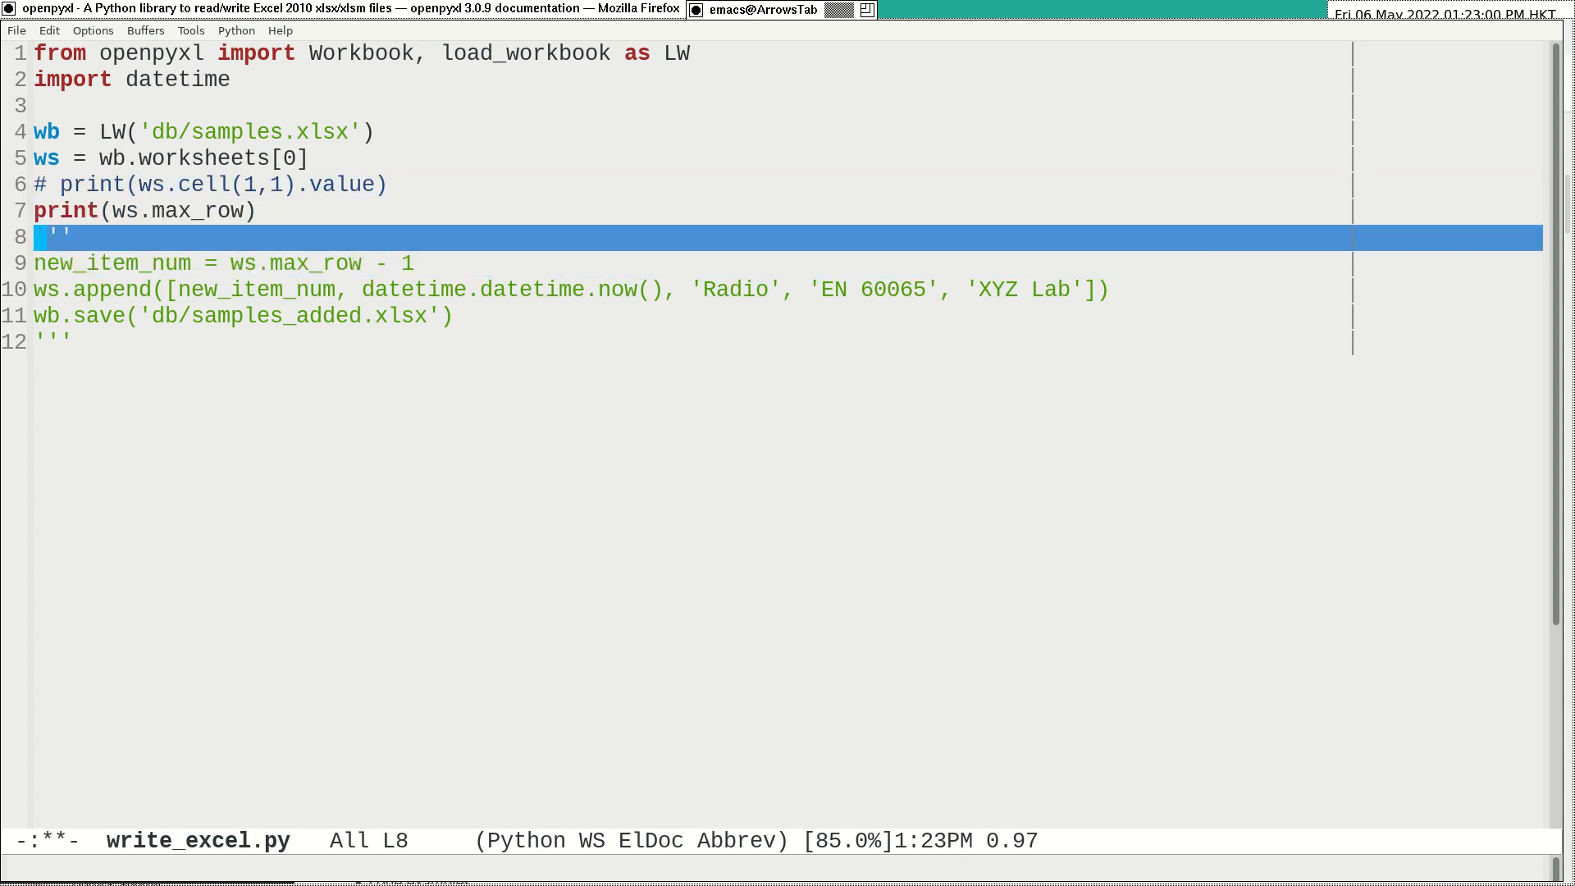
key(Up)
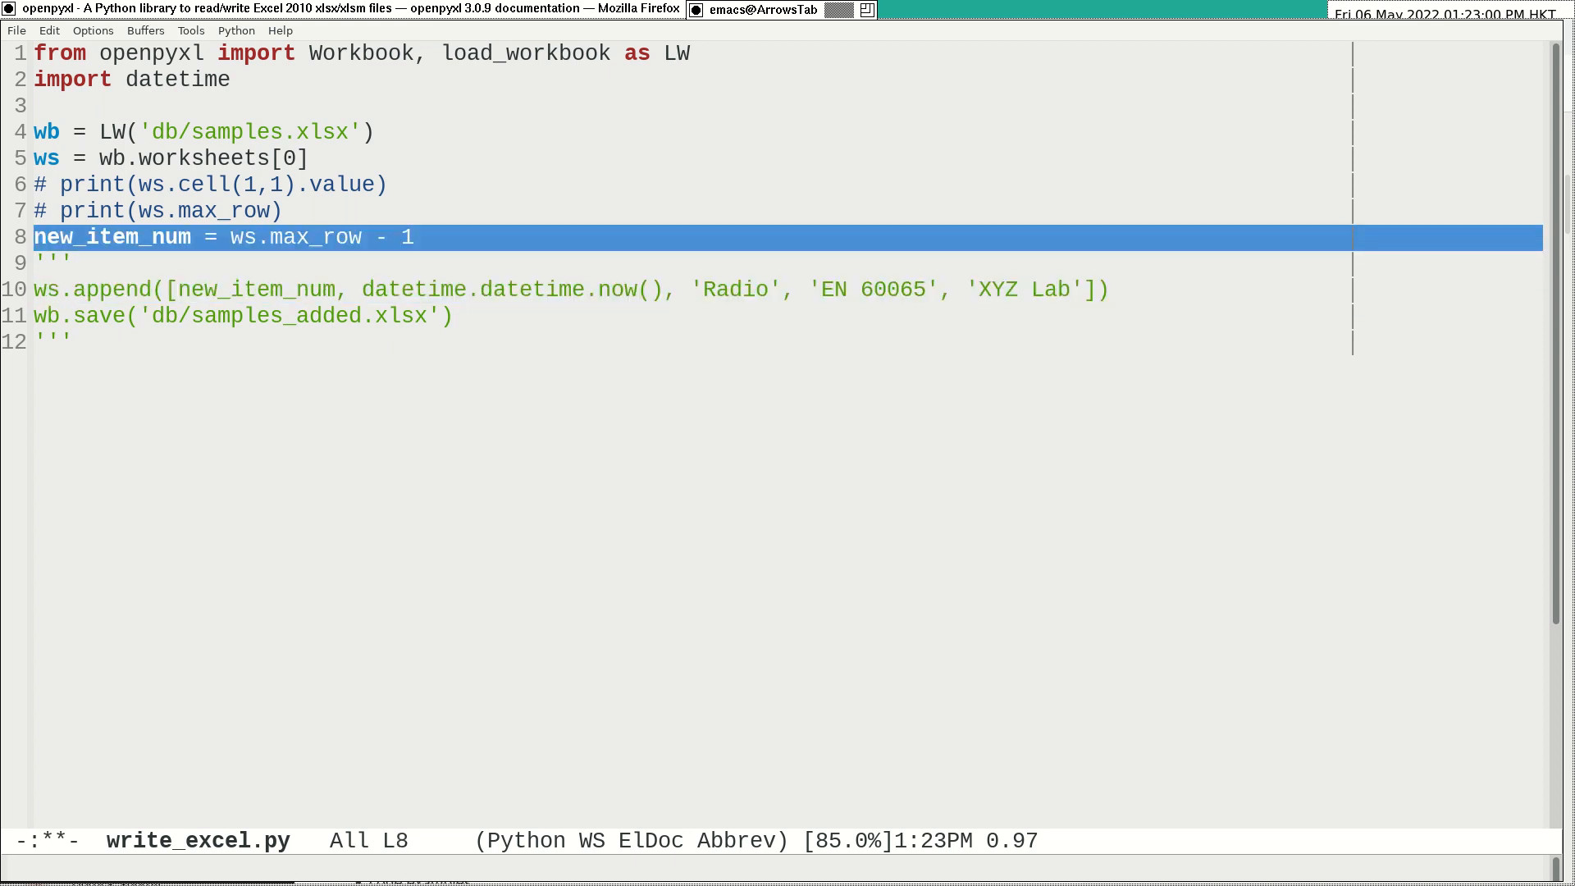
Move the opening triple quote so the append line sits outside the quoted block.
key(Delete)
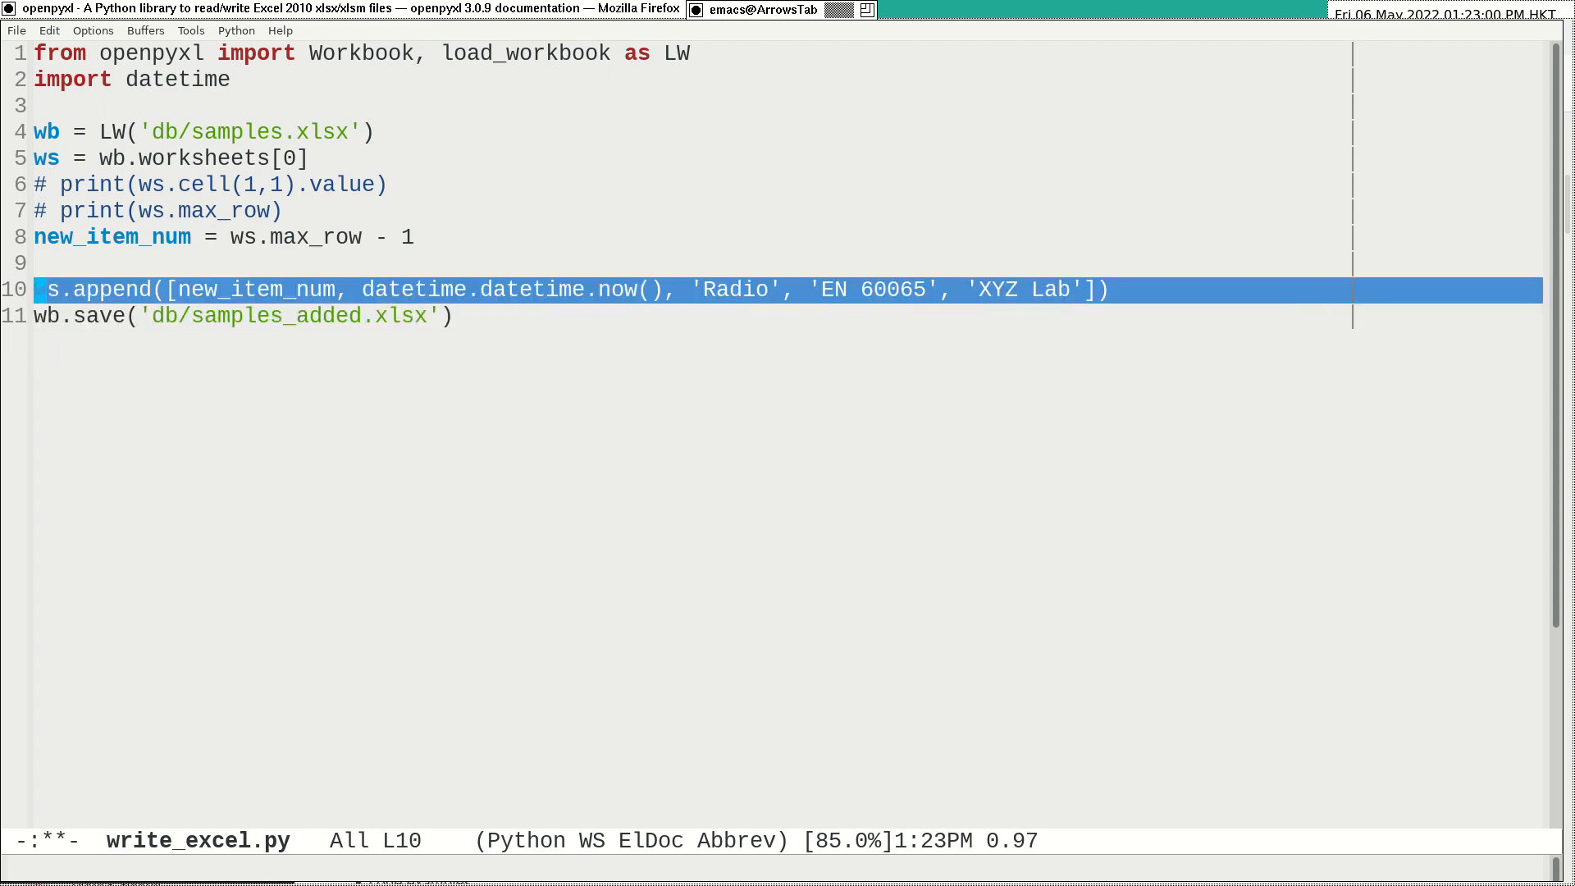
text(w)
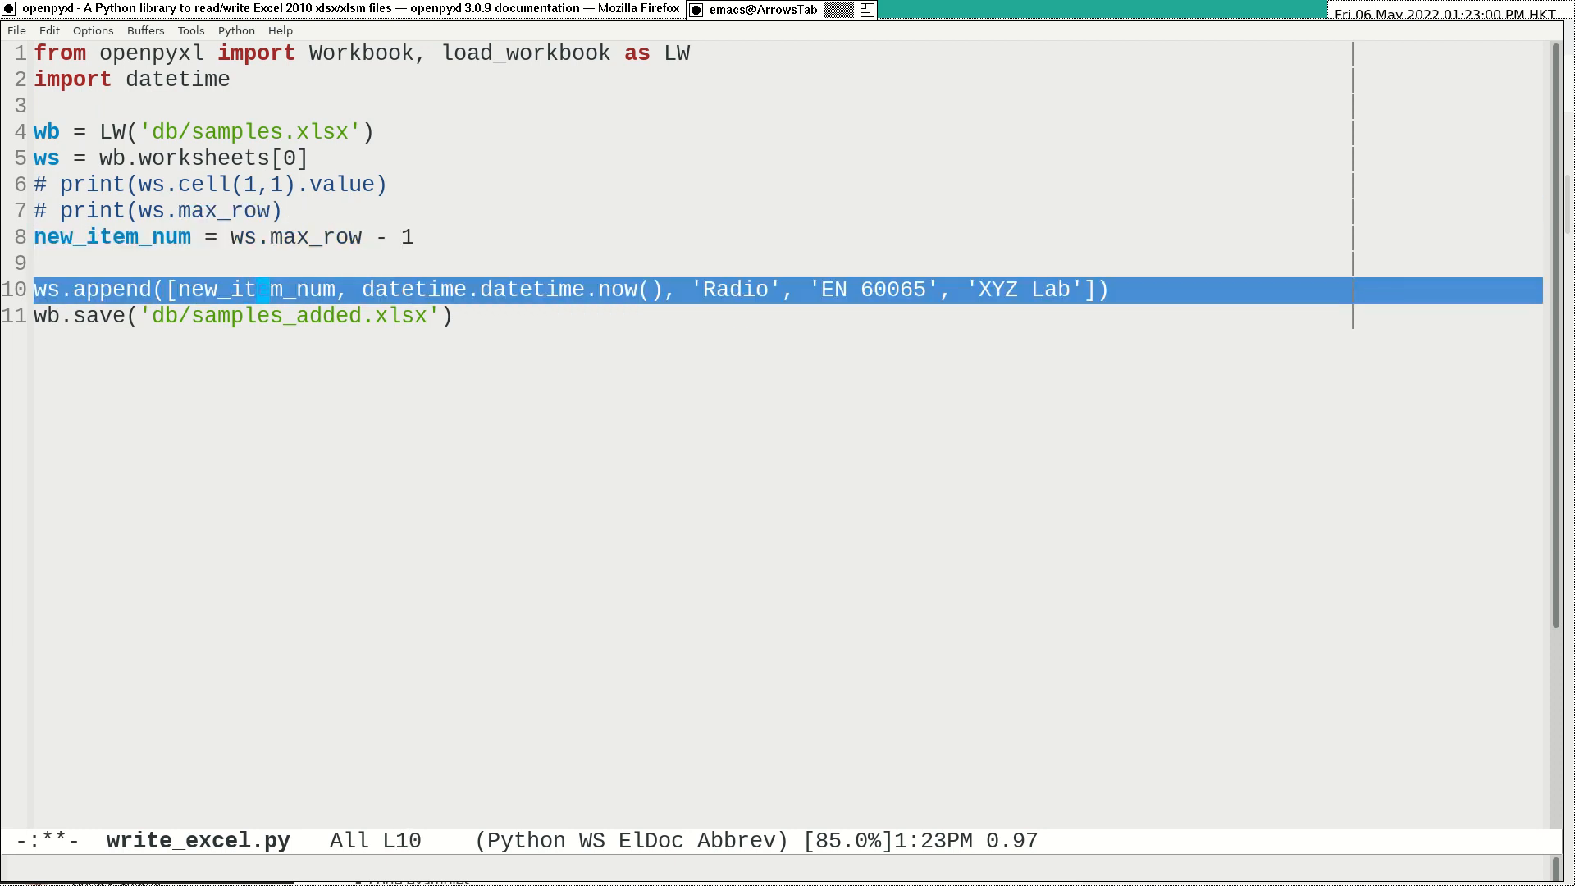
key(Up)
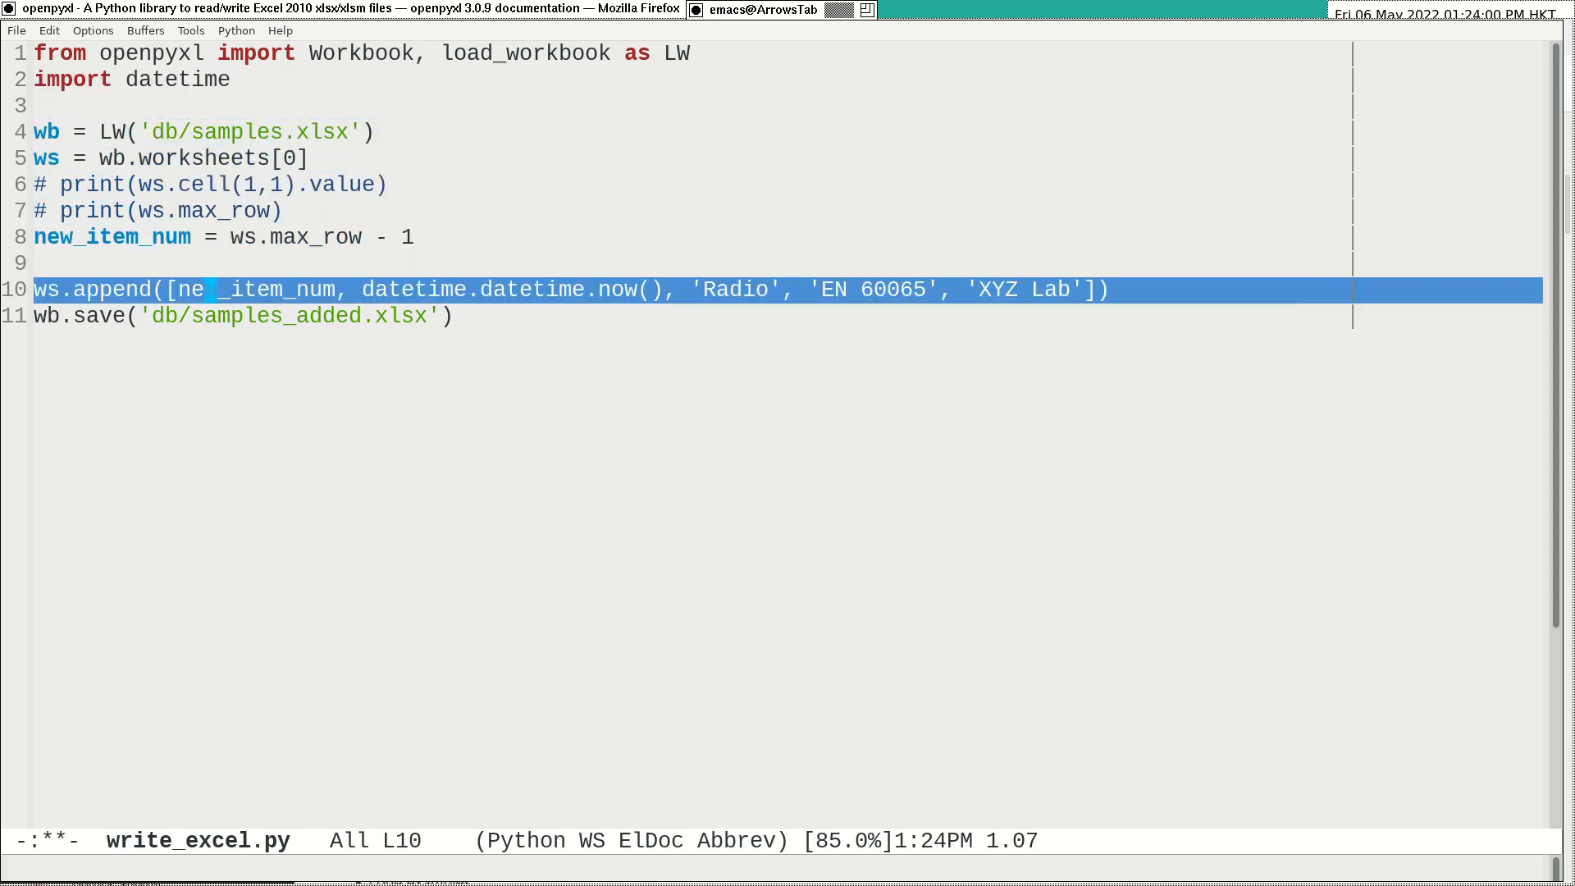
mouse_move(618, 290)
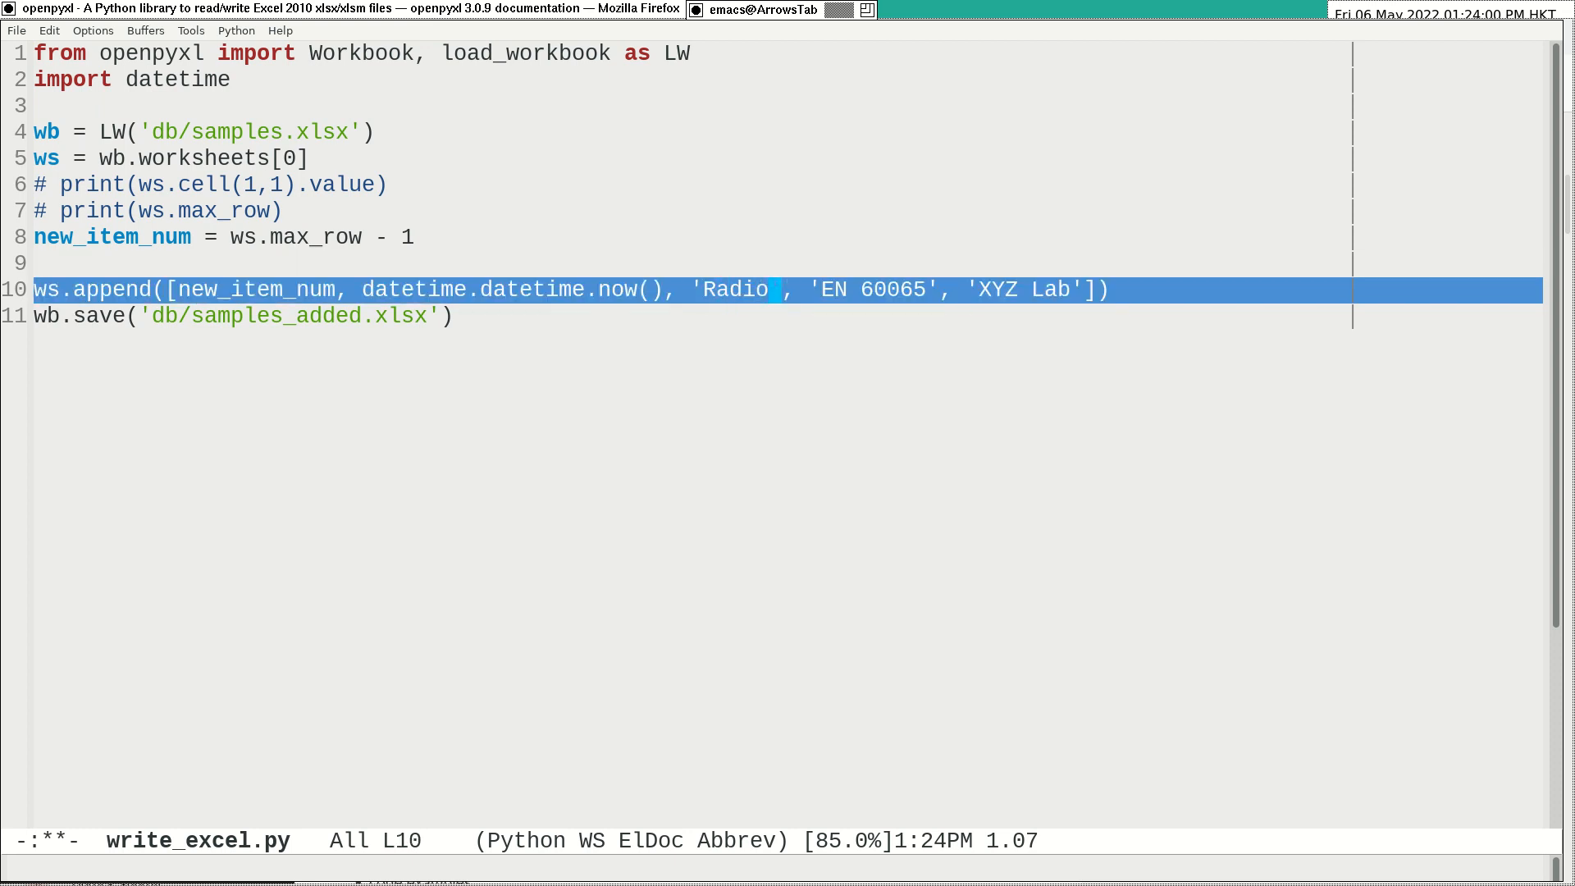
Replace 'Radio' with 'TV set', keeping 'EN 60065' and 'XYZ Lab', and save the script.
key(BackSpace)
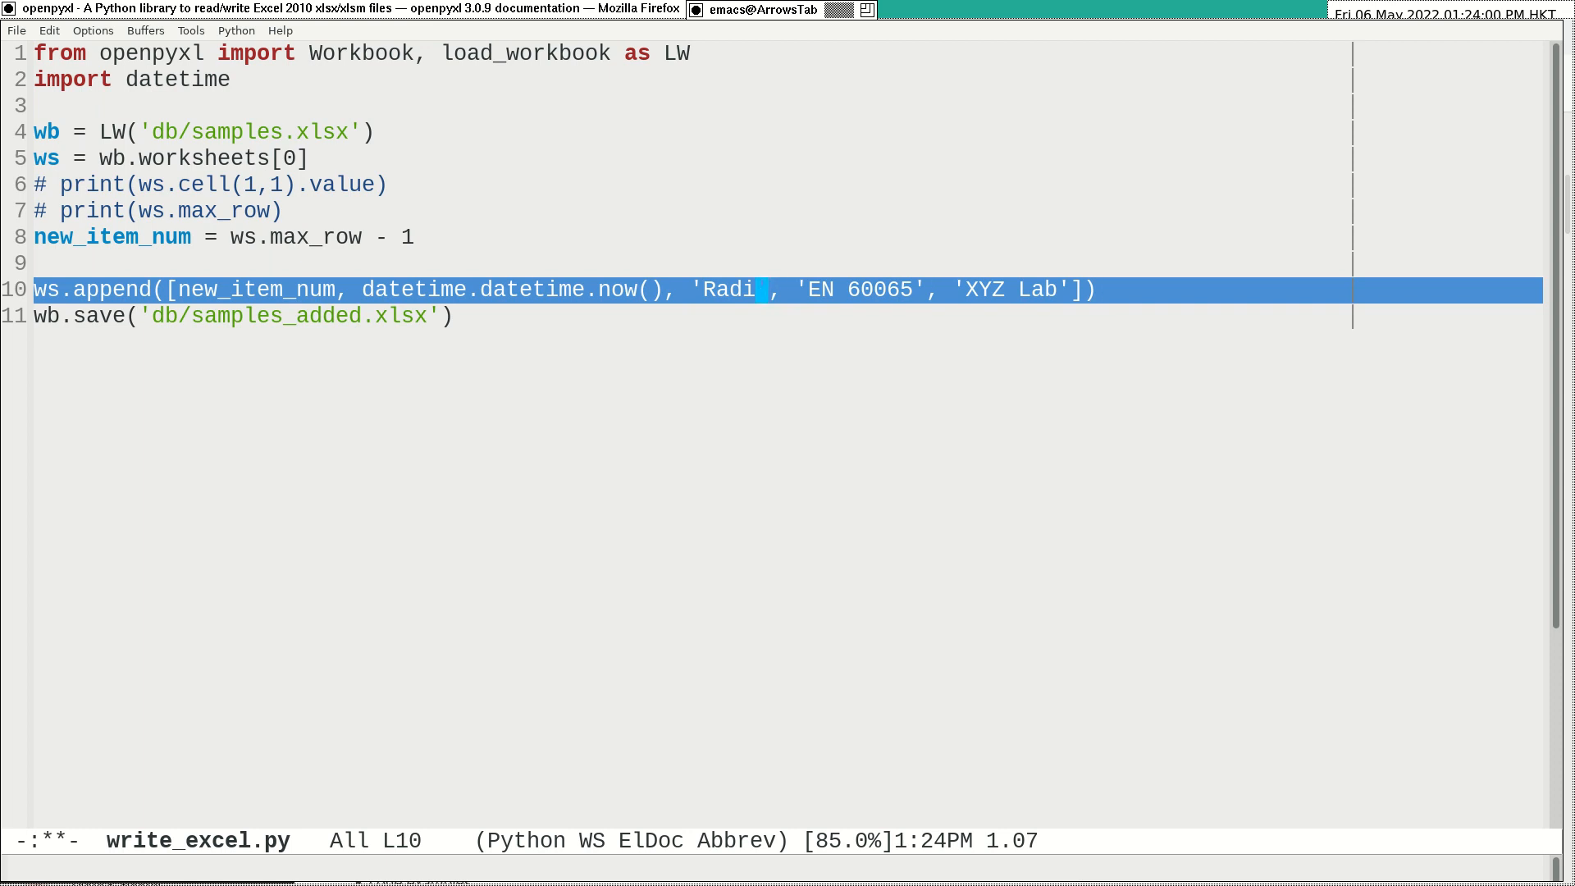
text(TV se)
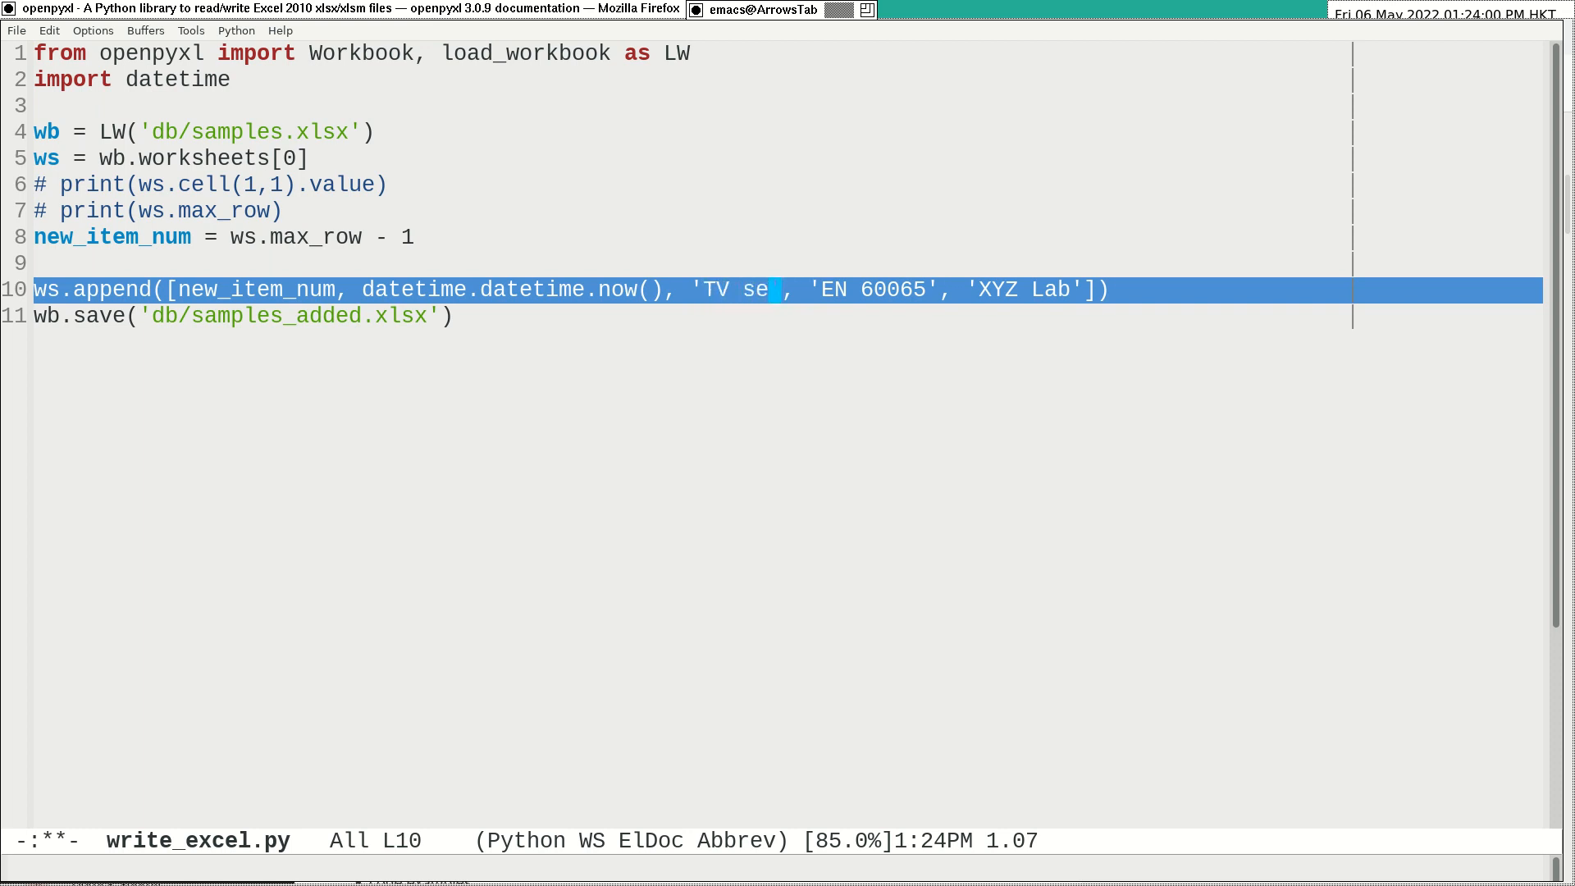
text(t)
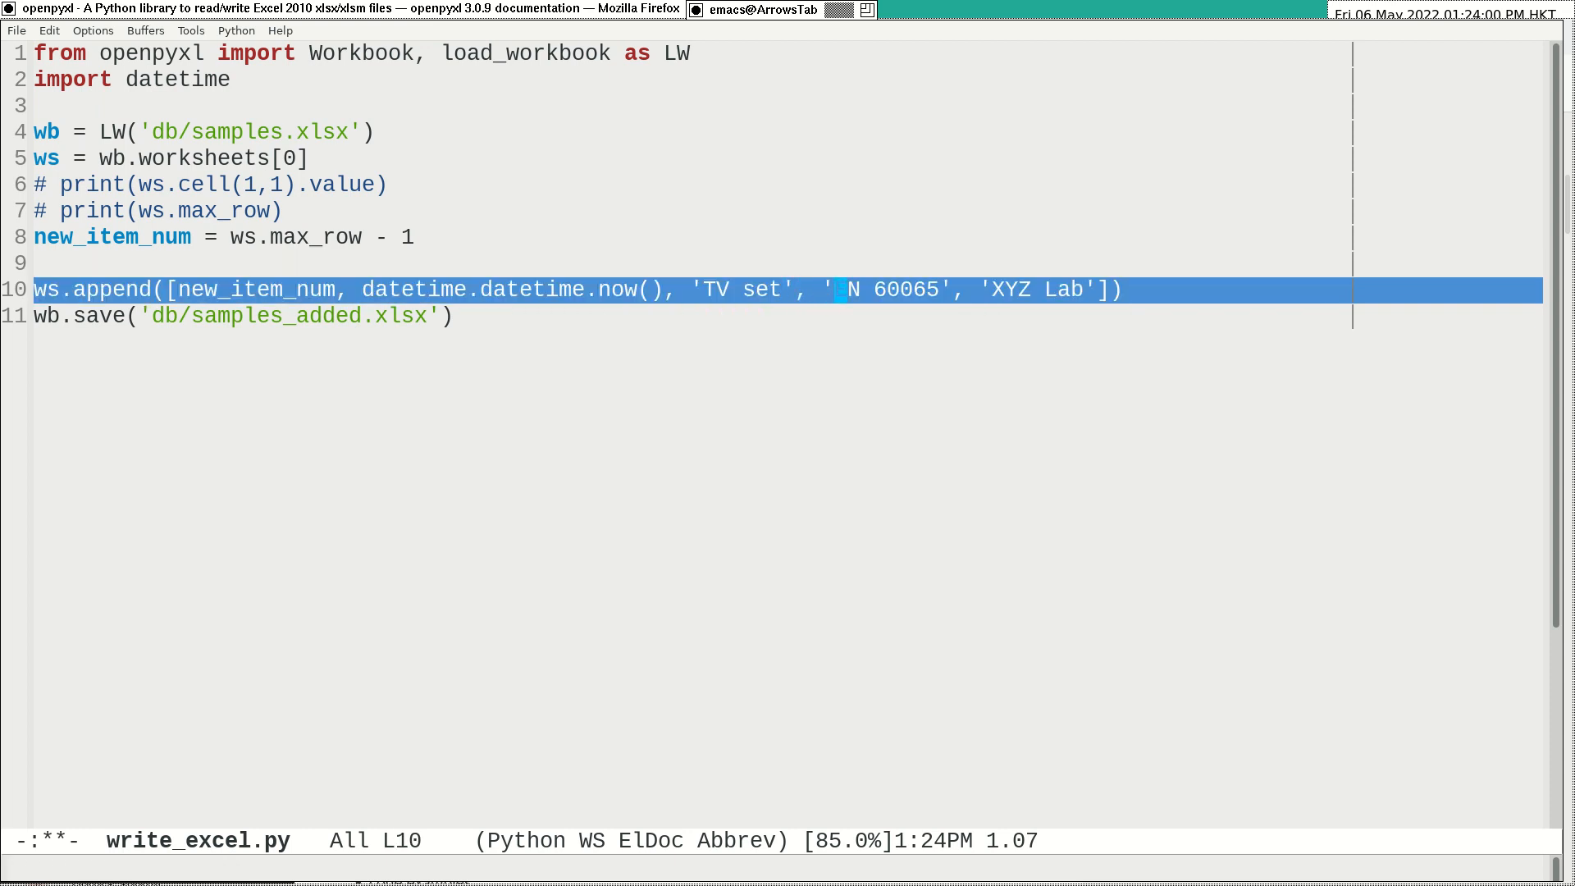
text(E)
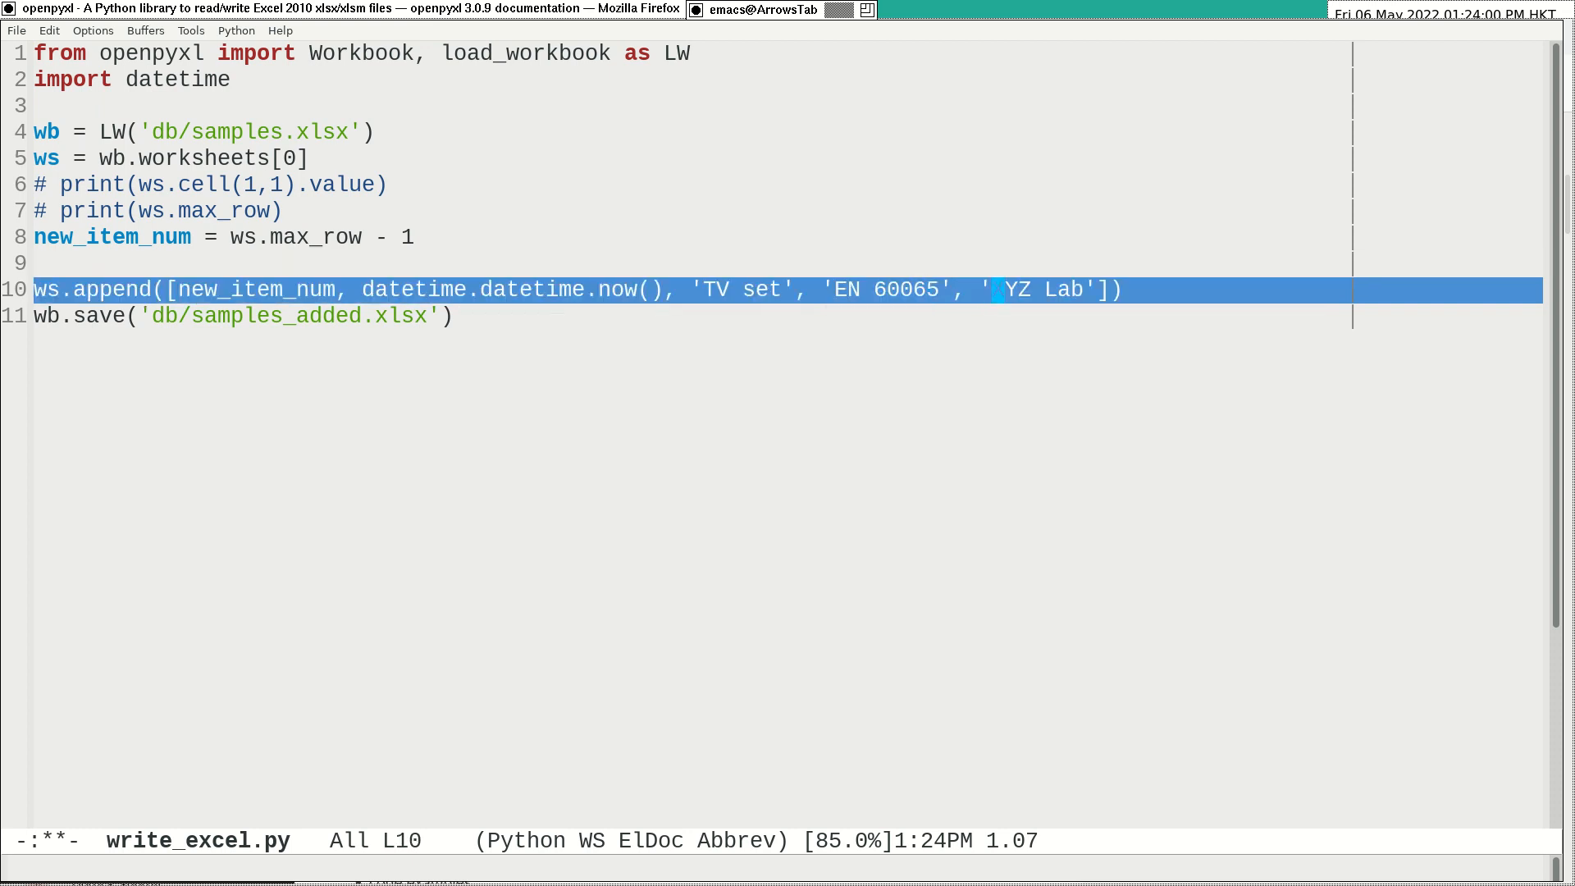
text(X)
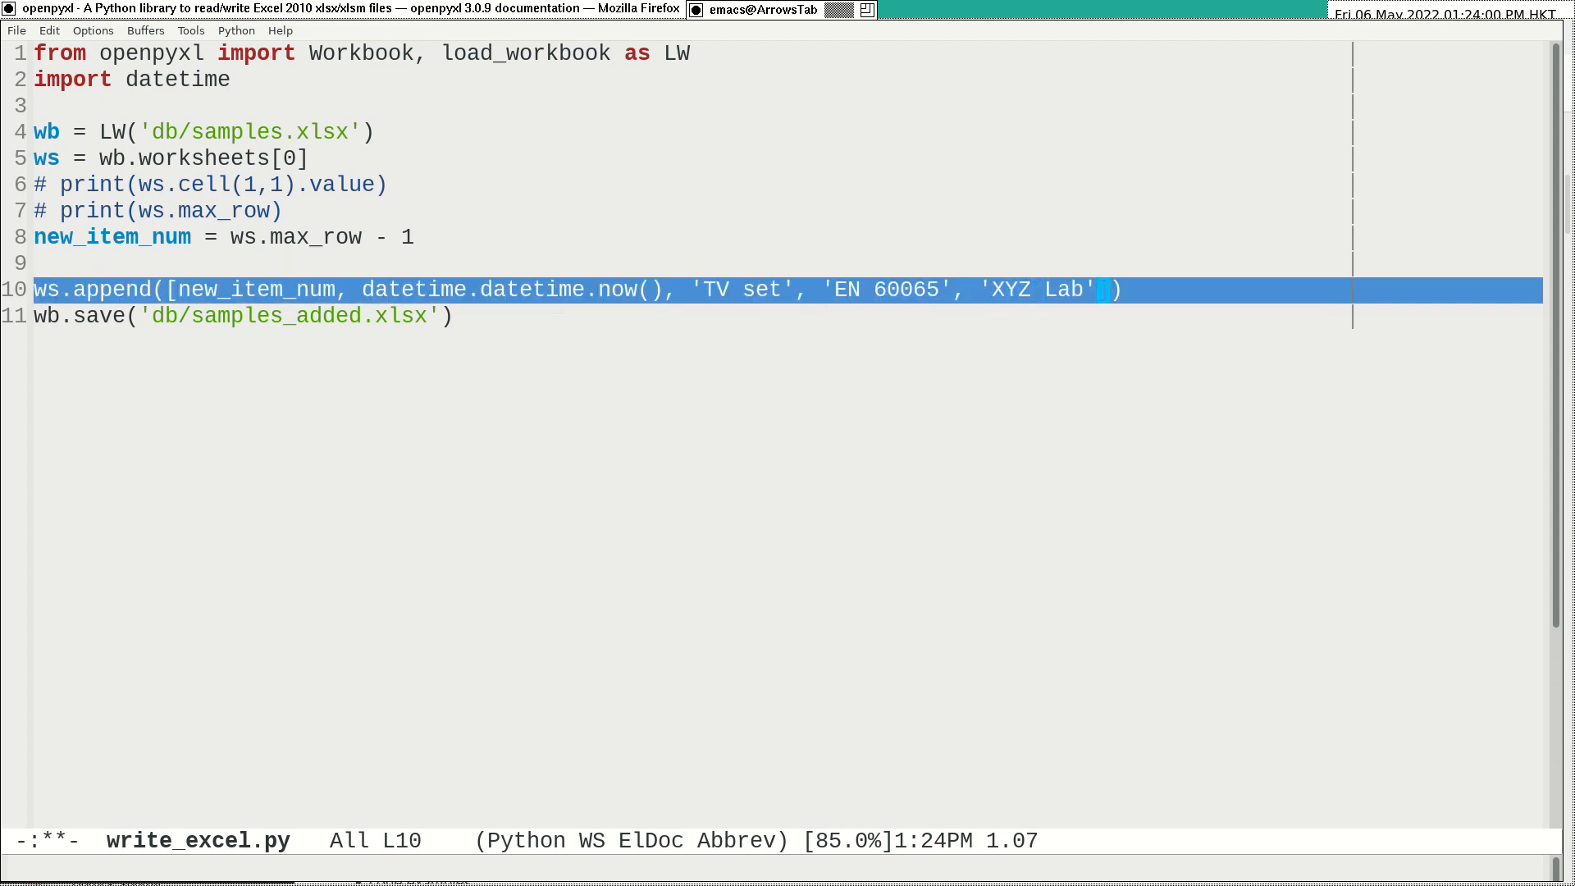
key(BackSpace)
text(])
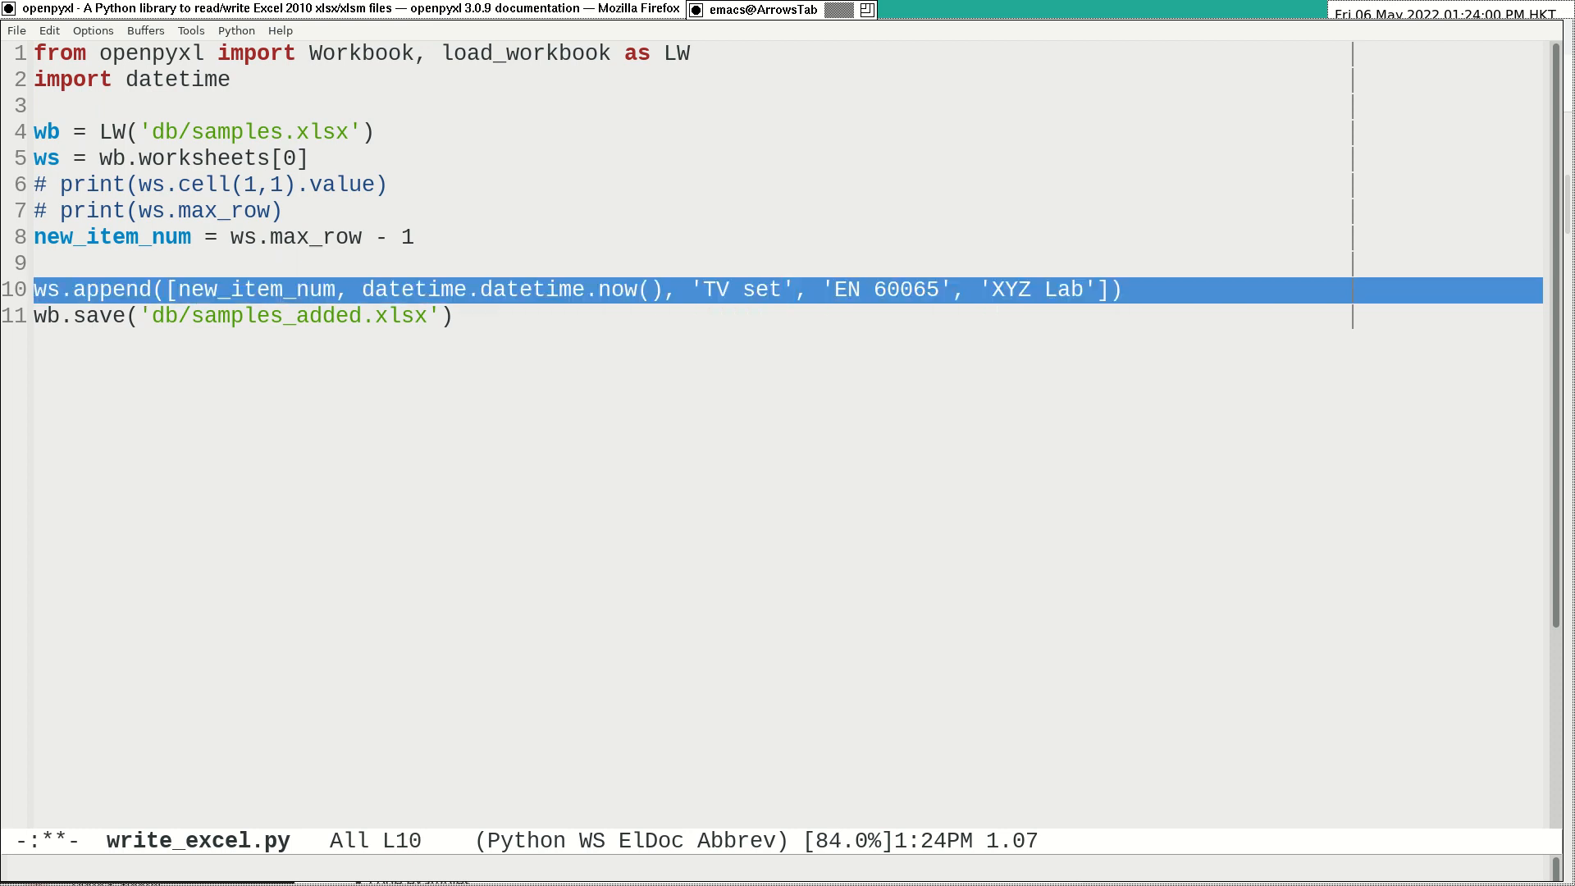
mouse_move(786, 289)
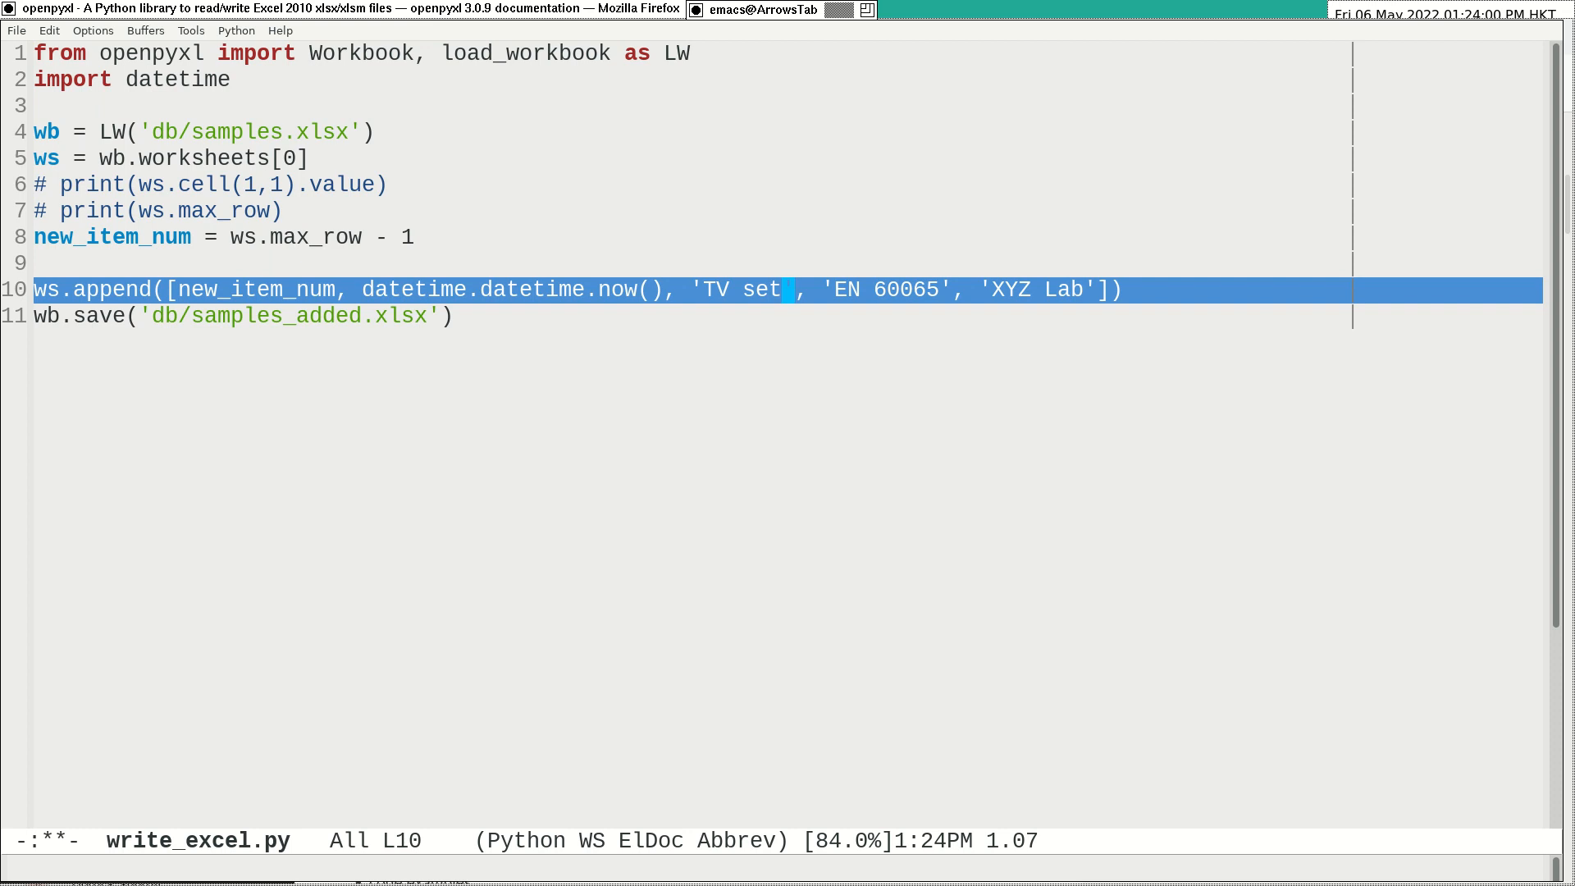
key(BackSpace)
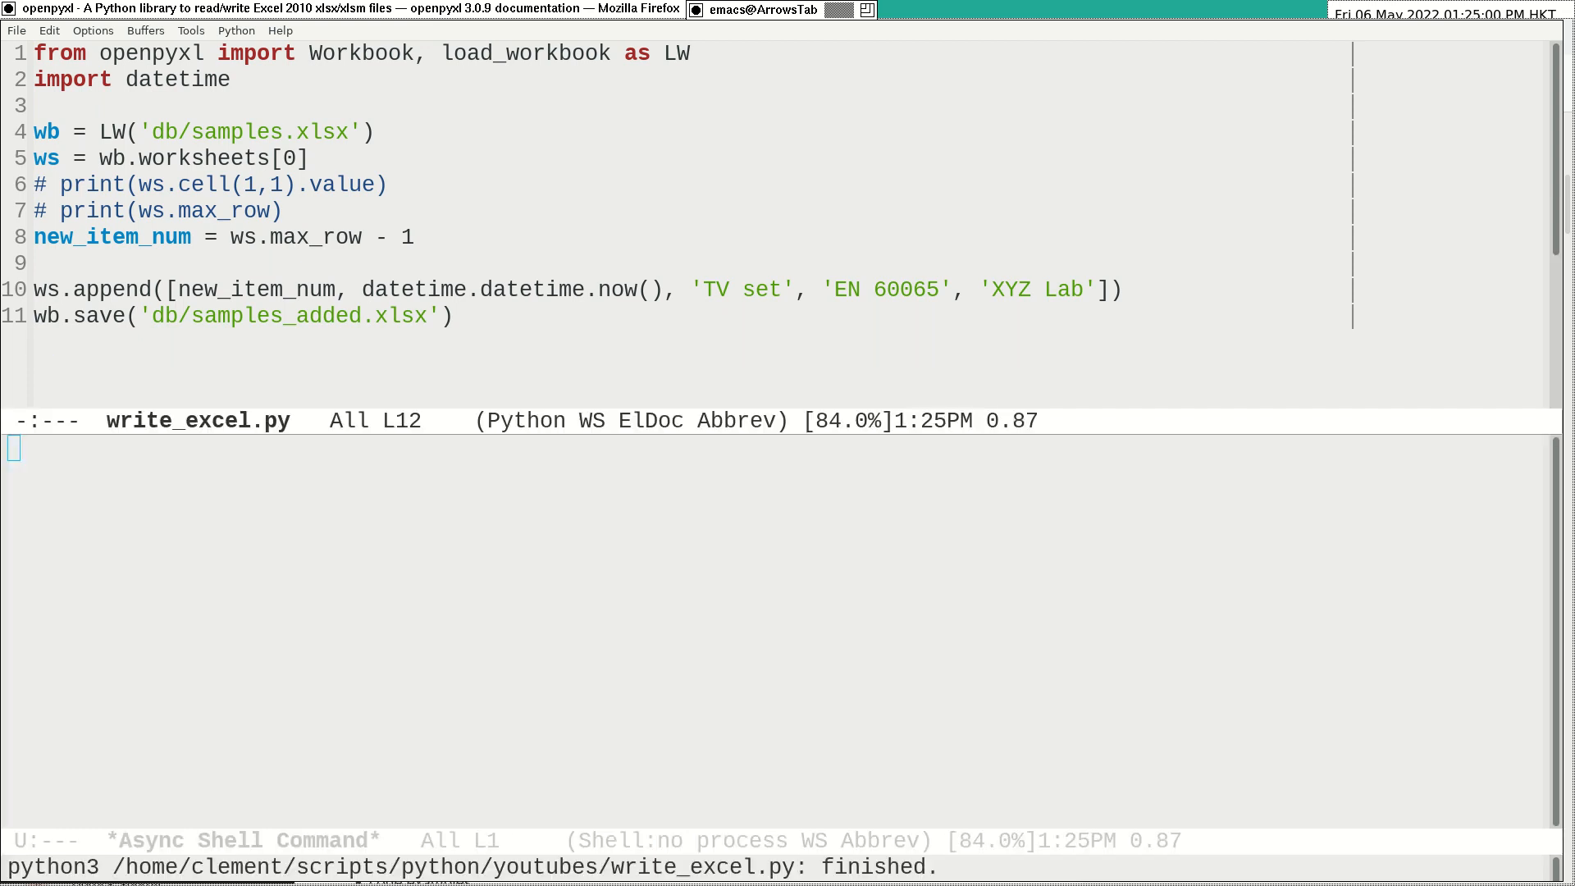
mouse_move(648, 831)
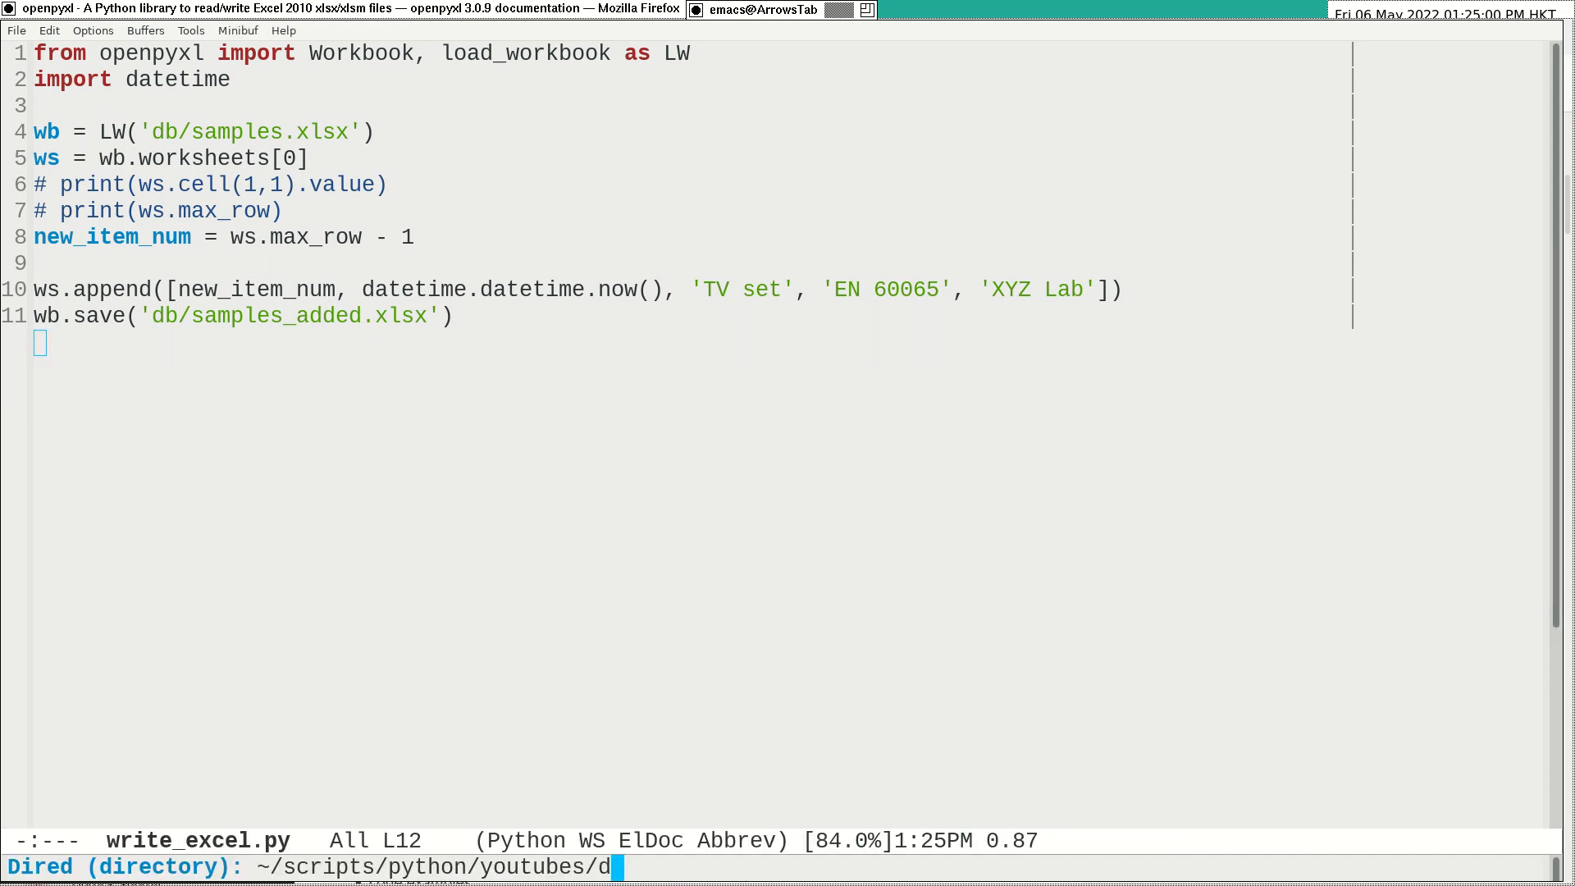
Confirm the db folder for browsing in Dired.
key(Return)
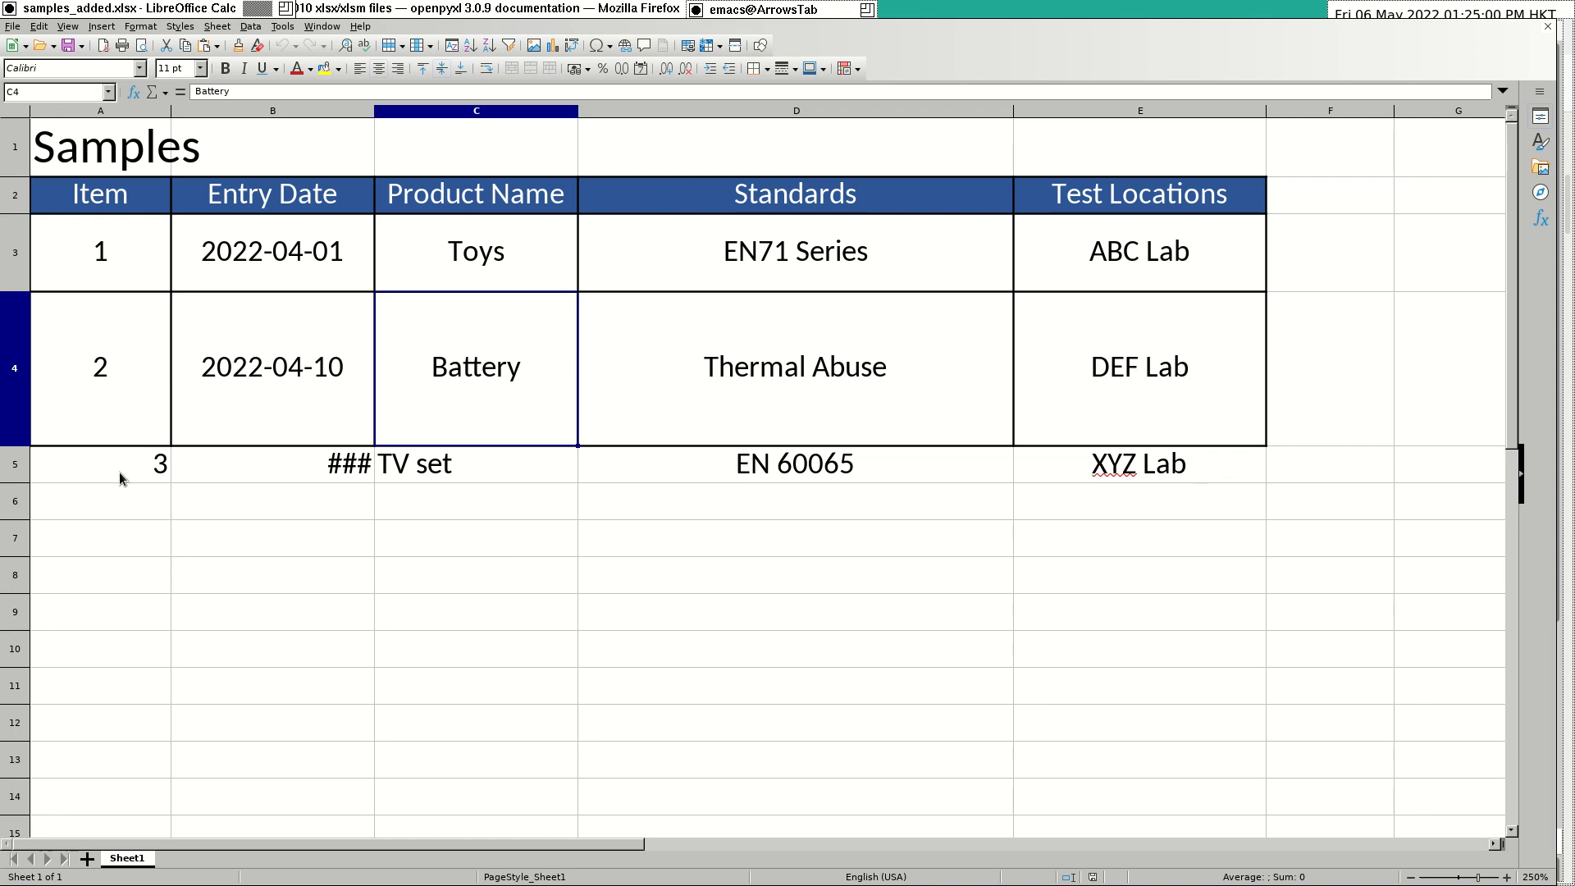
Clone the Battery row's formatting onto the TV set row.
click(100, 367)
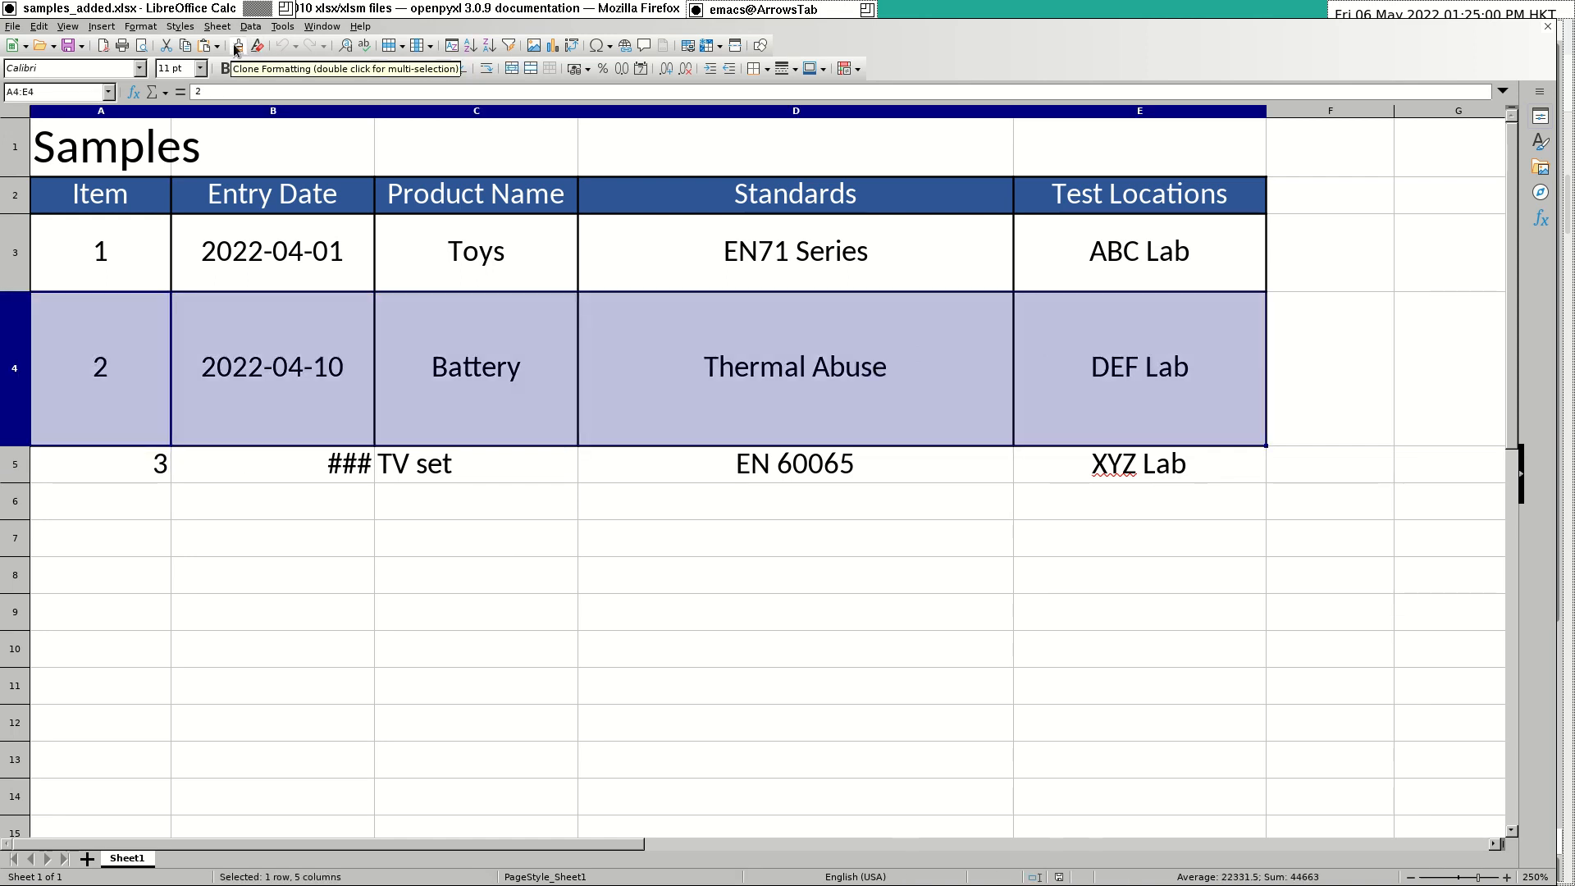
click(100, 462)
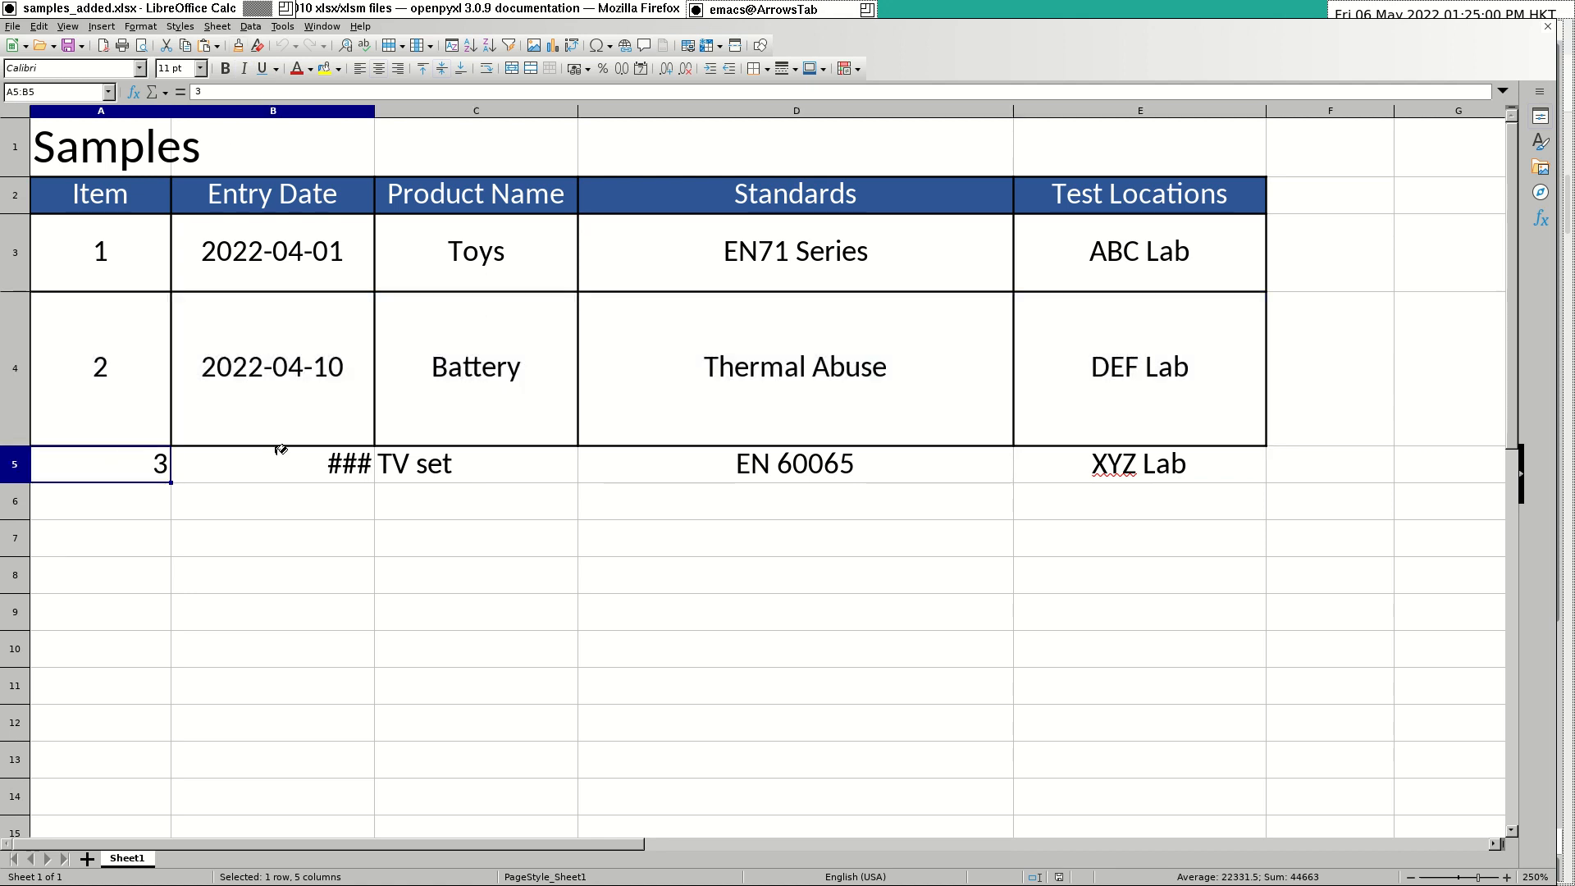
click(795, 576)
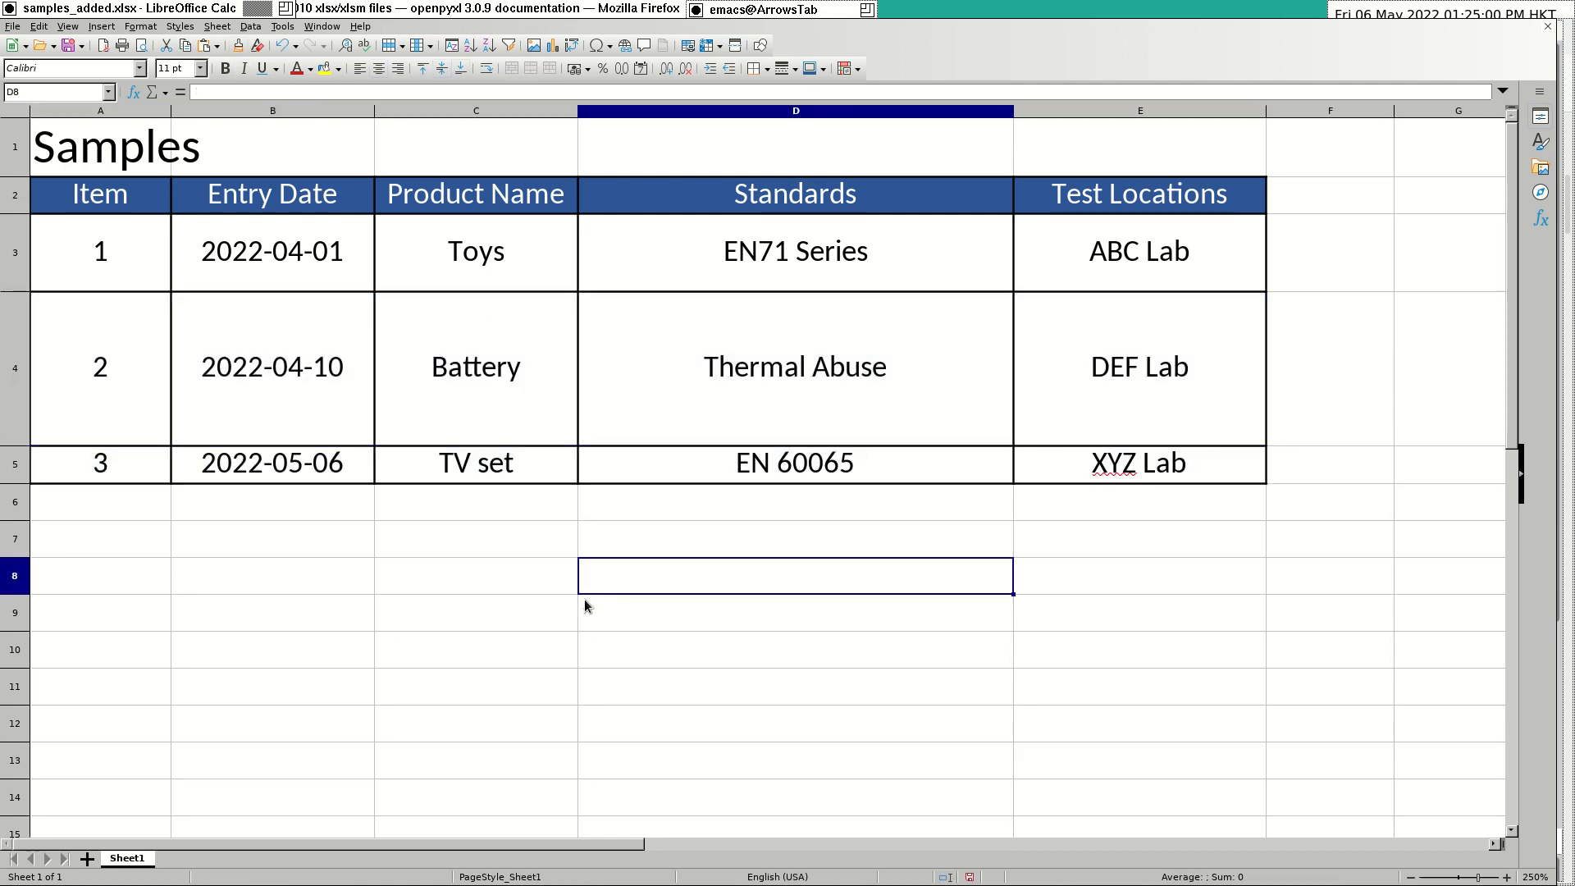
mouse_move(286, 432)
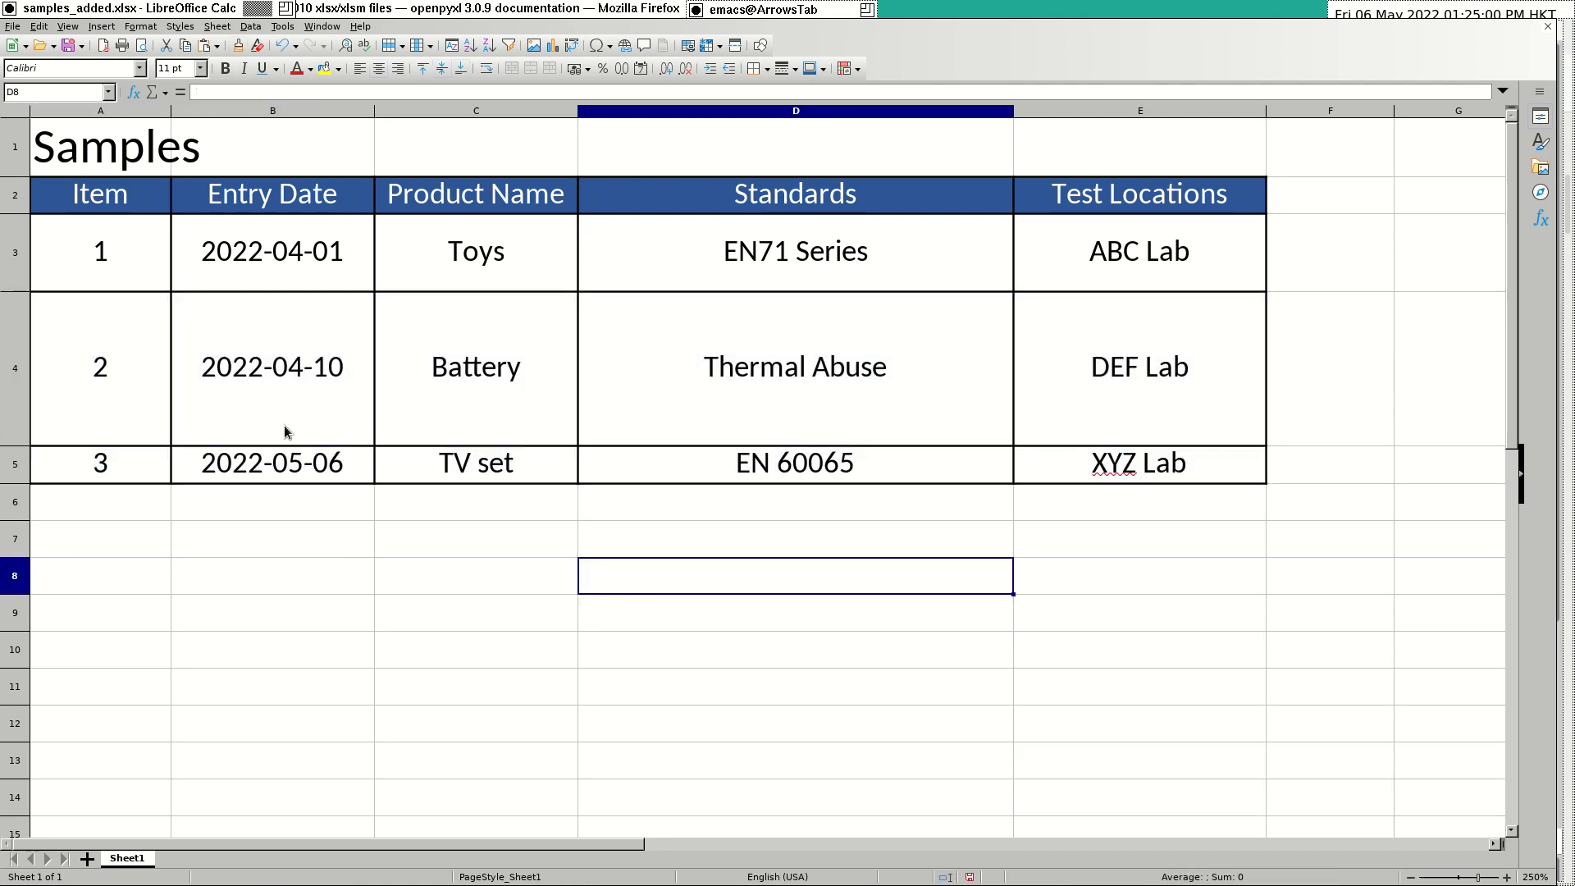
click(100, 462)
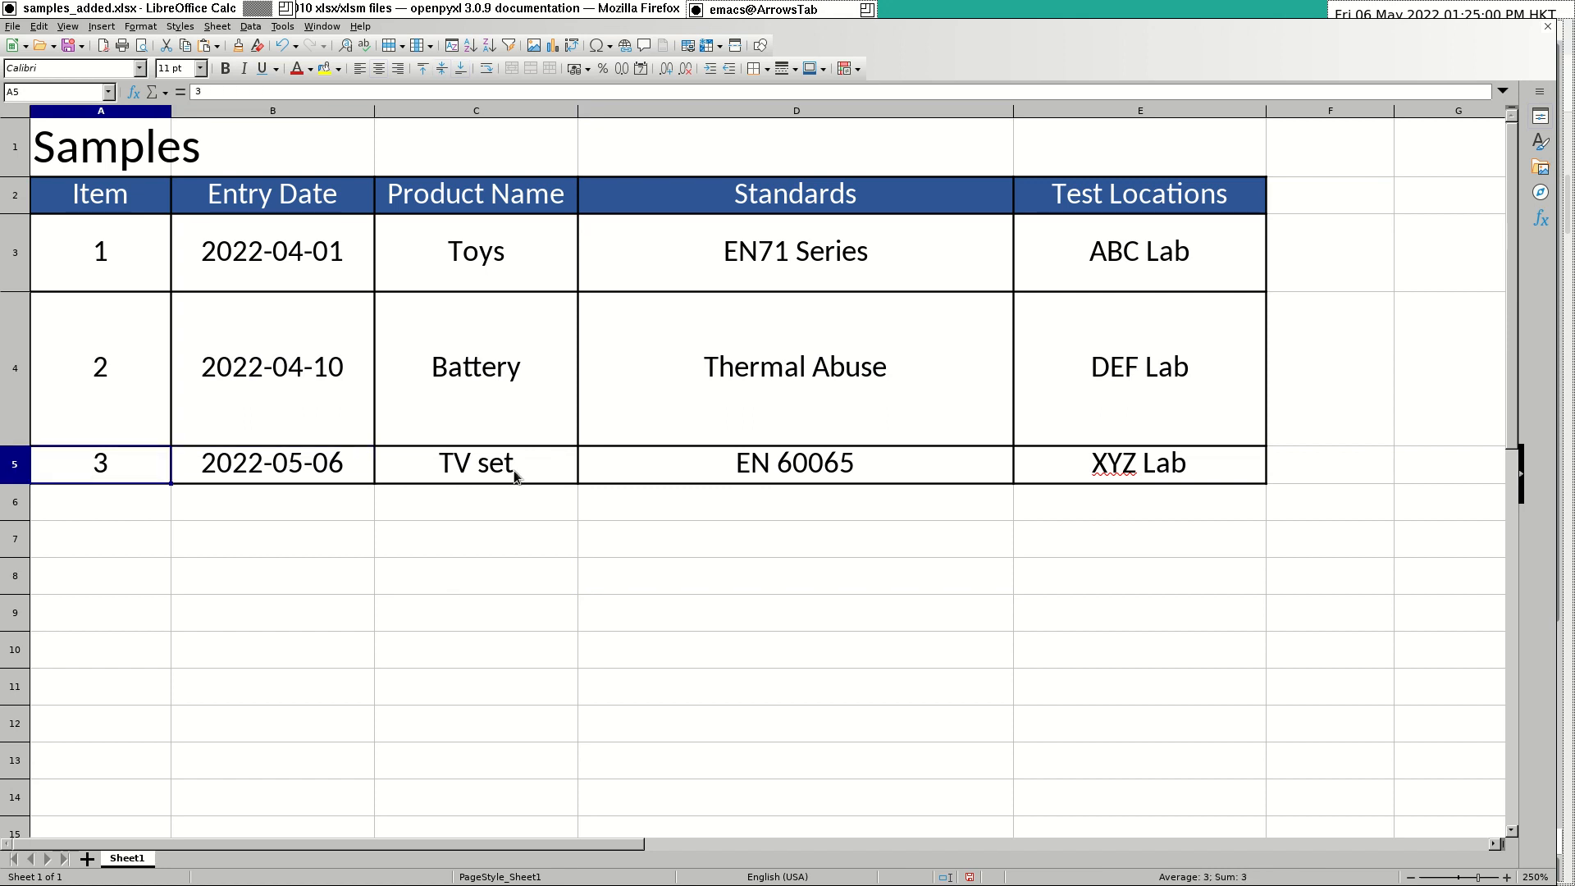
click(475, 463)
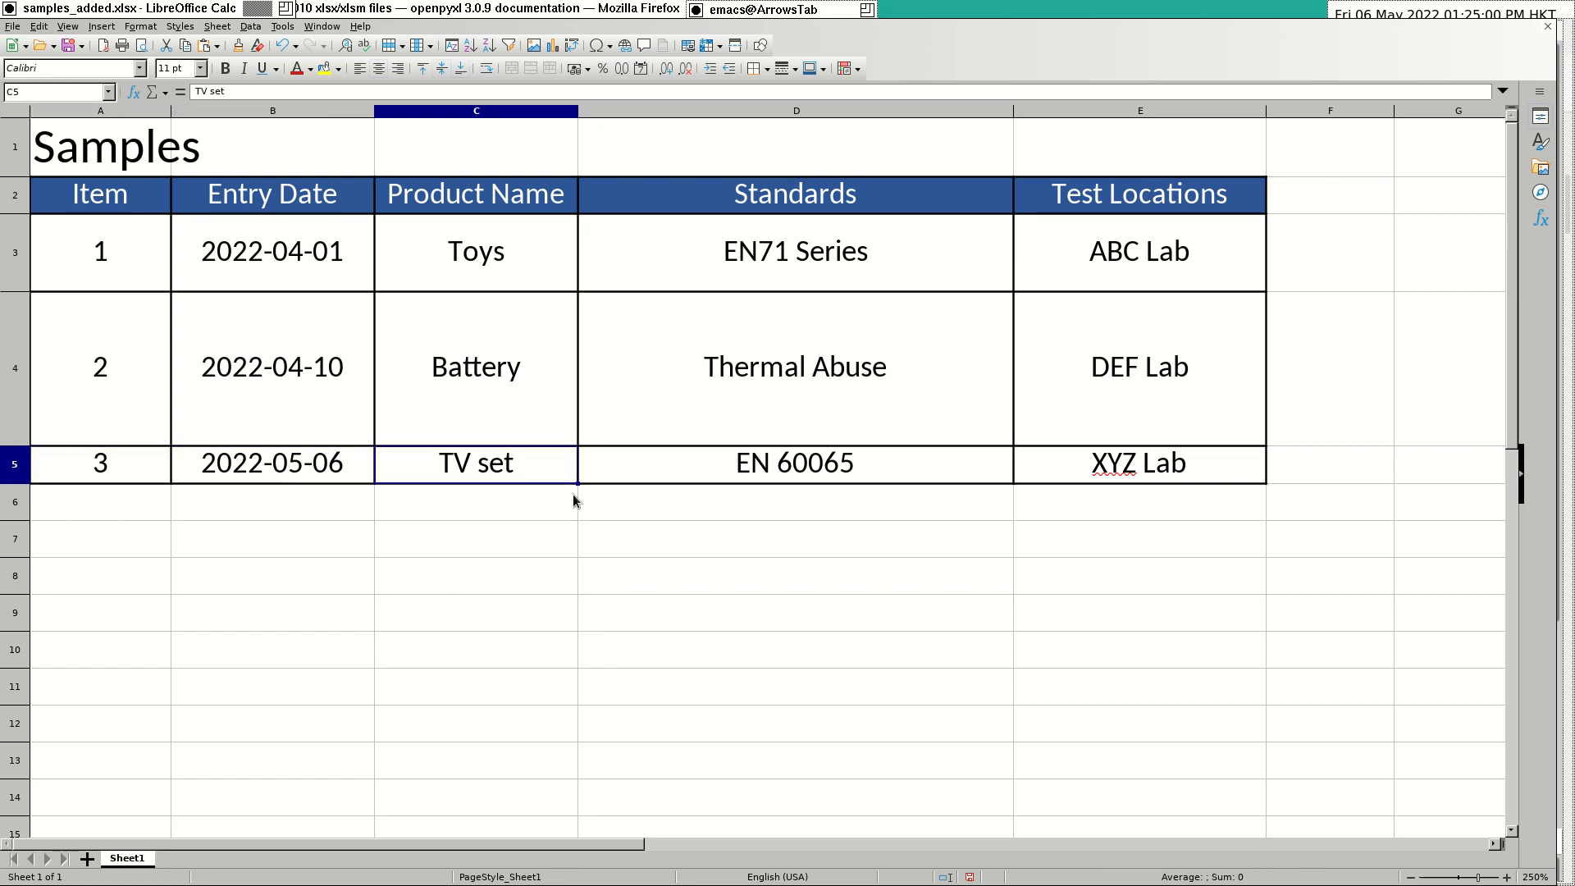
mouse_move(508, 452)
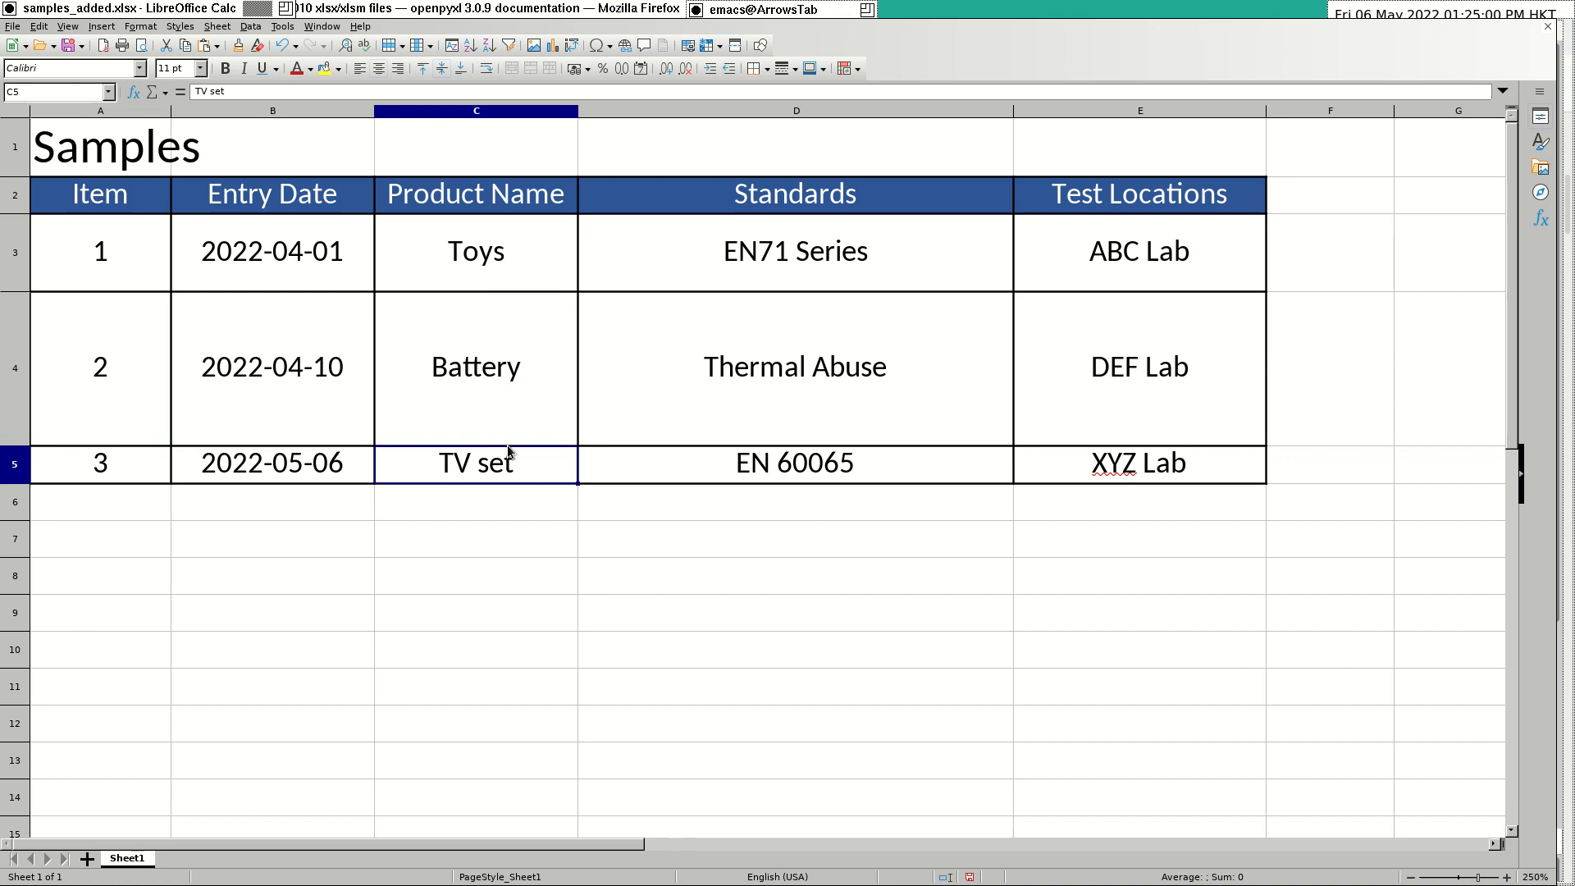
click(793, 463)
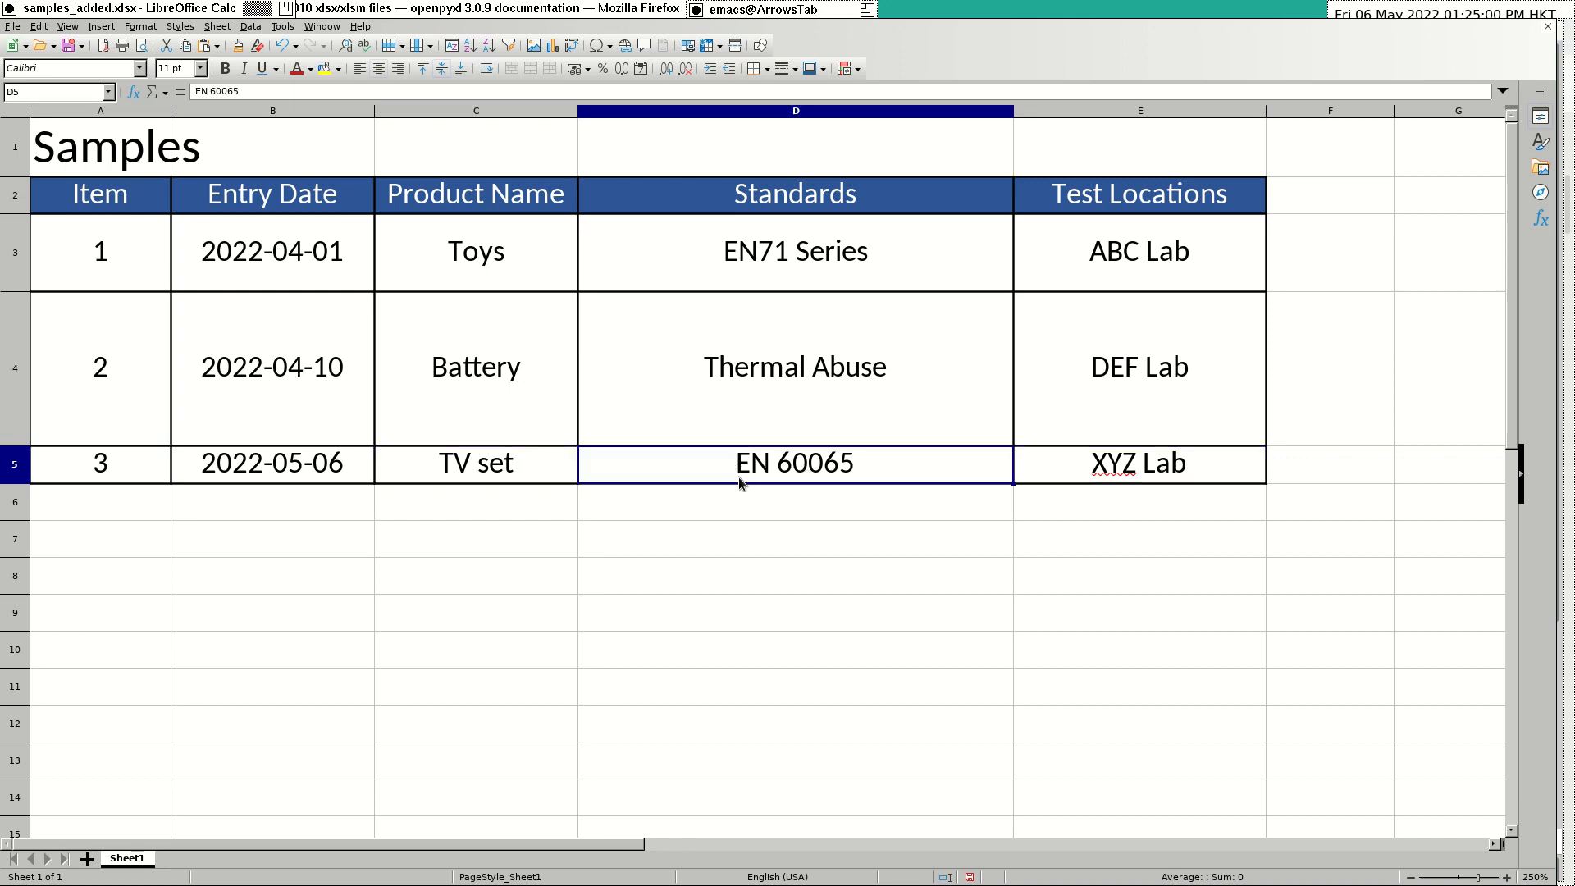
click(475, 463)
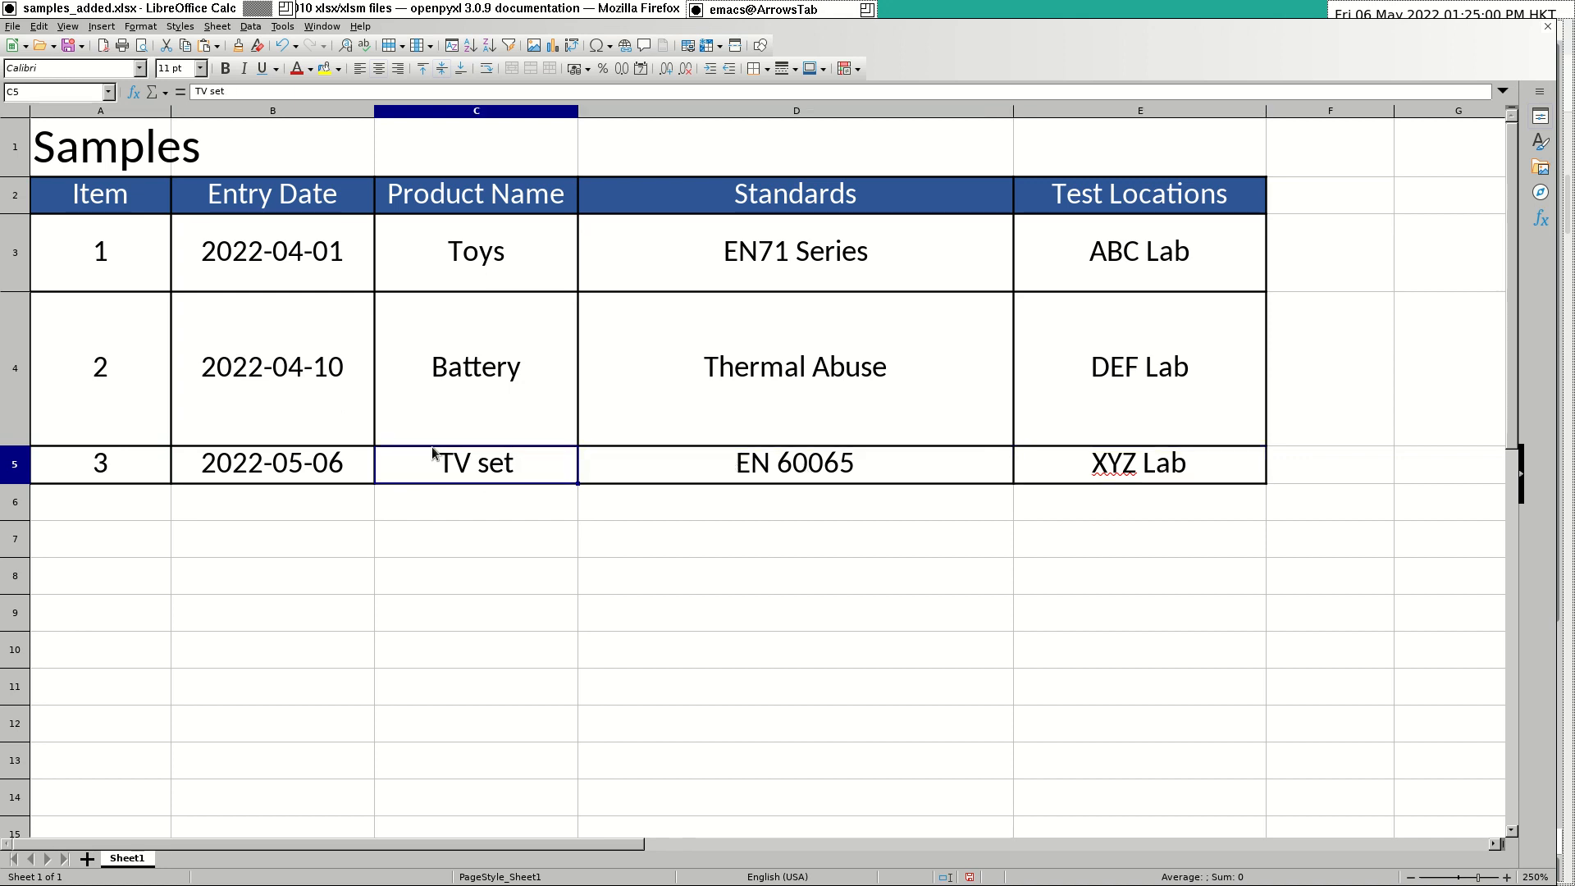
click(475, 367)
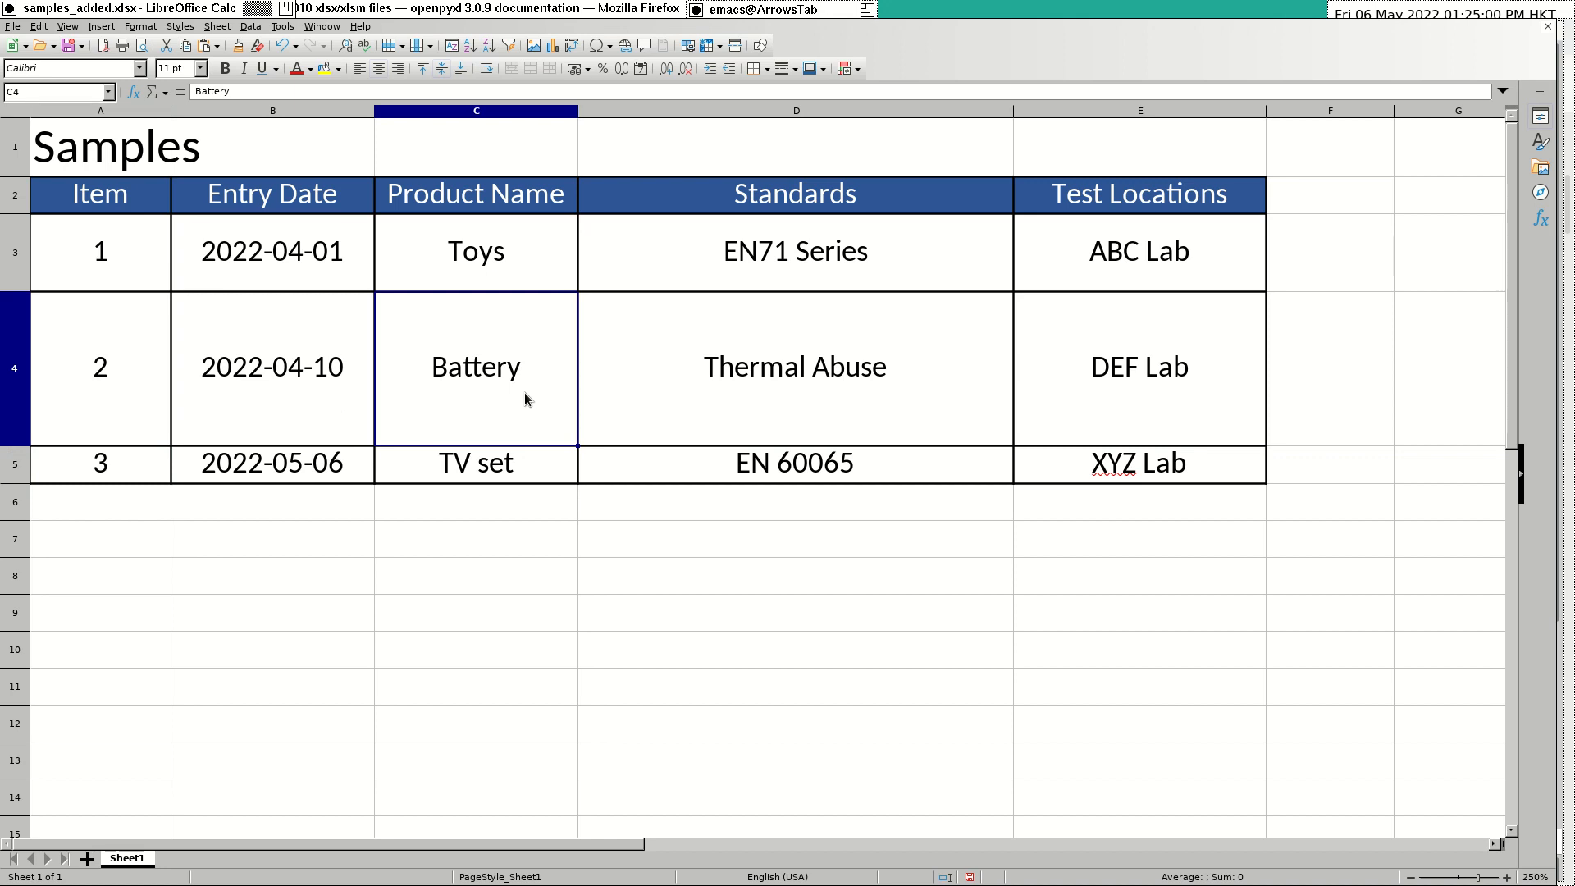
click(795, 463)
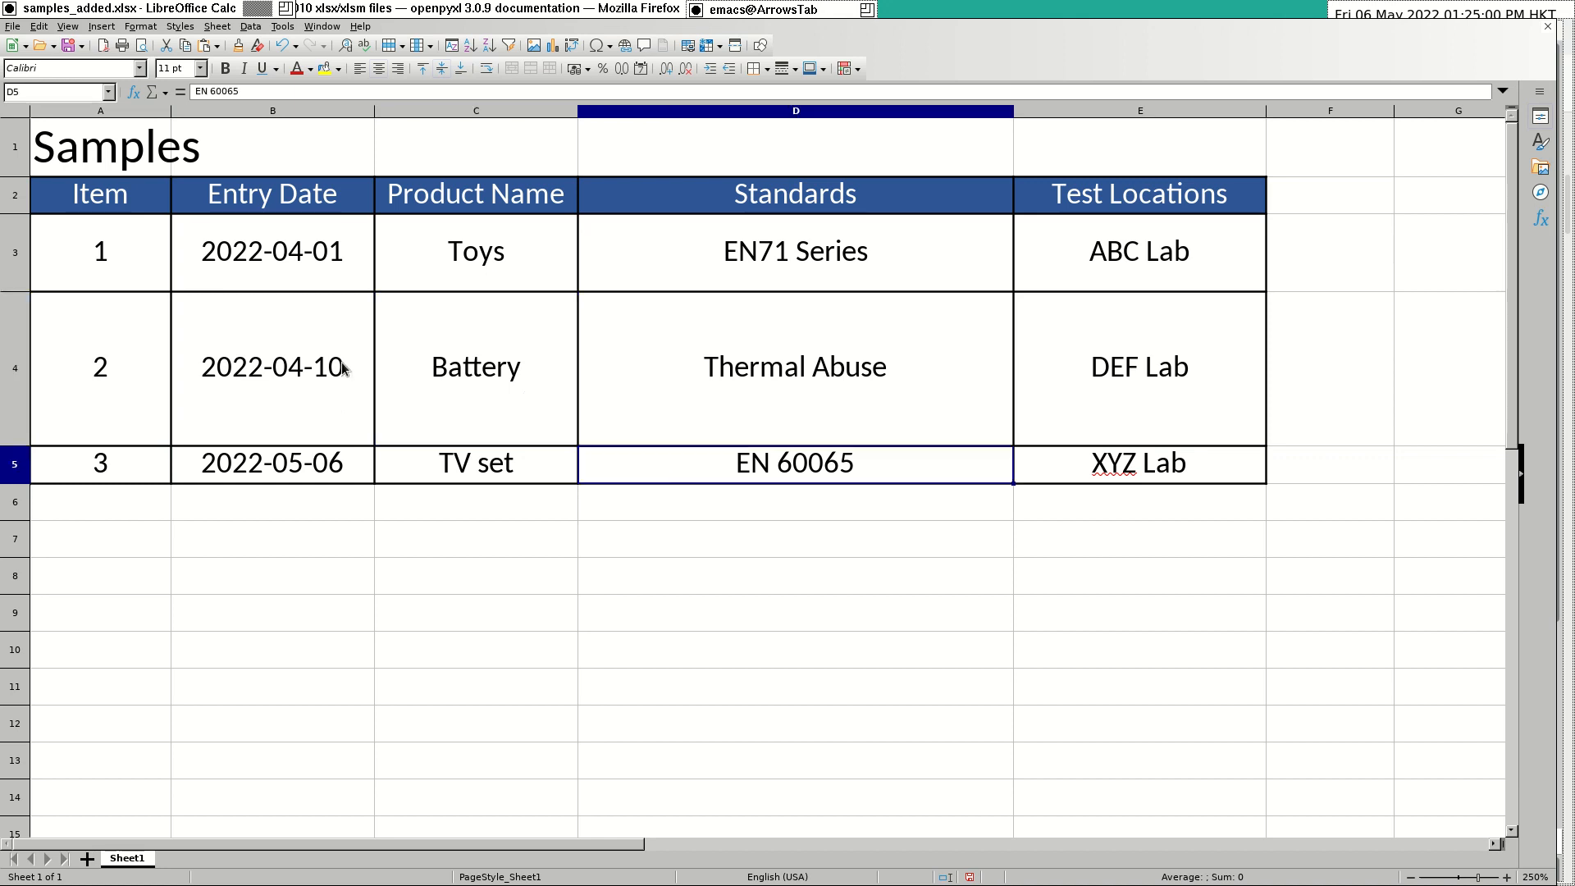
click(99, 366)
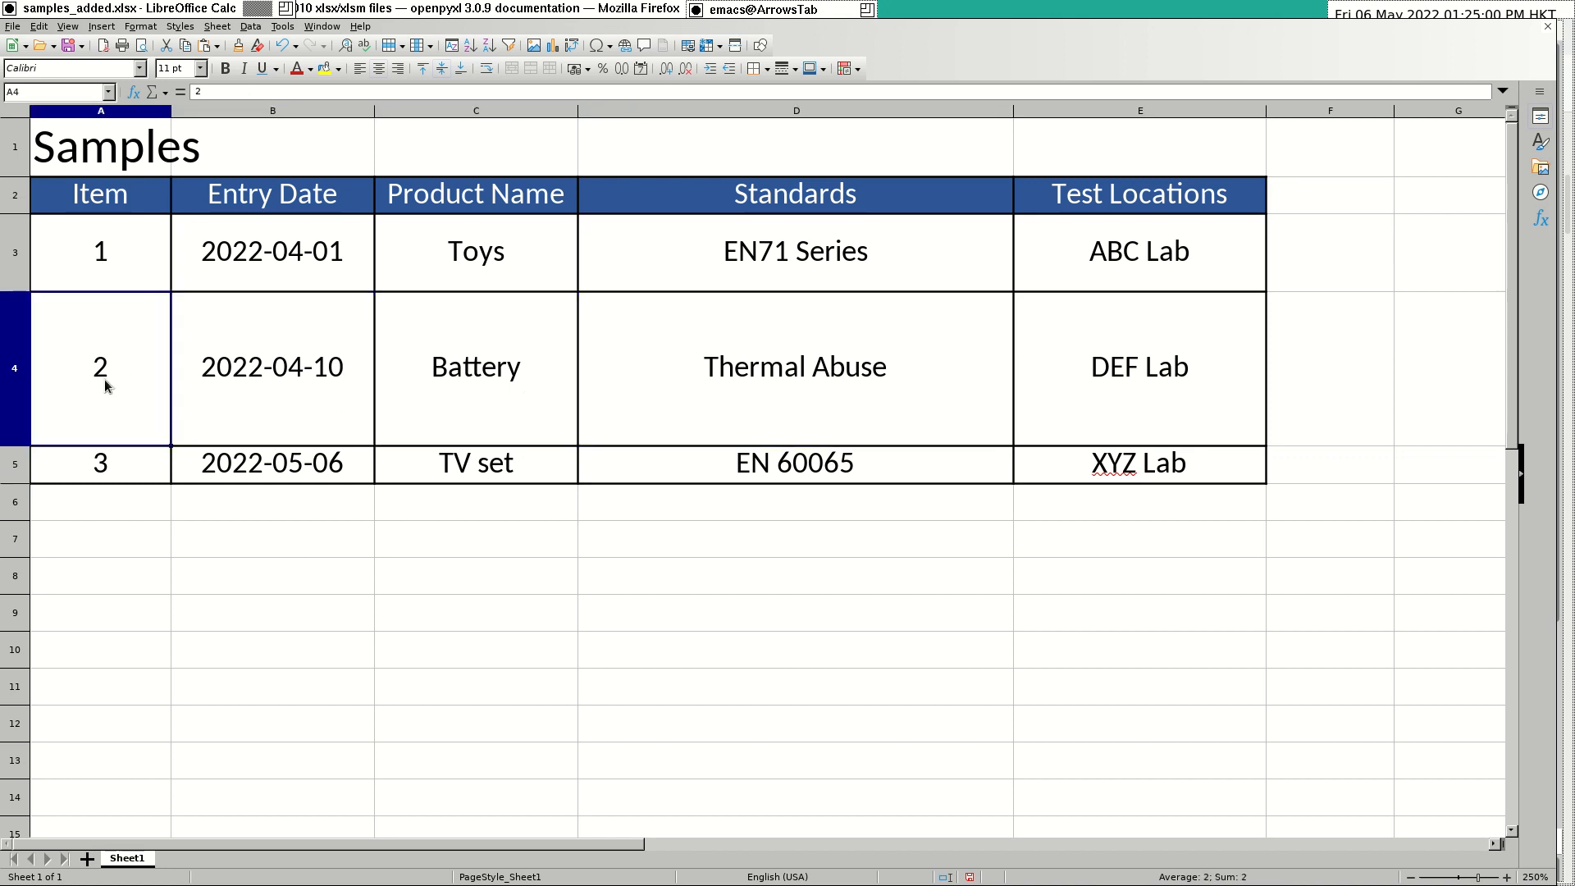
mouse_move(144, 480)
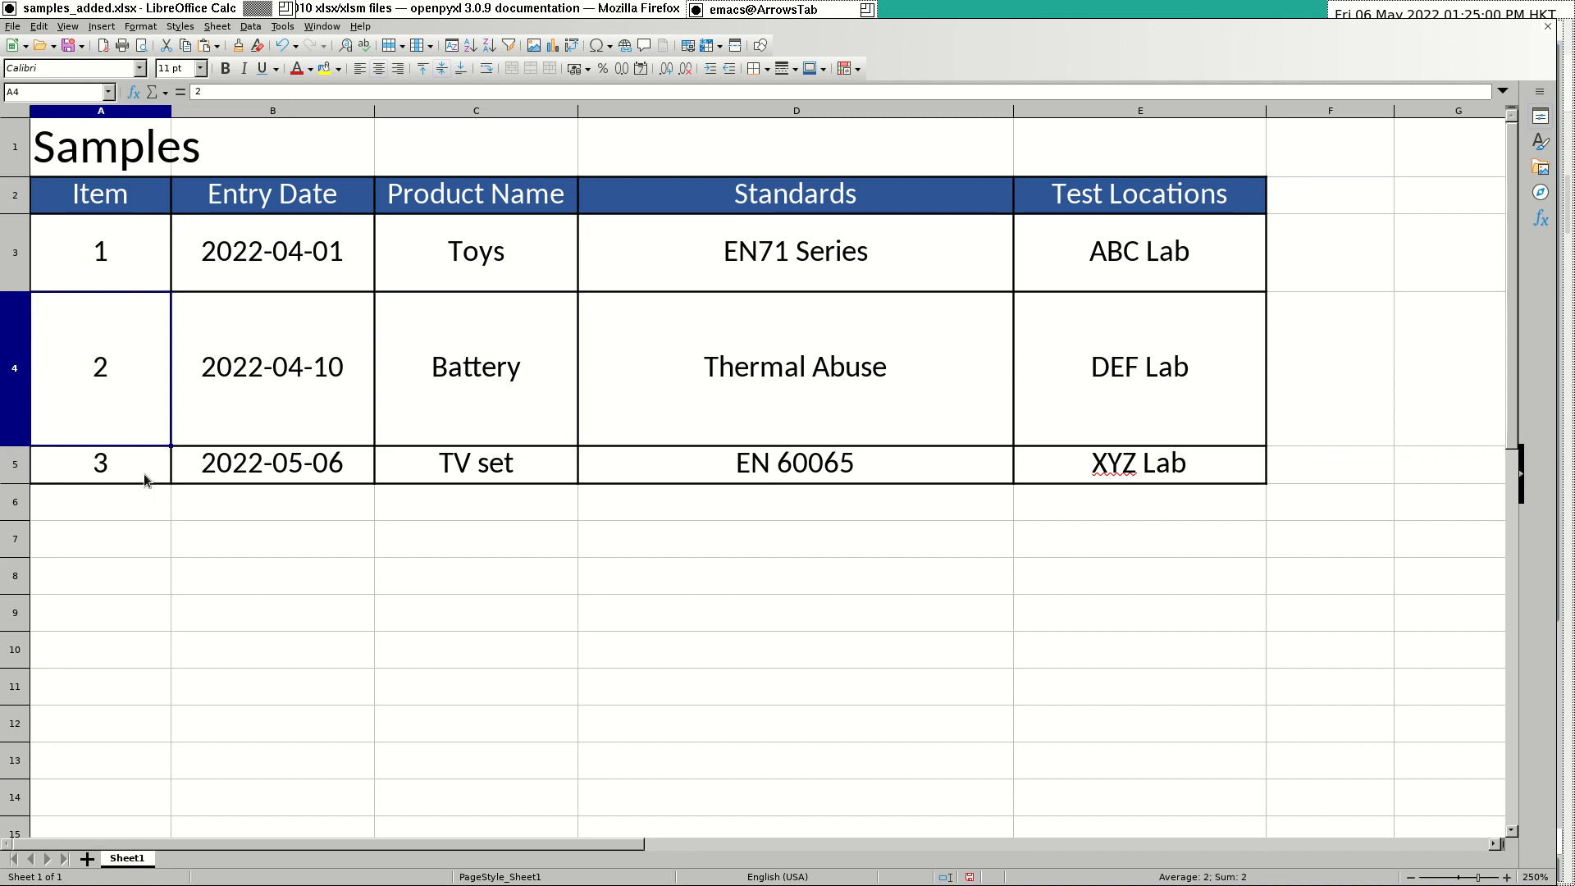
click(794, 463)
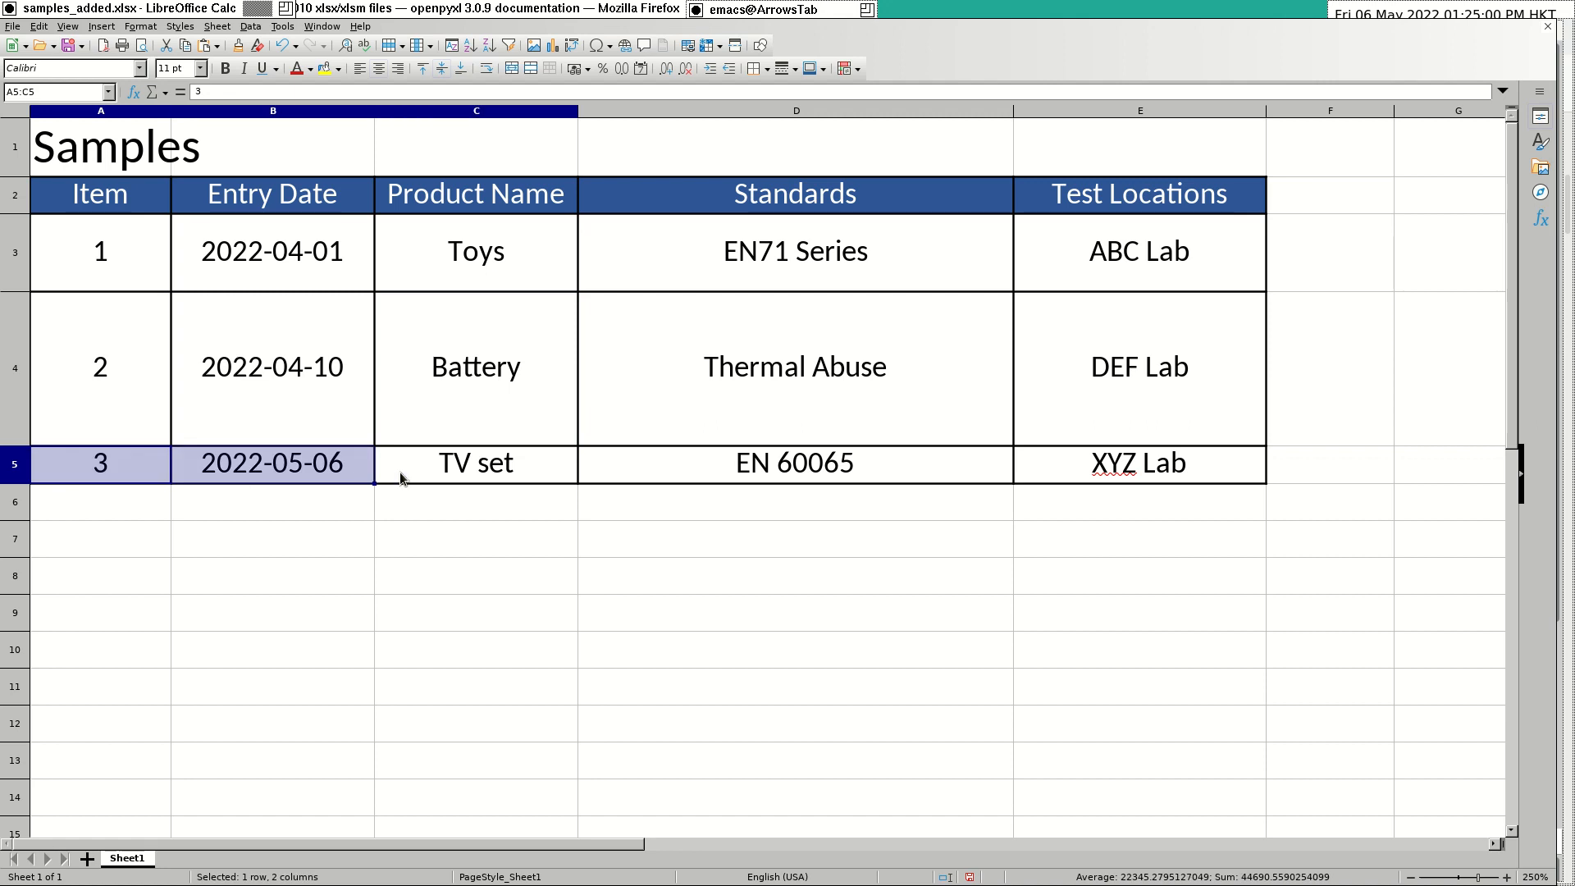
click(271, 366)
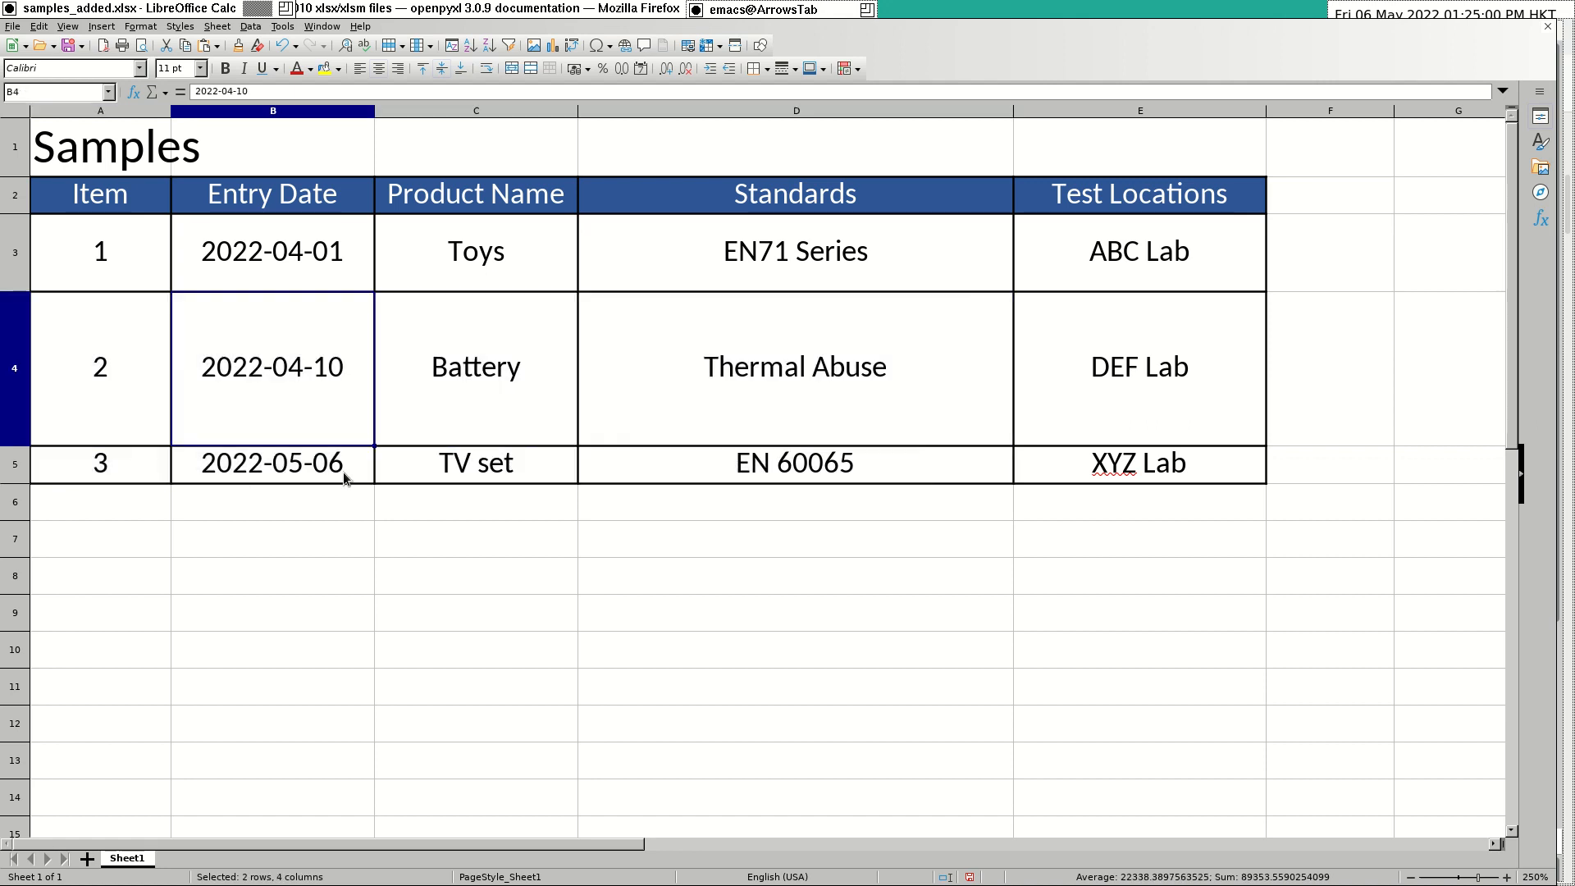
click(100, 367)
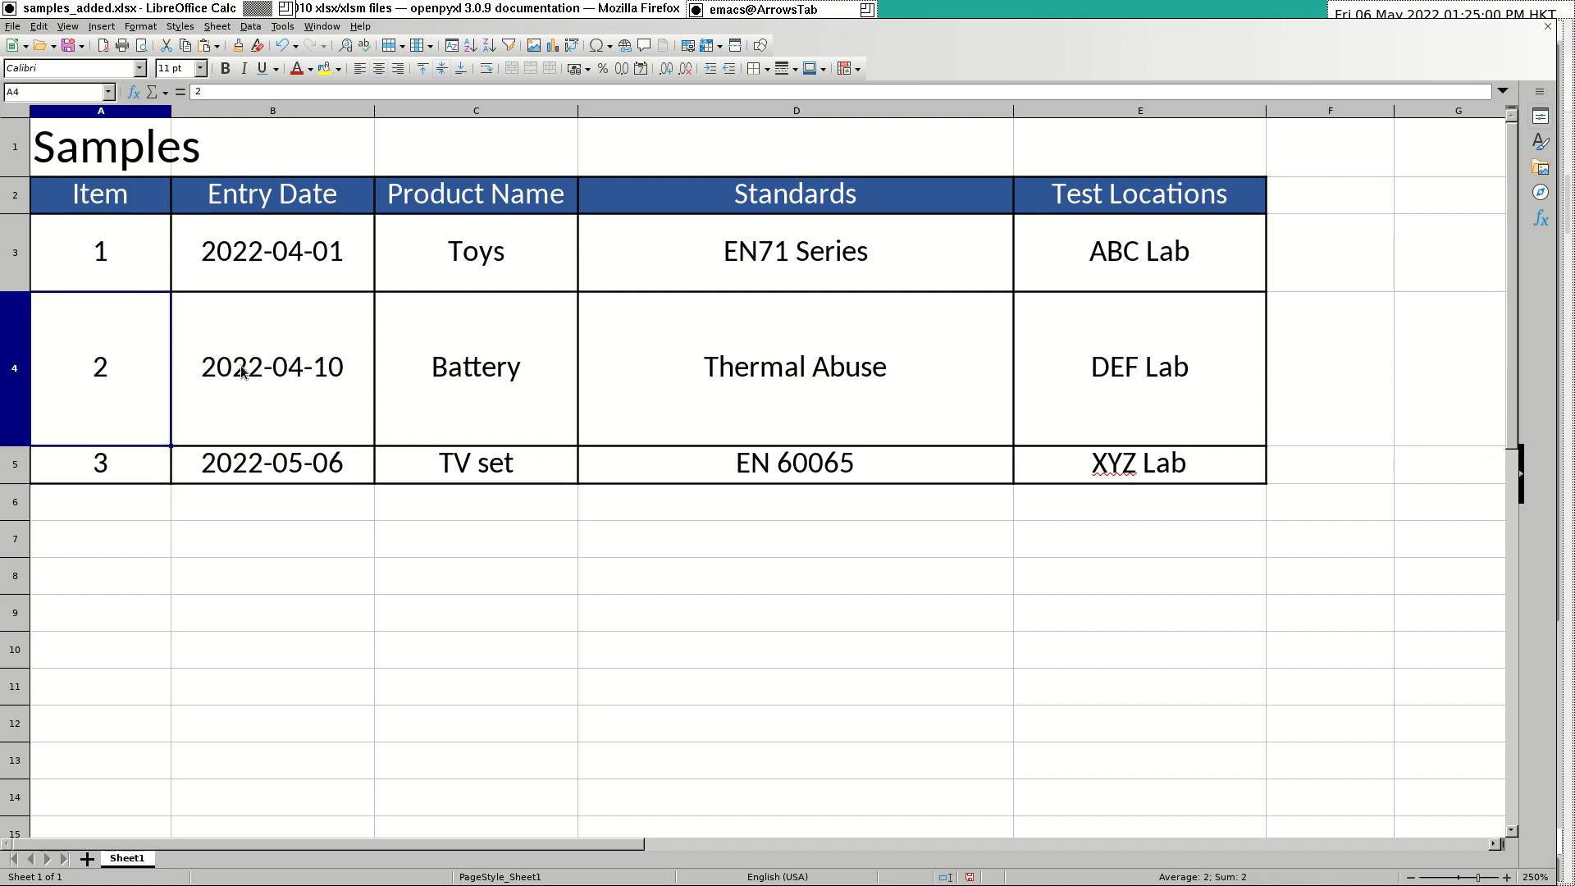
click(475, 367)
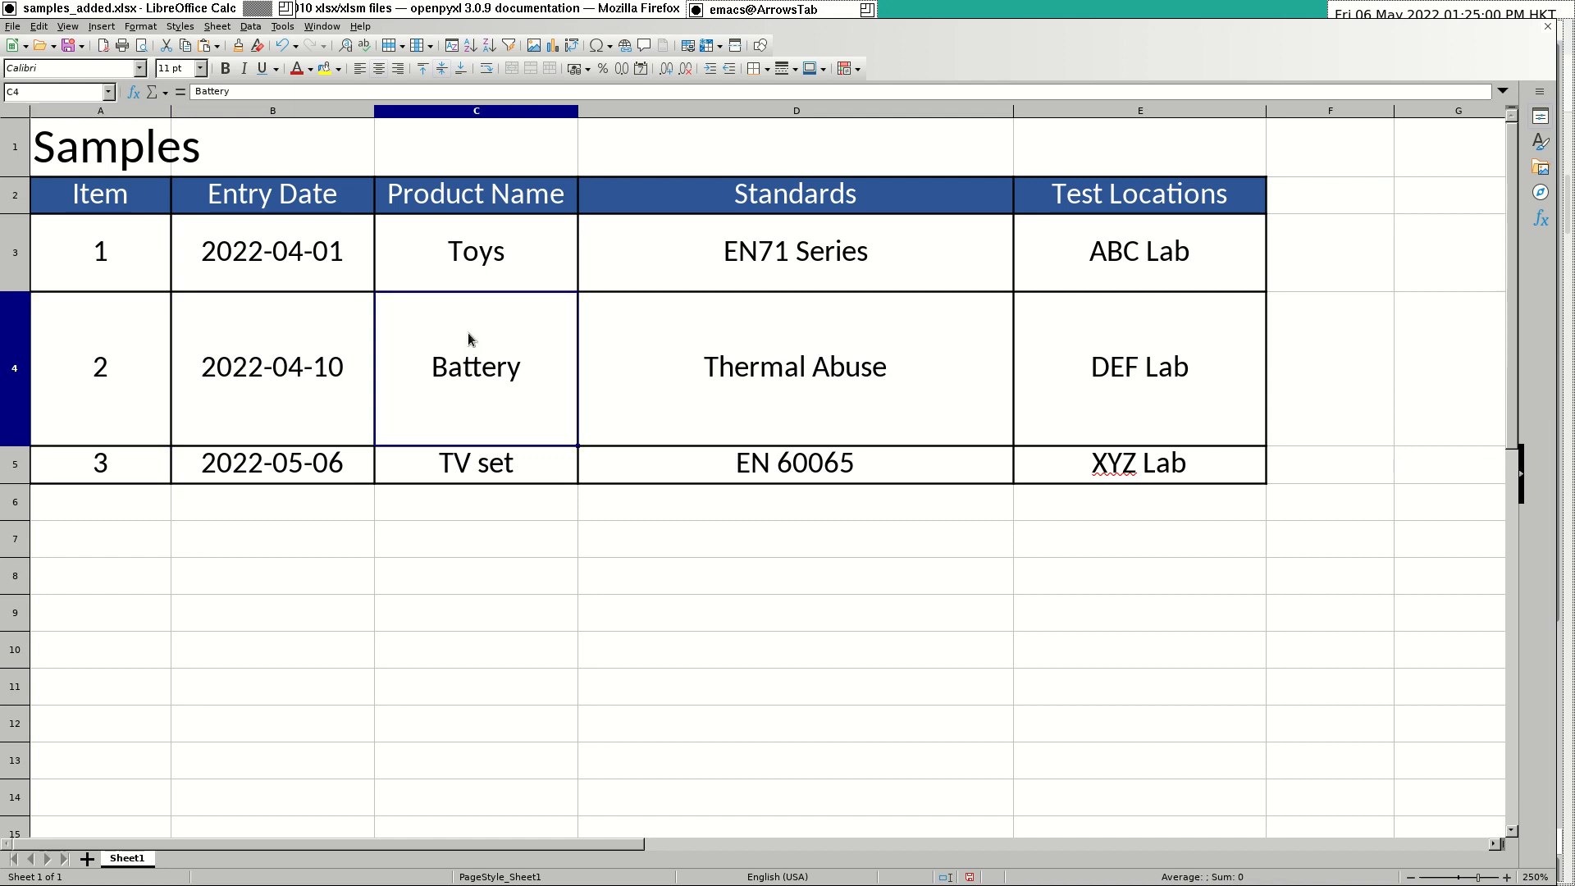
mouse_move(512, 382)
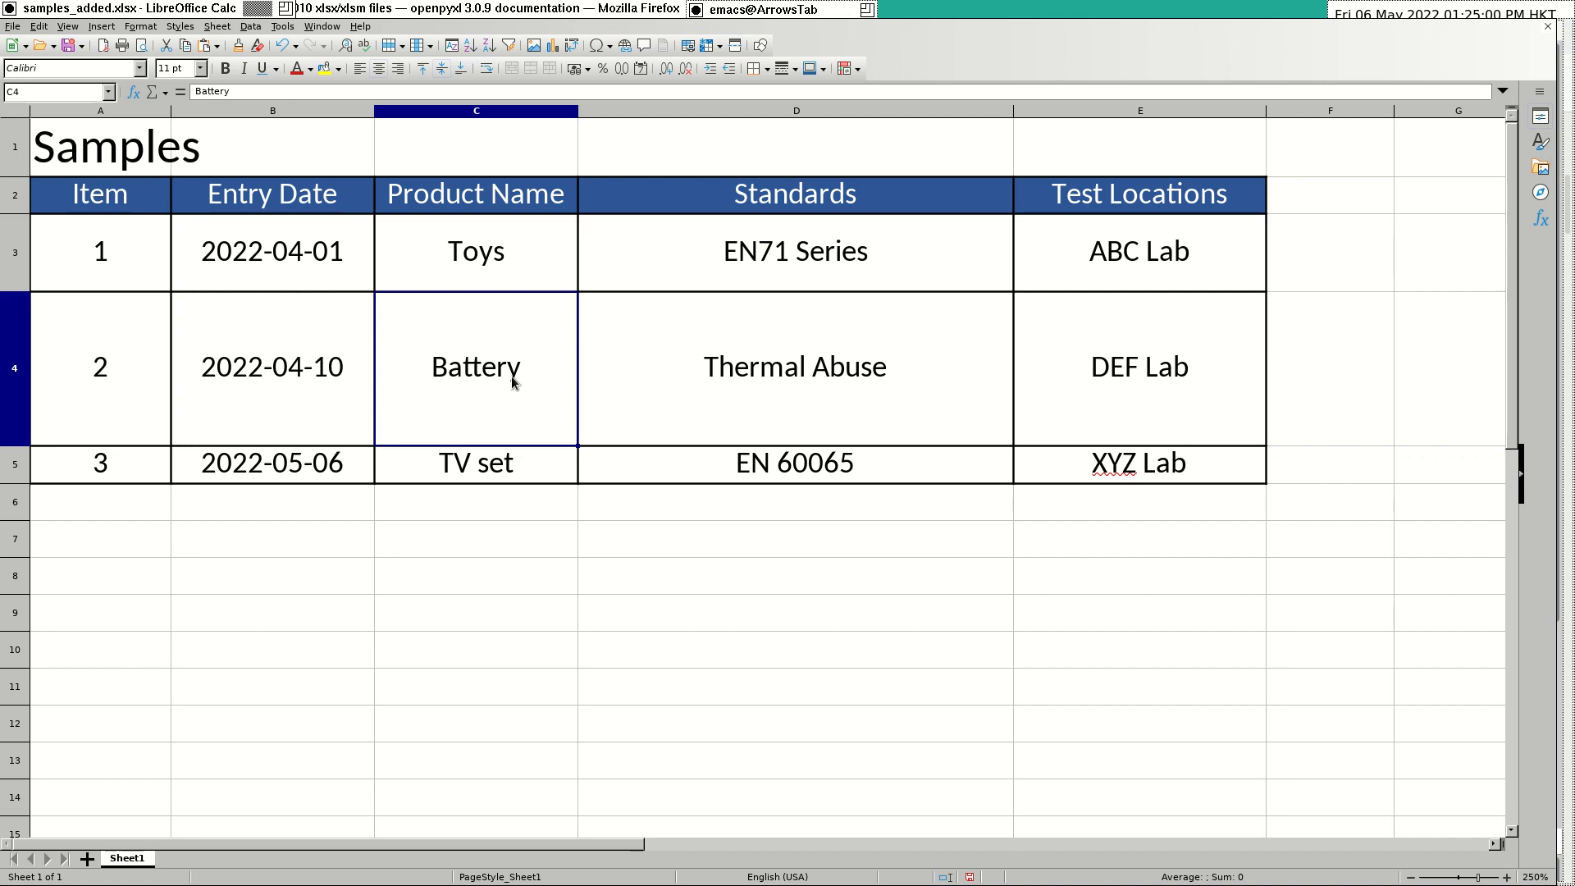